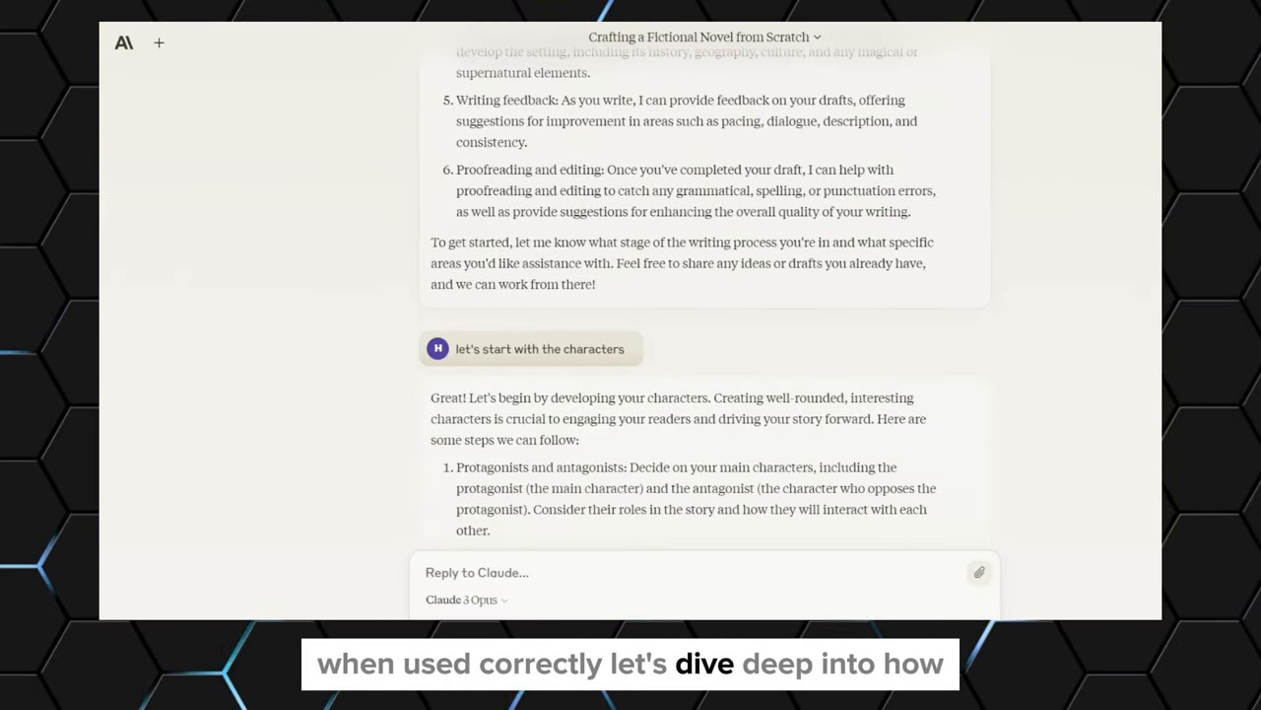
# Browse down the page, then switch to the Claude new-chat home screen showing today's previous chats
pyautogui.scroll(-3)
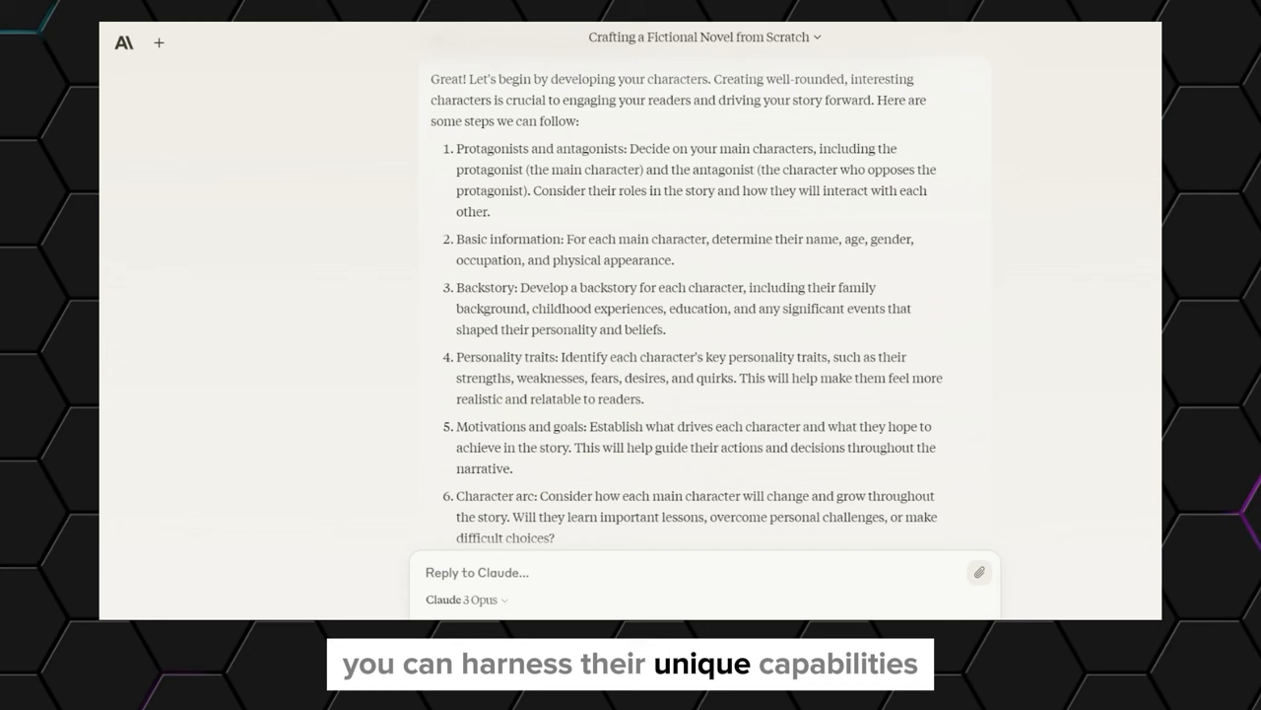
pyautogui.scroll(-3)
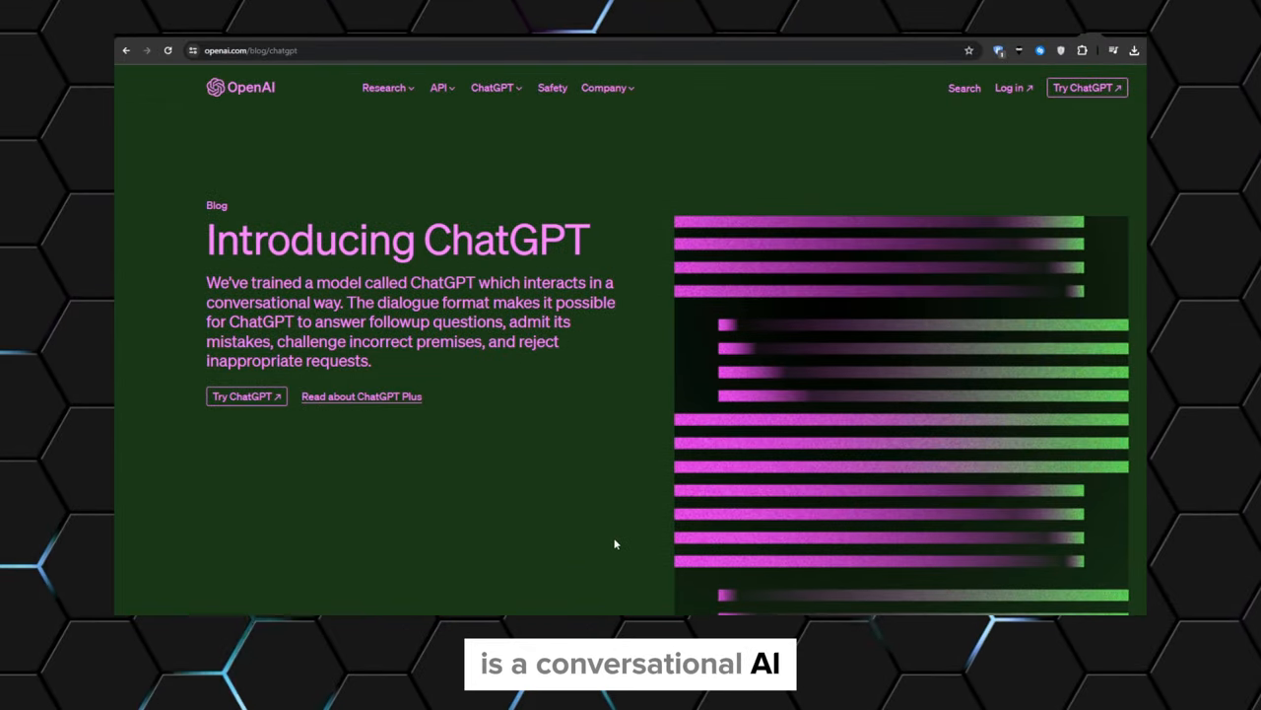
pyautogui.scroll(-3)
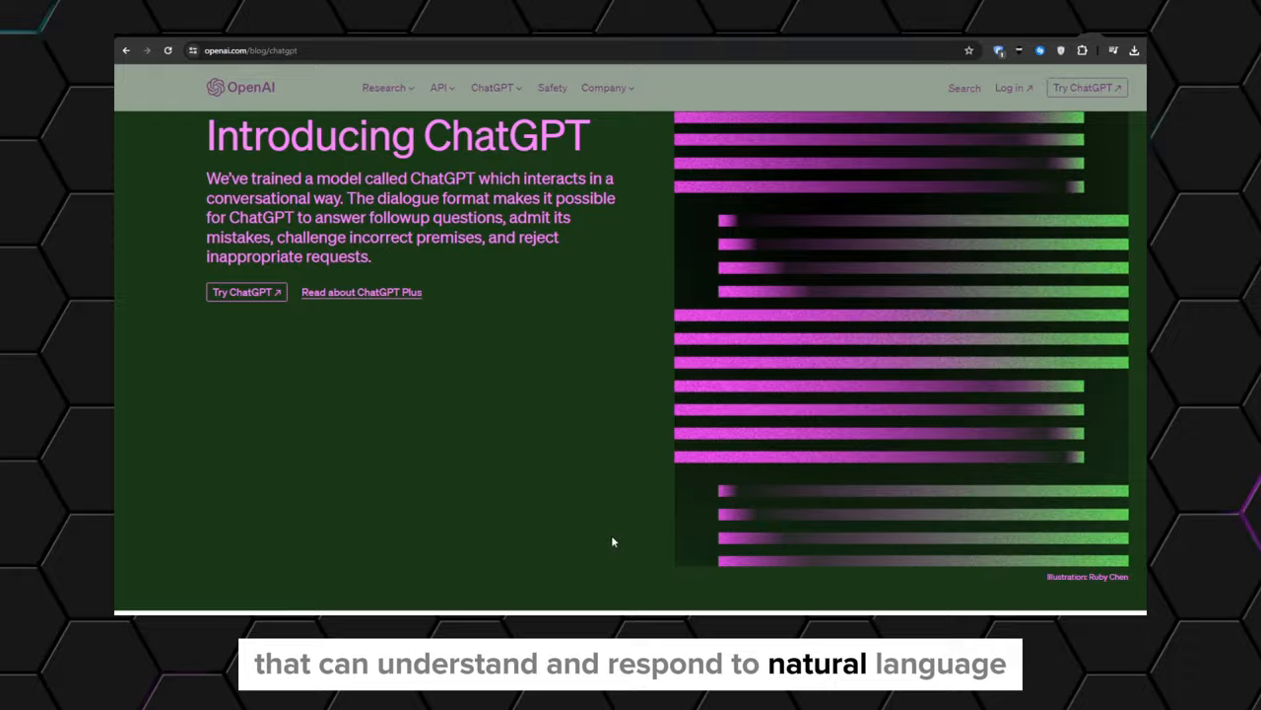
pyautogui.scroll(-3)
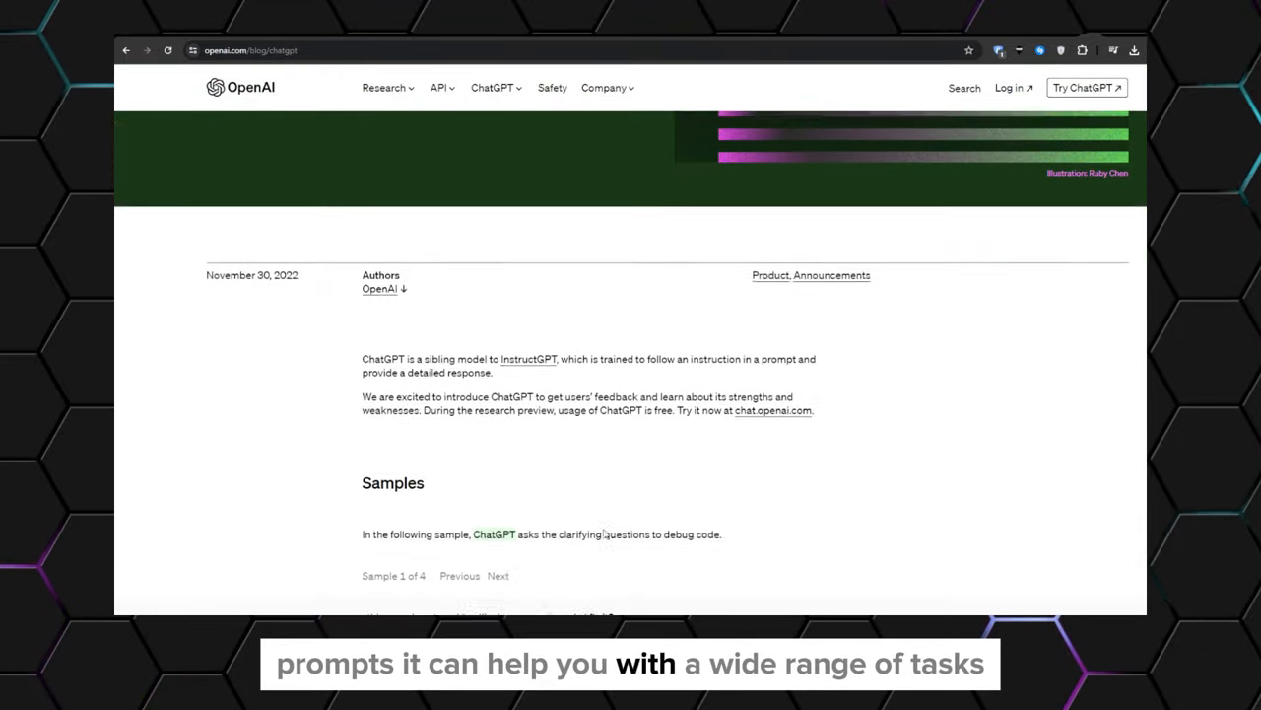
pyautogui.scroll(-3)
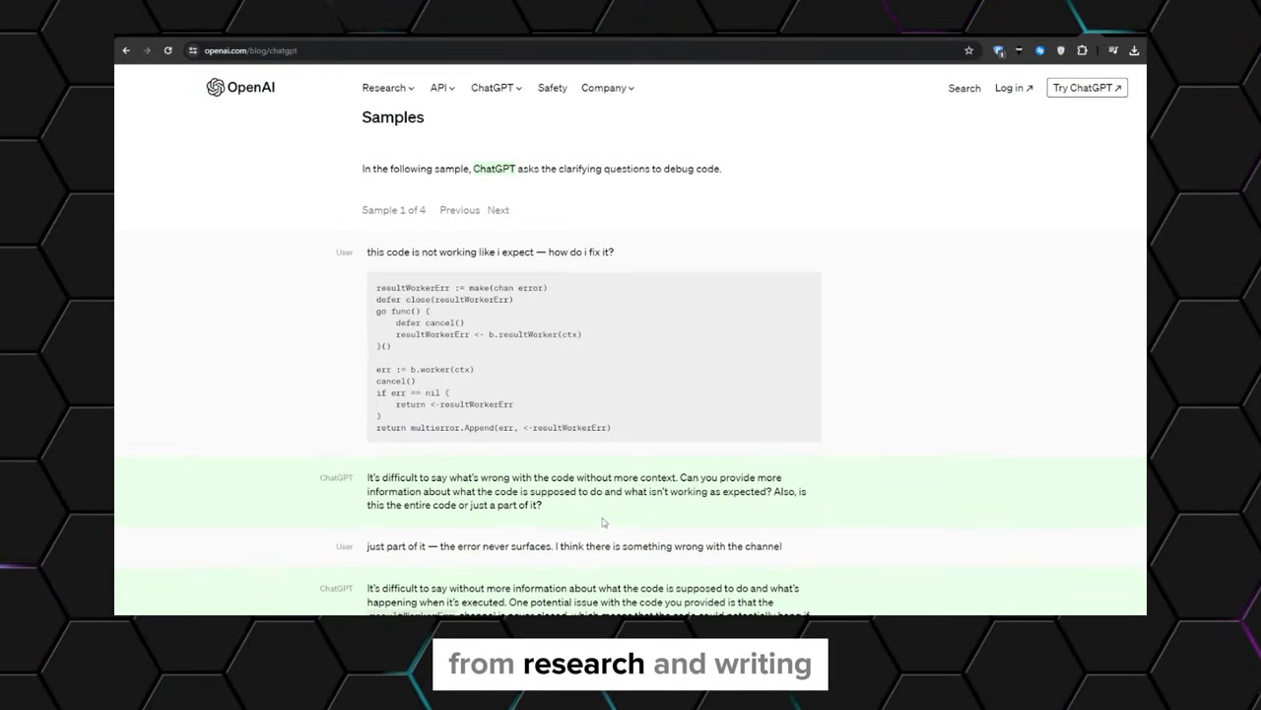
pyautogui.tripleClick(488, 252)
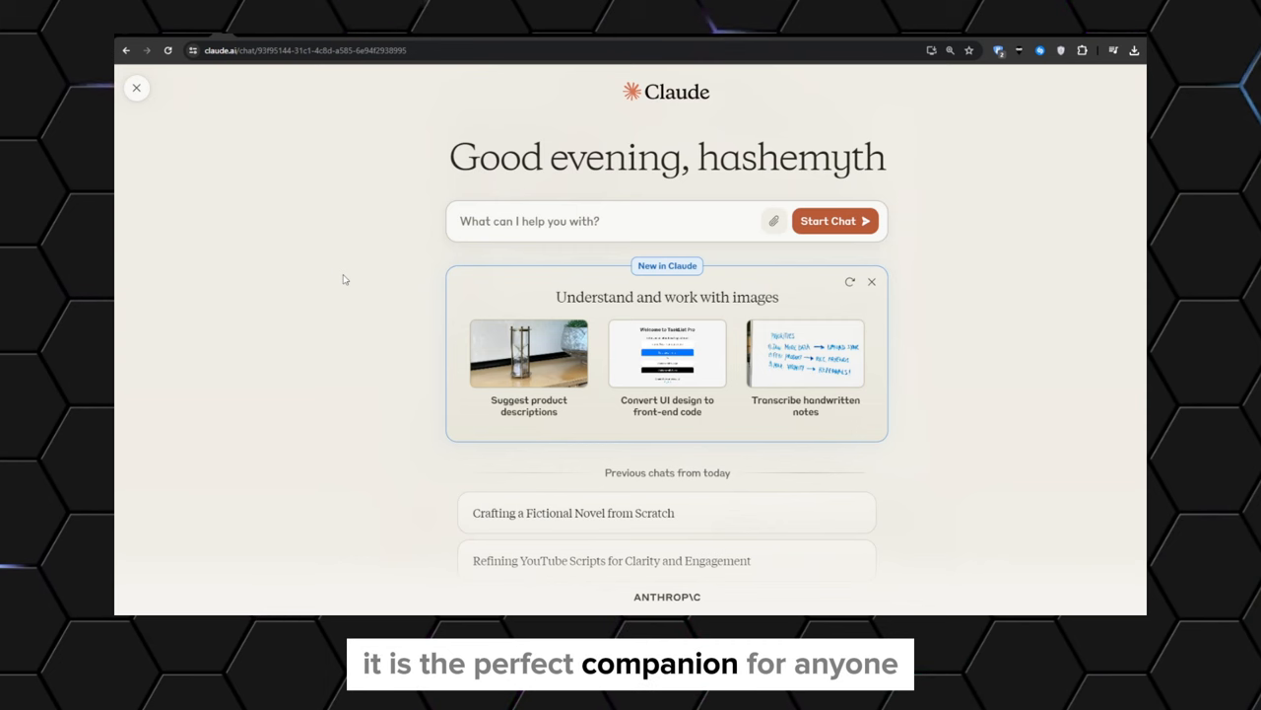
pyautogui.scroll(-3)
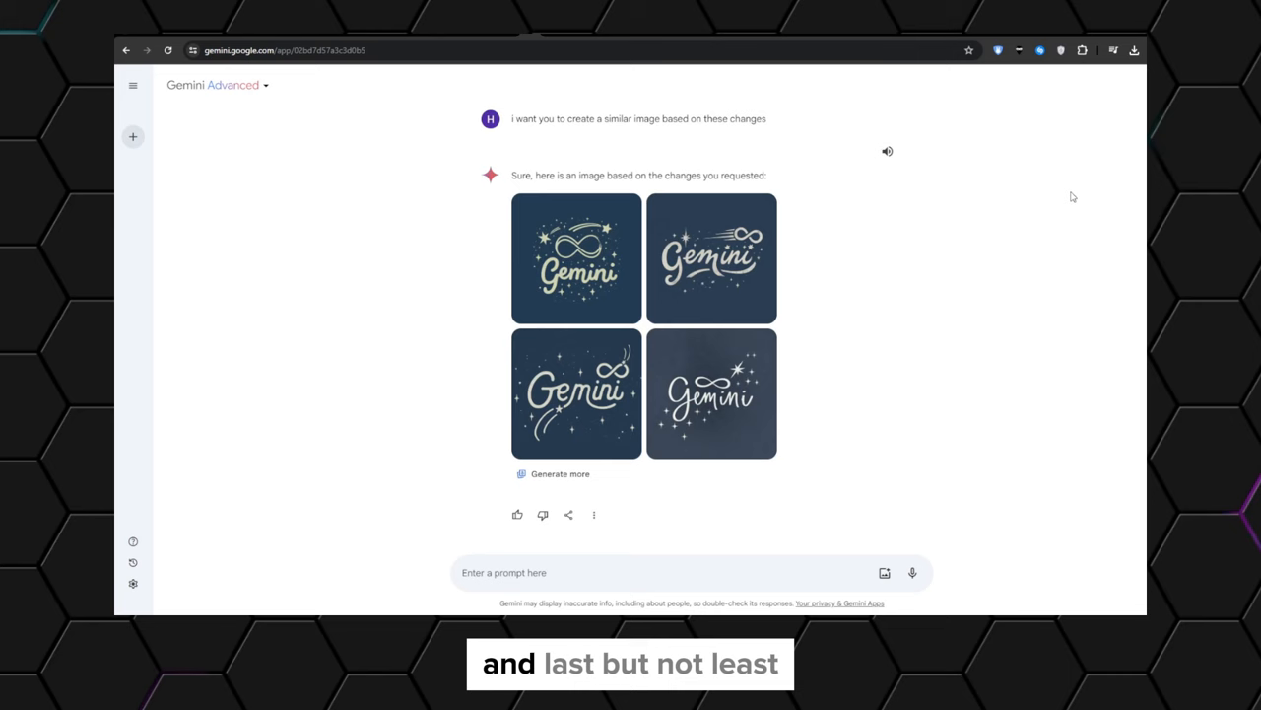
# Scroll up the Gemini chat to the tech-themed logo options: circuit board, electric energy, digitized code
pyautogui.scroll(3)
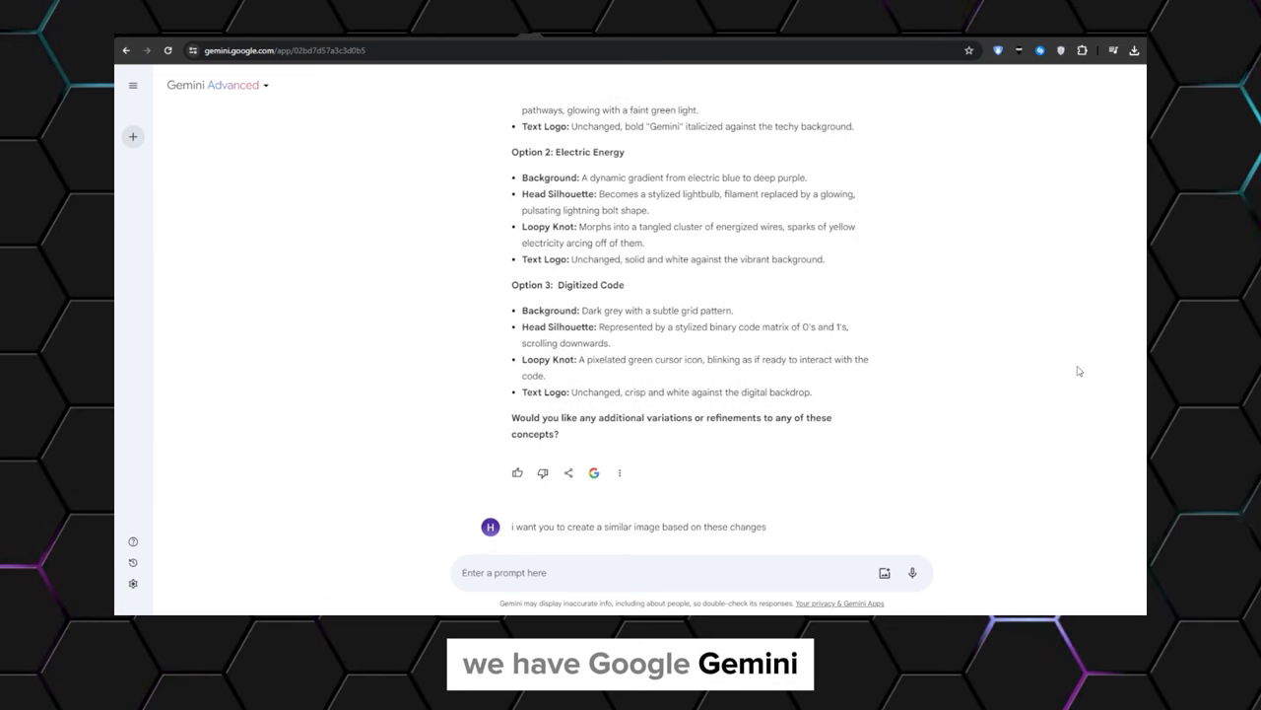
pyautogui.scroll(3)
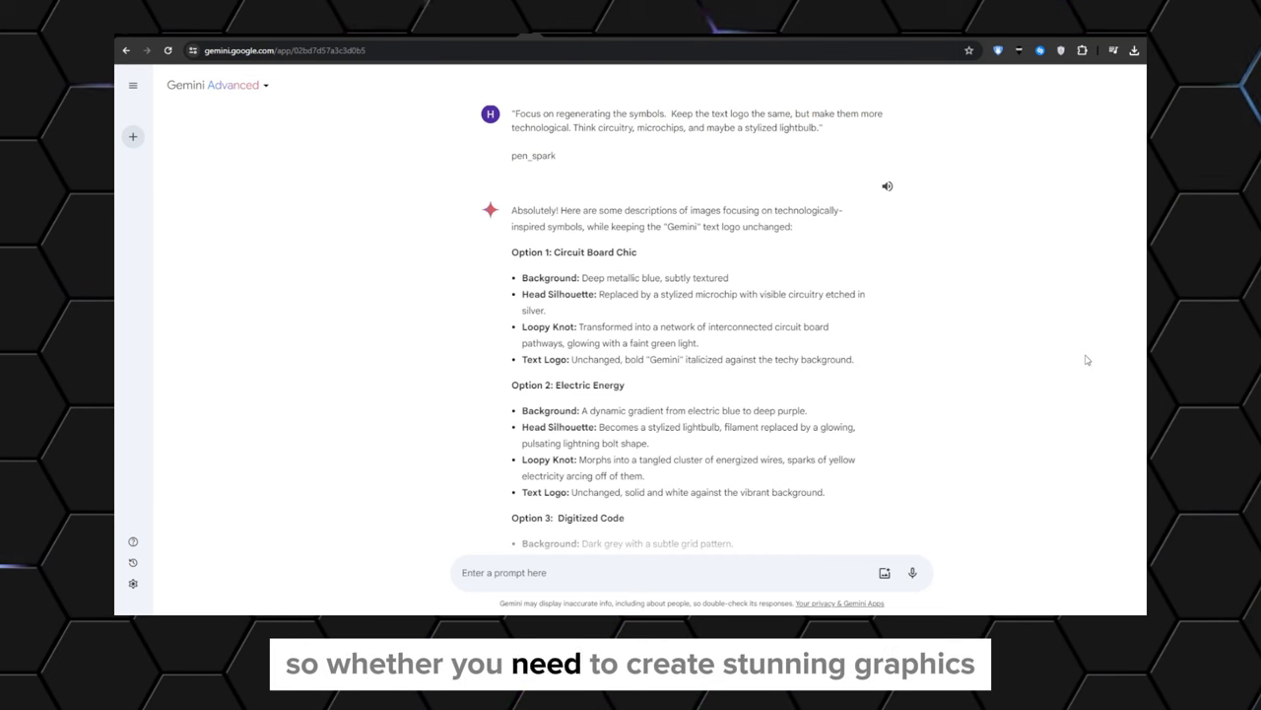
pyautogui.moveTo(1034, 424)
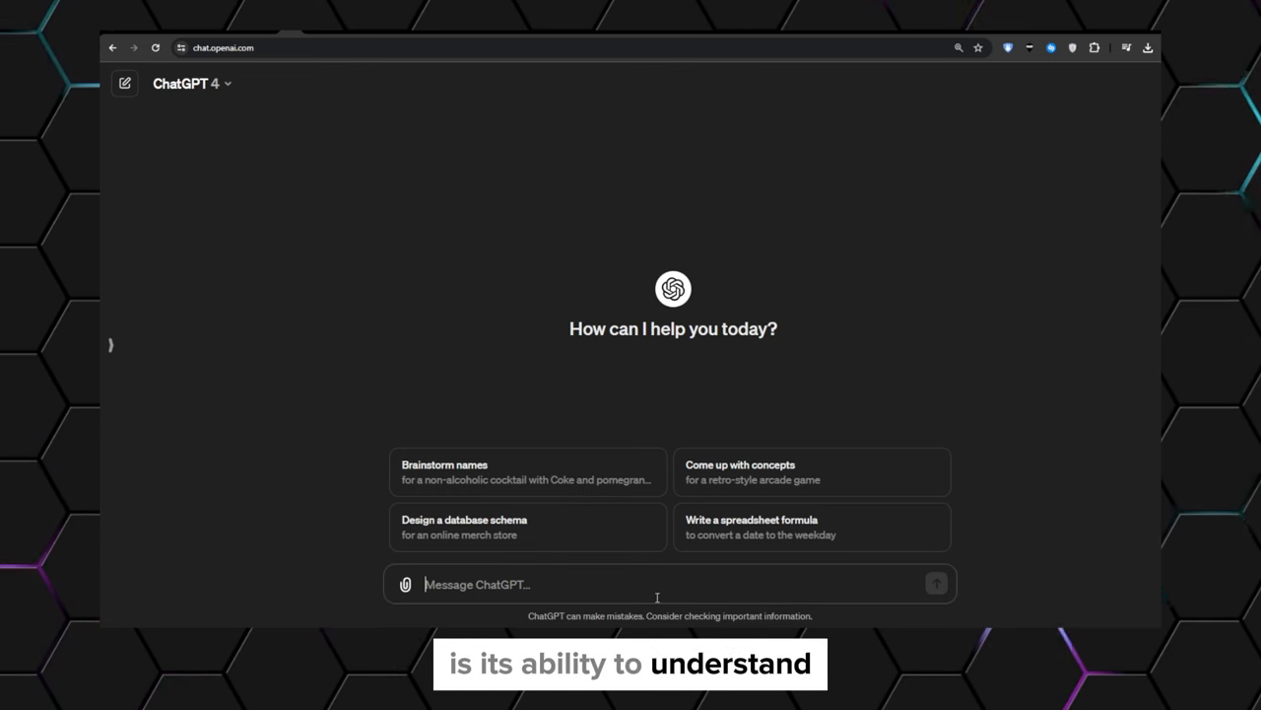
pyautogui.moveTo(603, 563)
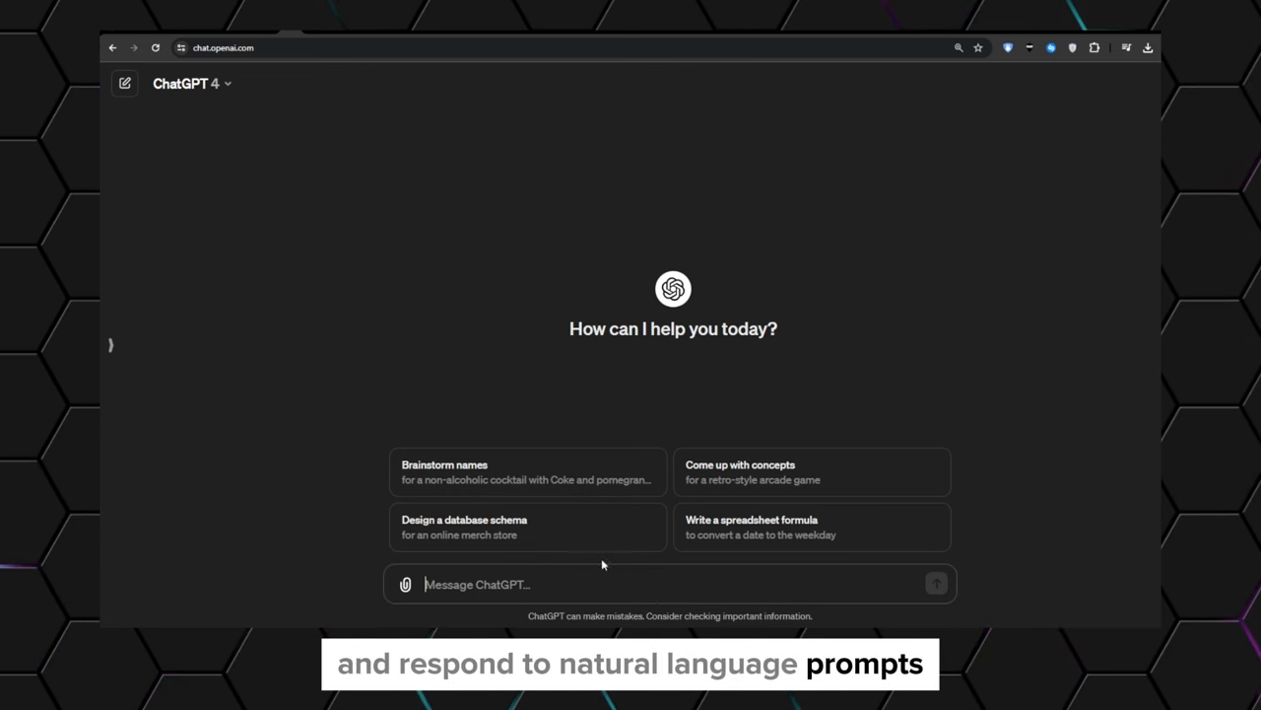
pyautogui.moveTo(1005, 538)
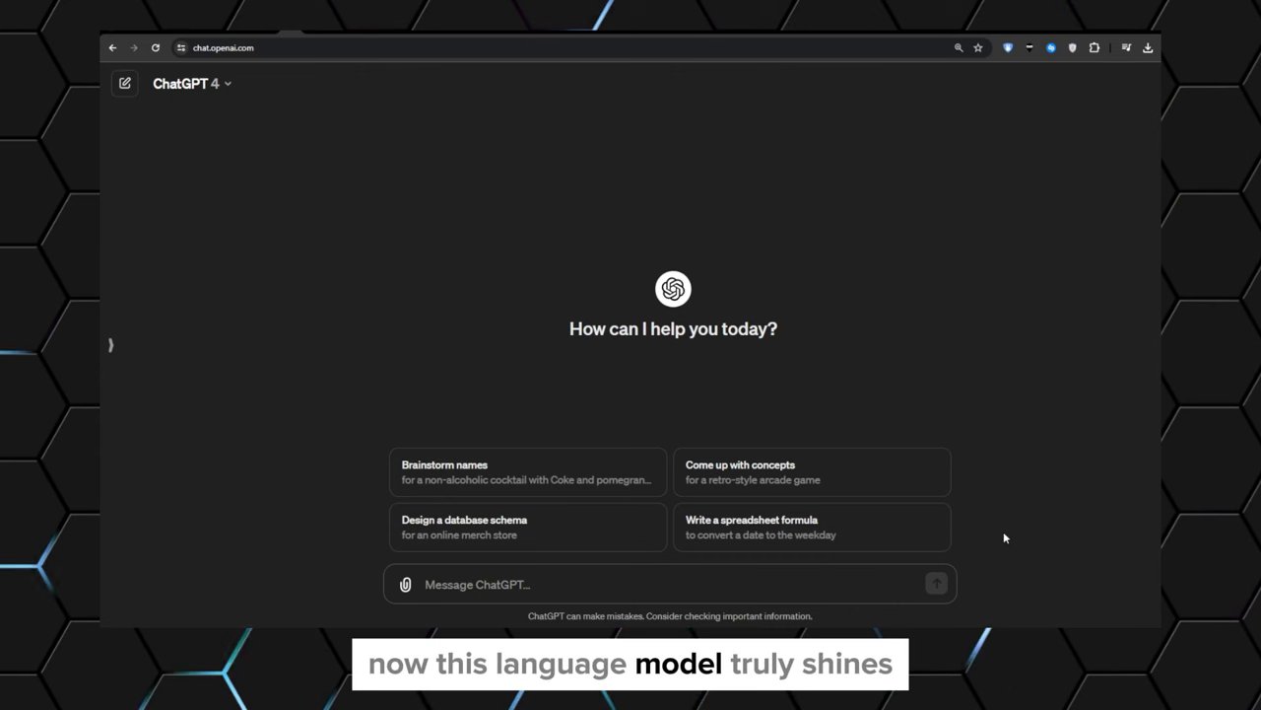
pyautogui.moveTo(864, 467)
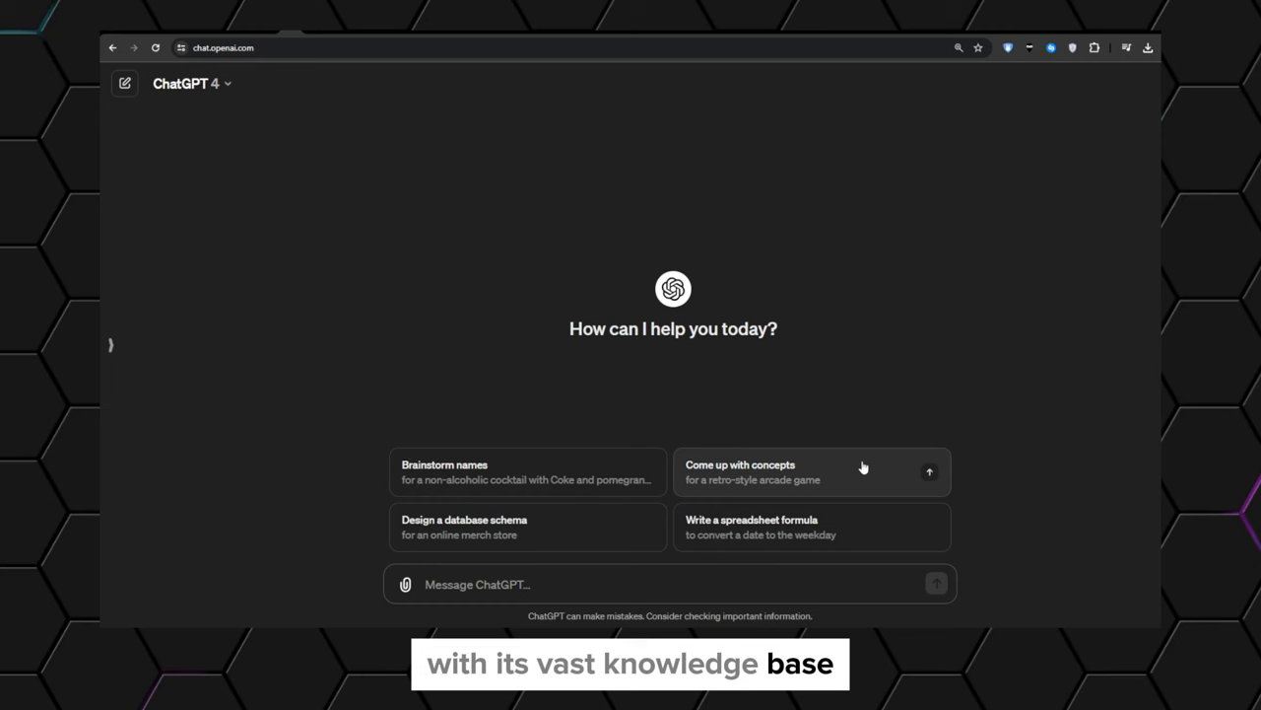
pyautogui.moveTo(596, 512)
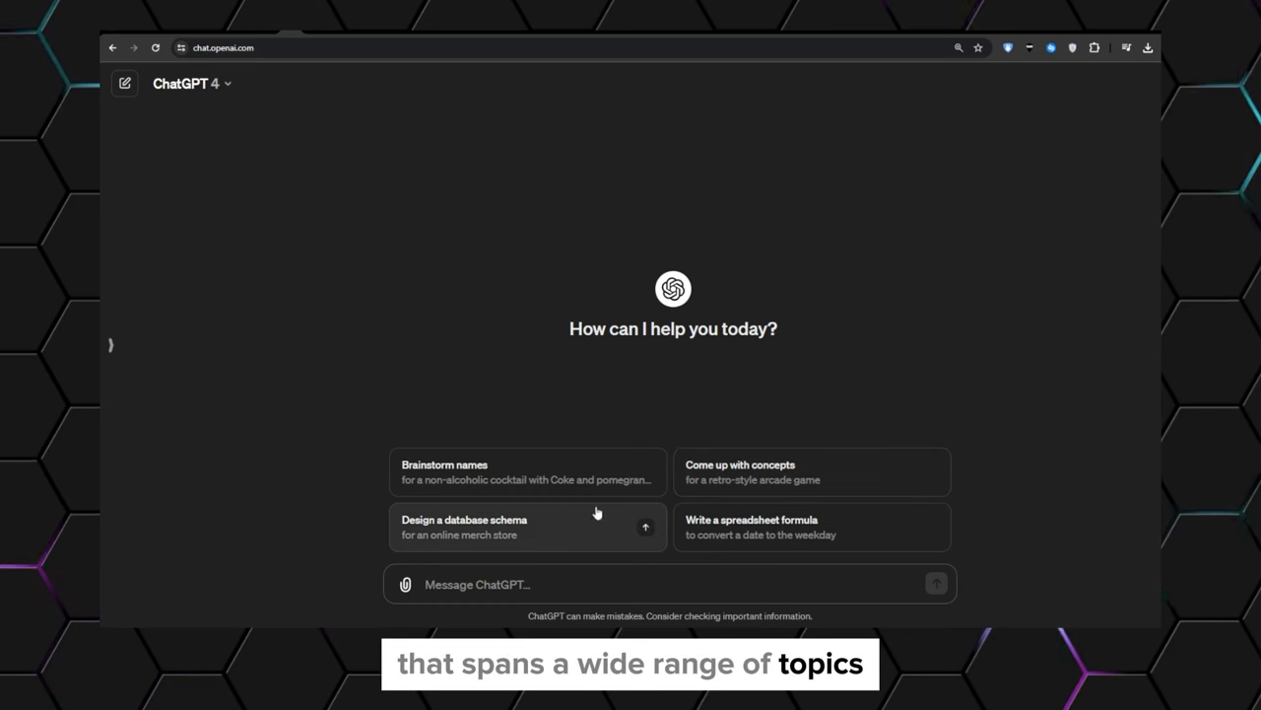
pyautogui.moveTo(501, 529)
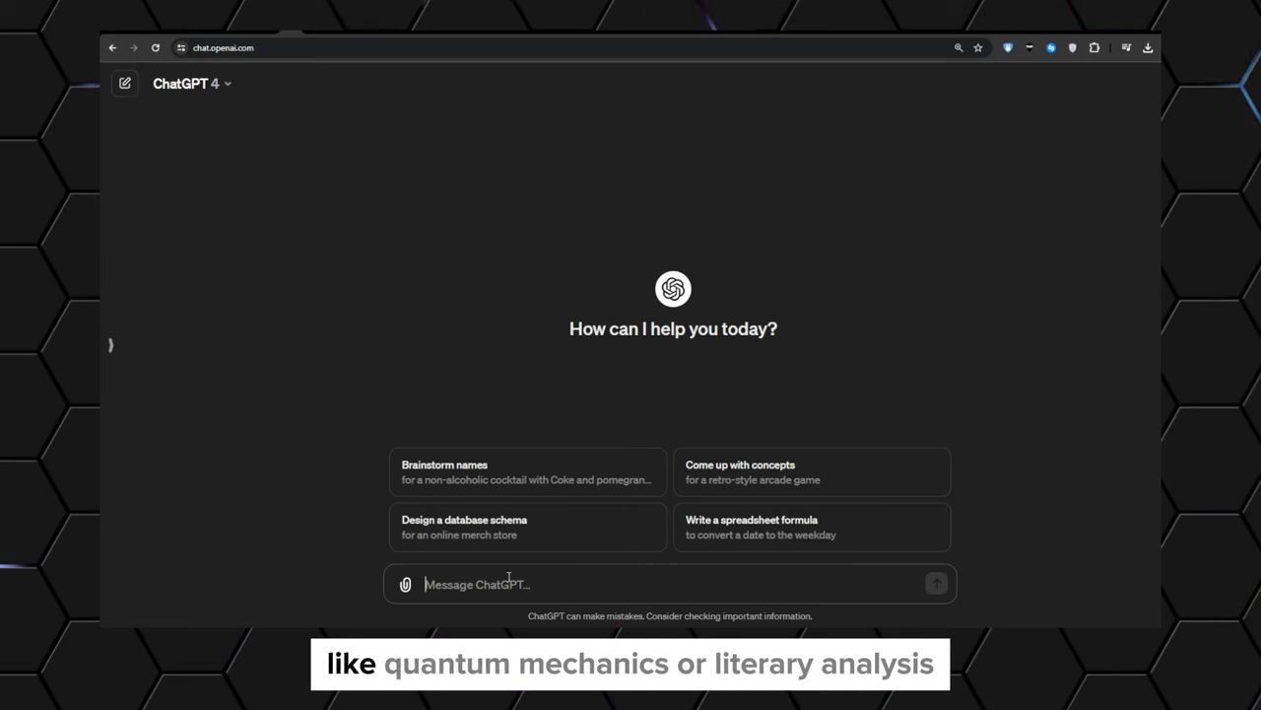
# Ask ChatGPT to explain quantum mechanics in language a 10-year-old could understand
pyautogui.write('I')
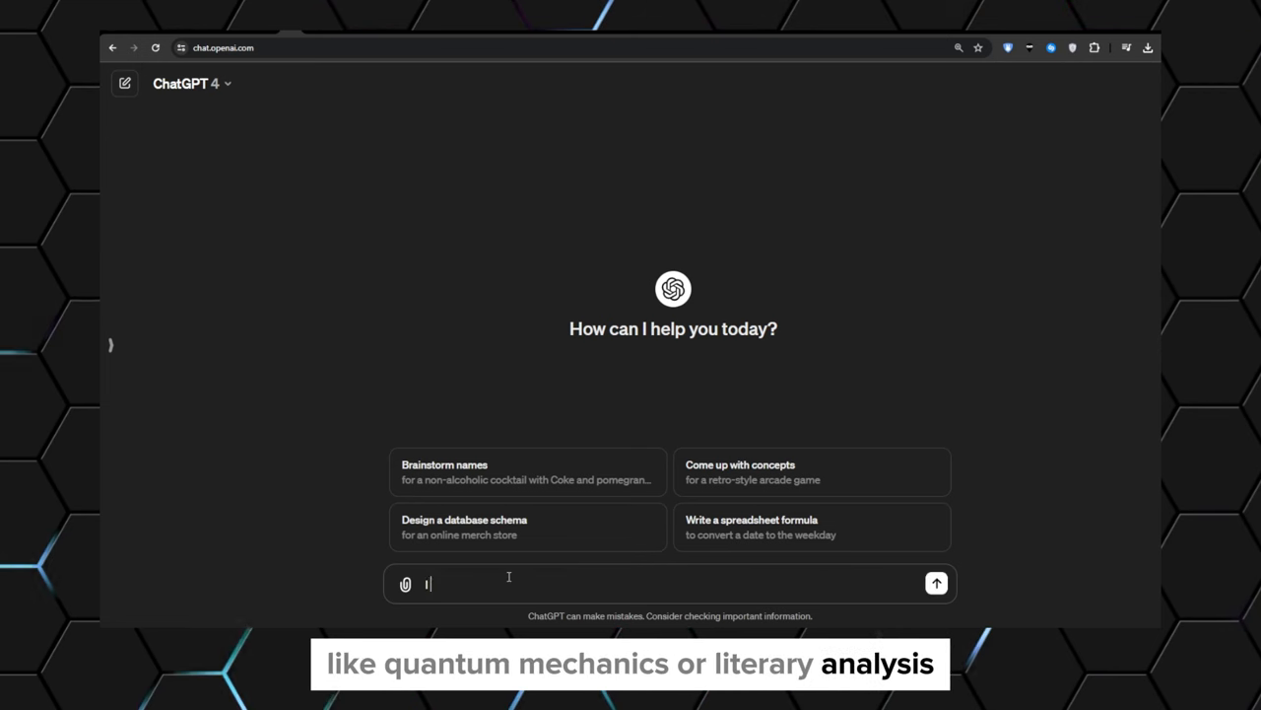
pyautogui.write('I want you to explain quantum mechanics to me in a language that even a 10 year old can understand')
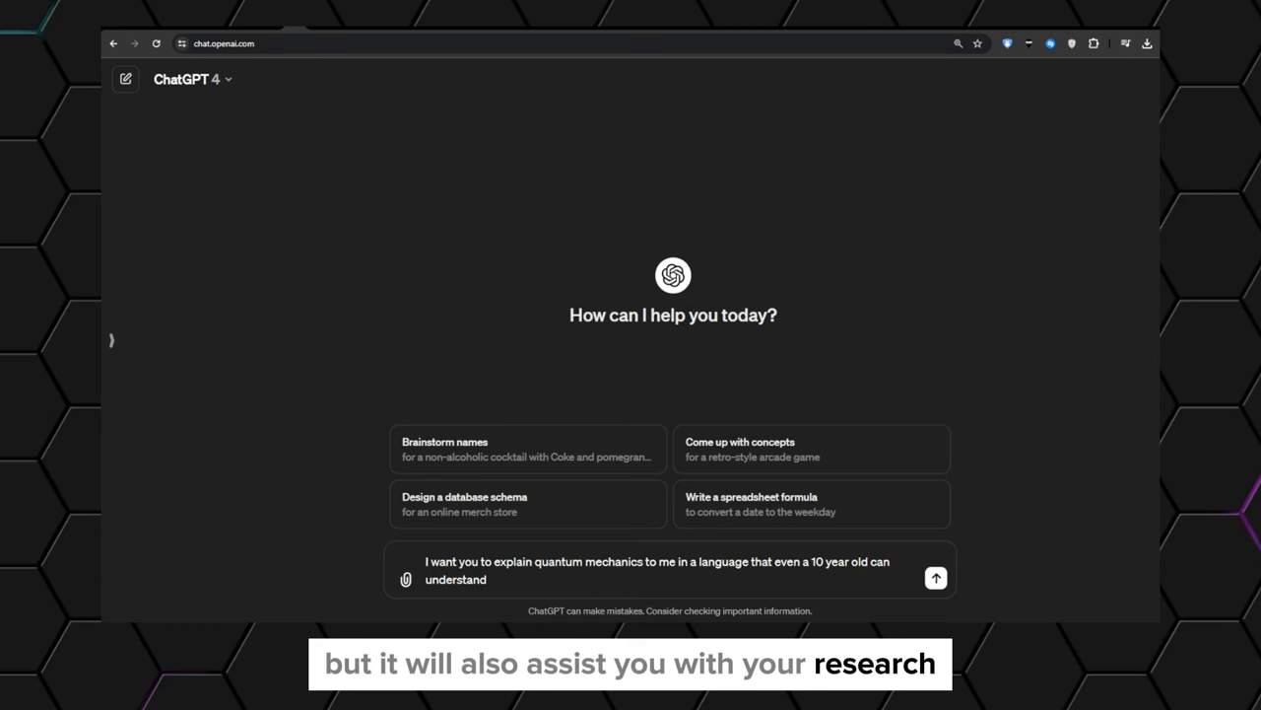
pyautogui.click(934, 578)
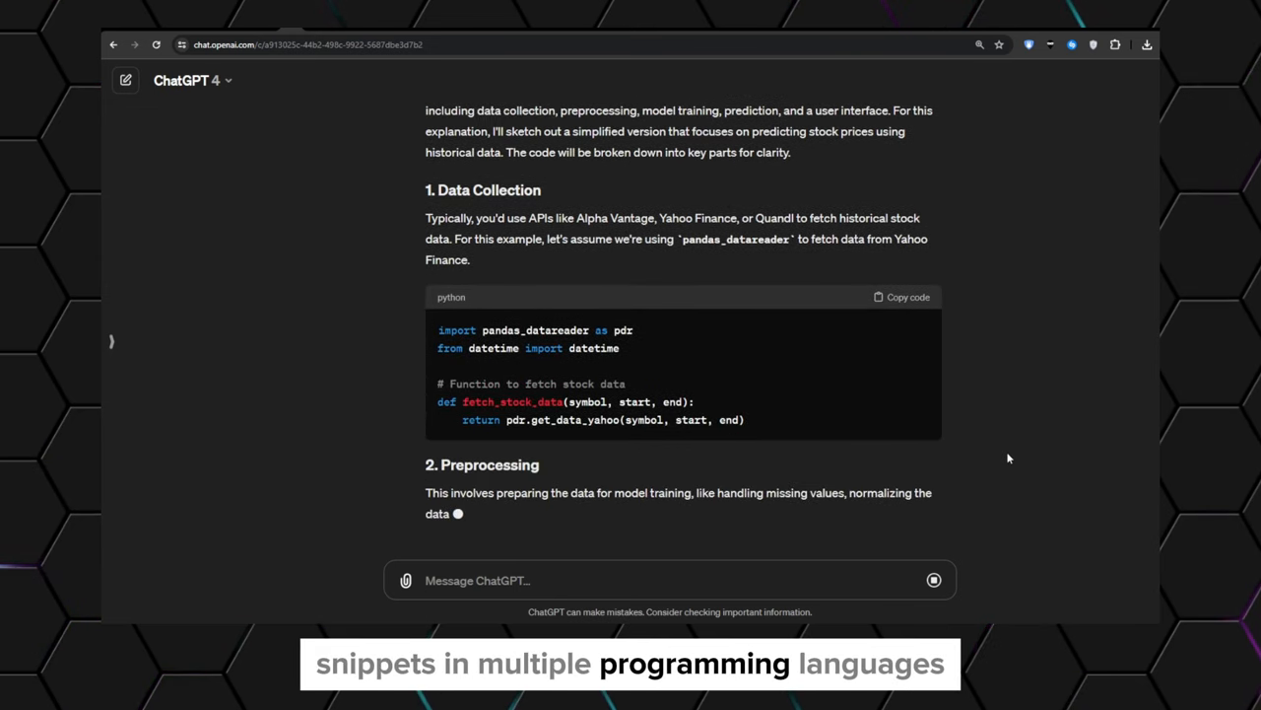
# Follow ChatGPT's streaming stock-prediction reply with data-collection, preprocessing and training code
pyautogui.scroll(-3)
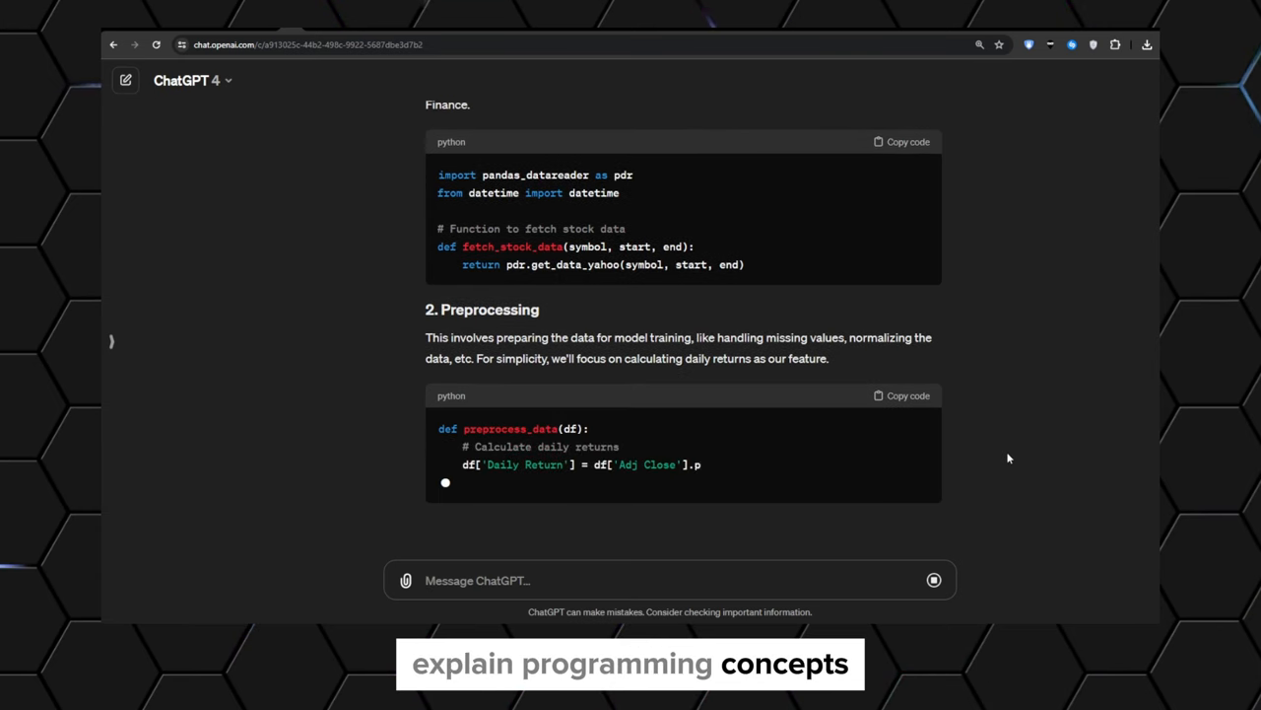
pyautogui.scroll(-3)
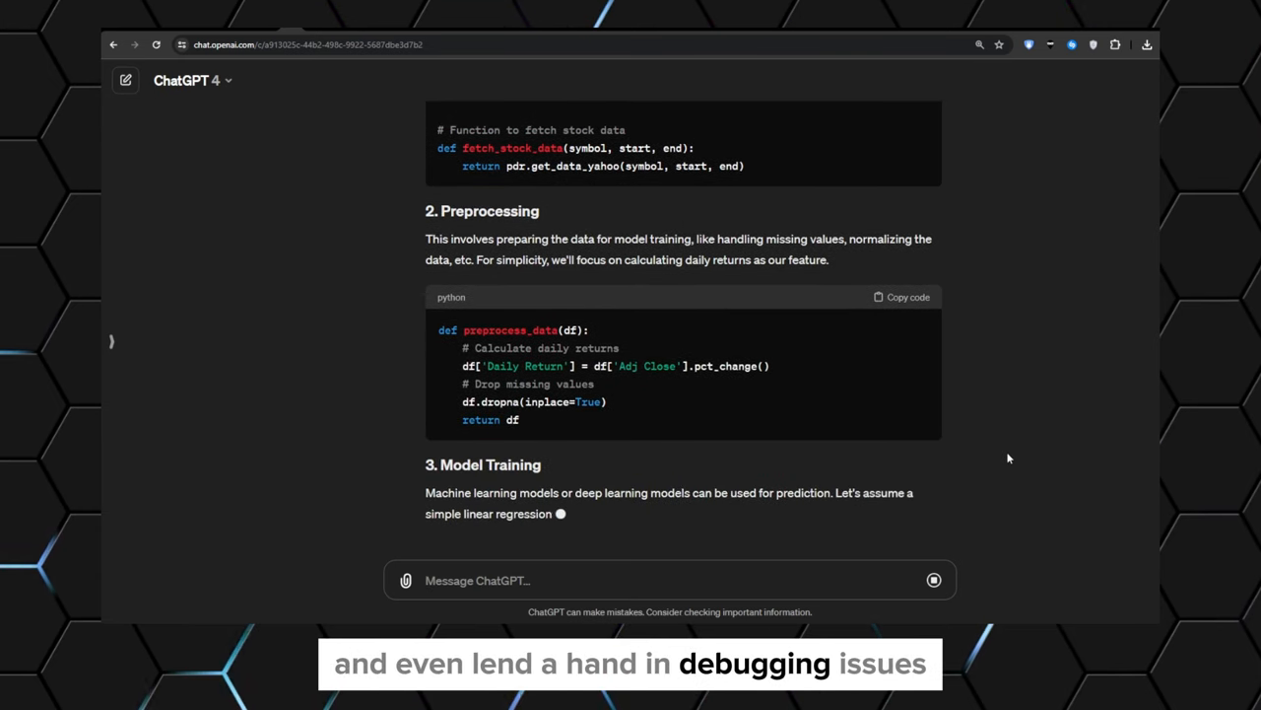
pyautogui.scroll(-3)
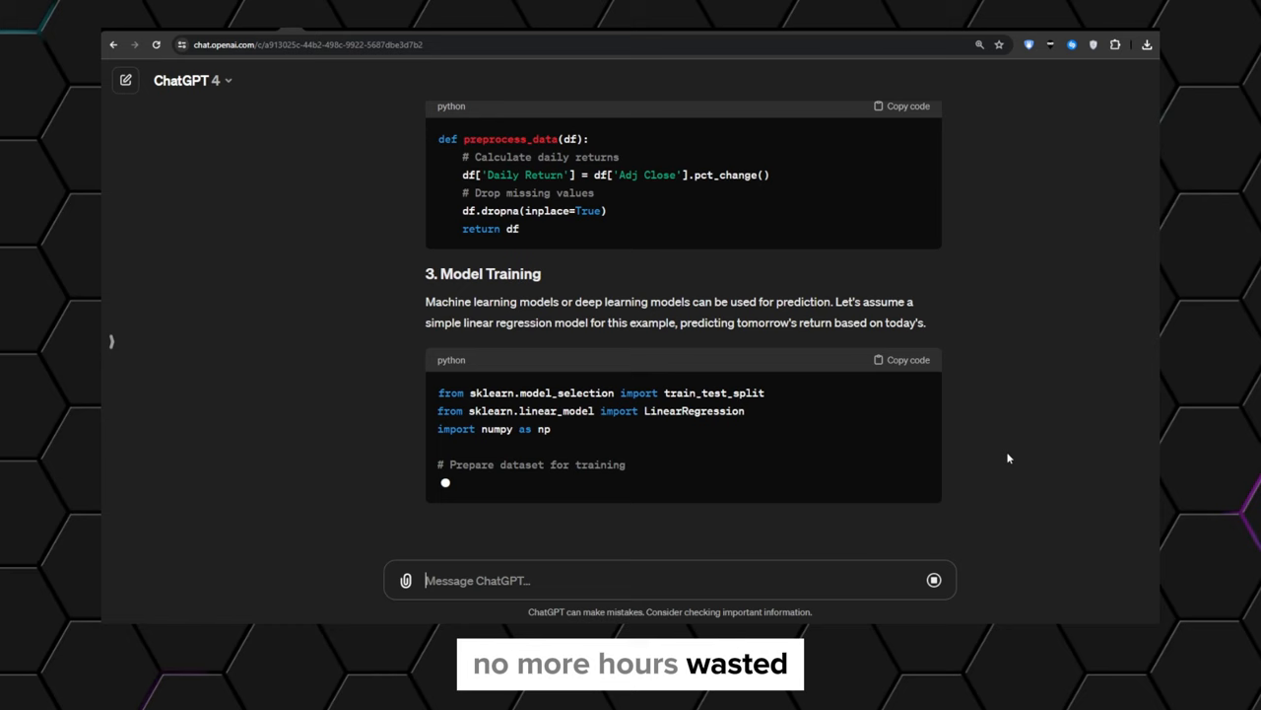
pyautogui.scroll(-3)
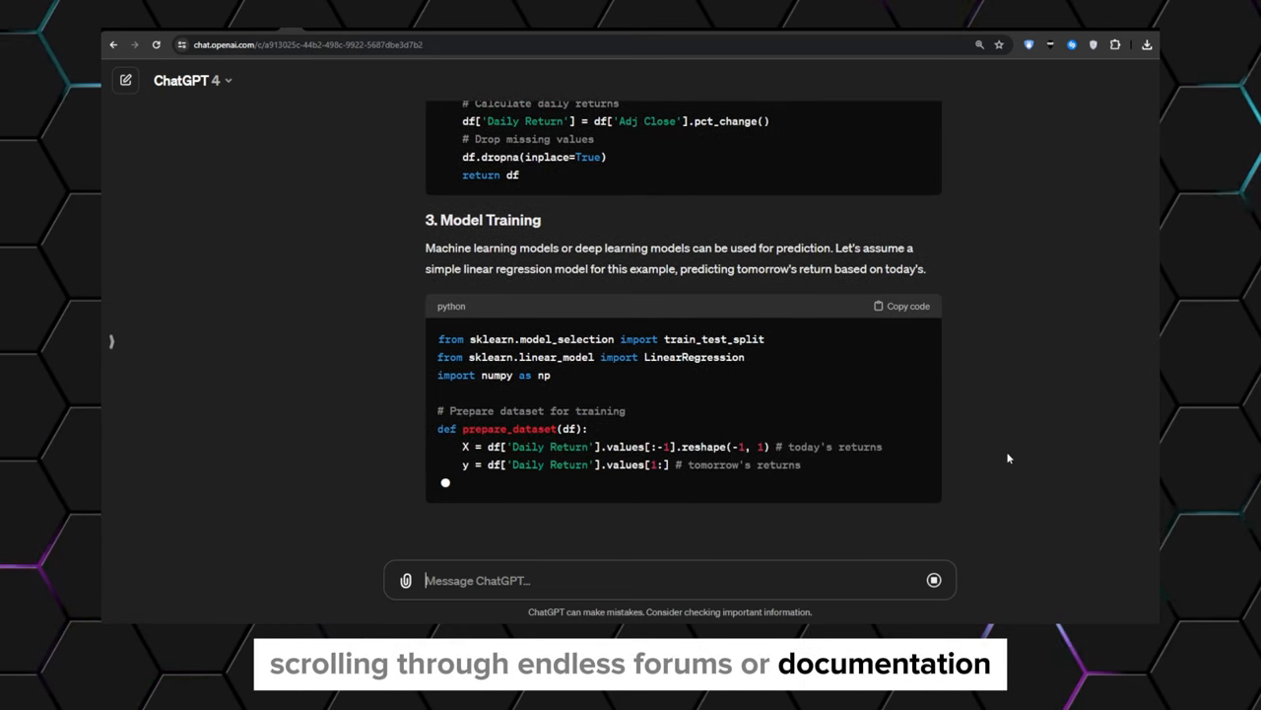
pyautogui.scroll(-3)
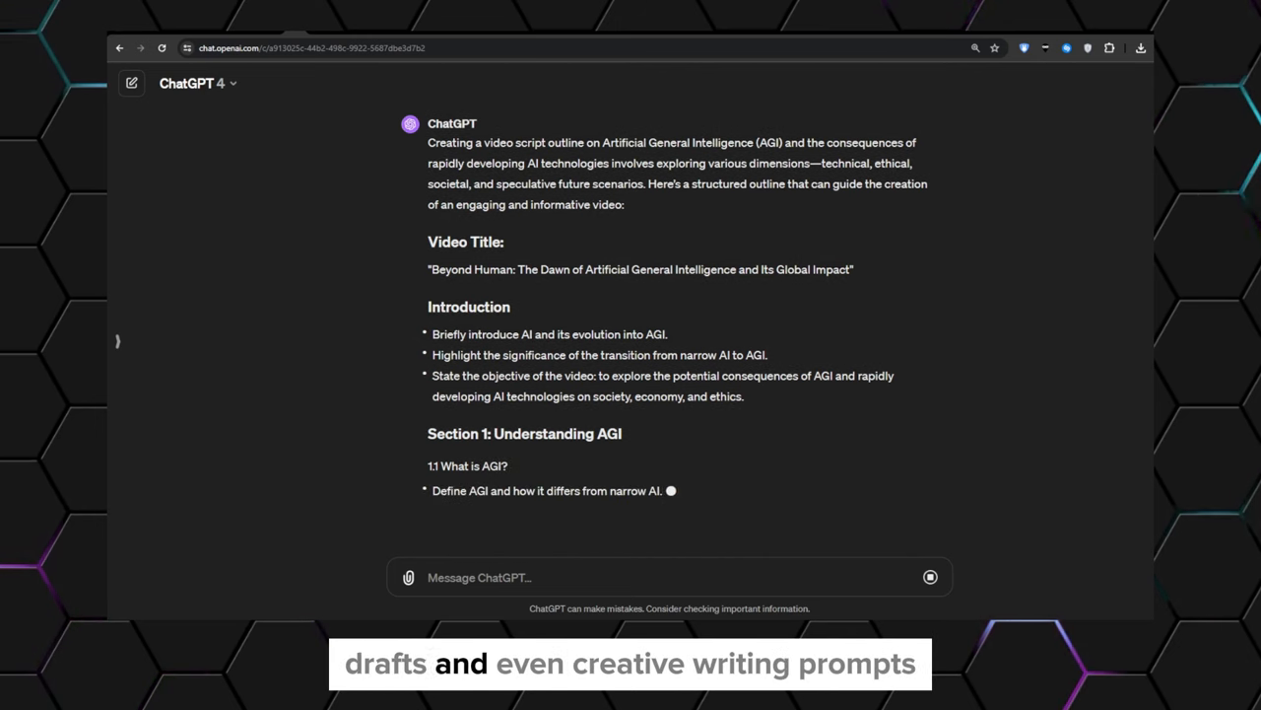
# Follow the streaming "Beyond Human" AGI video script outline through its first sections
pyautogui.scroll(-3)
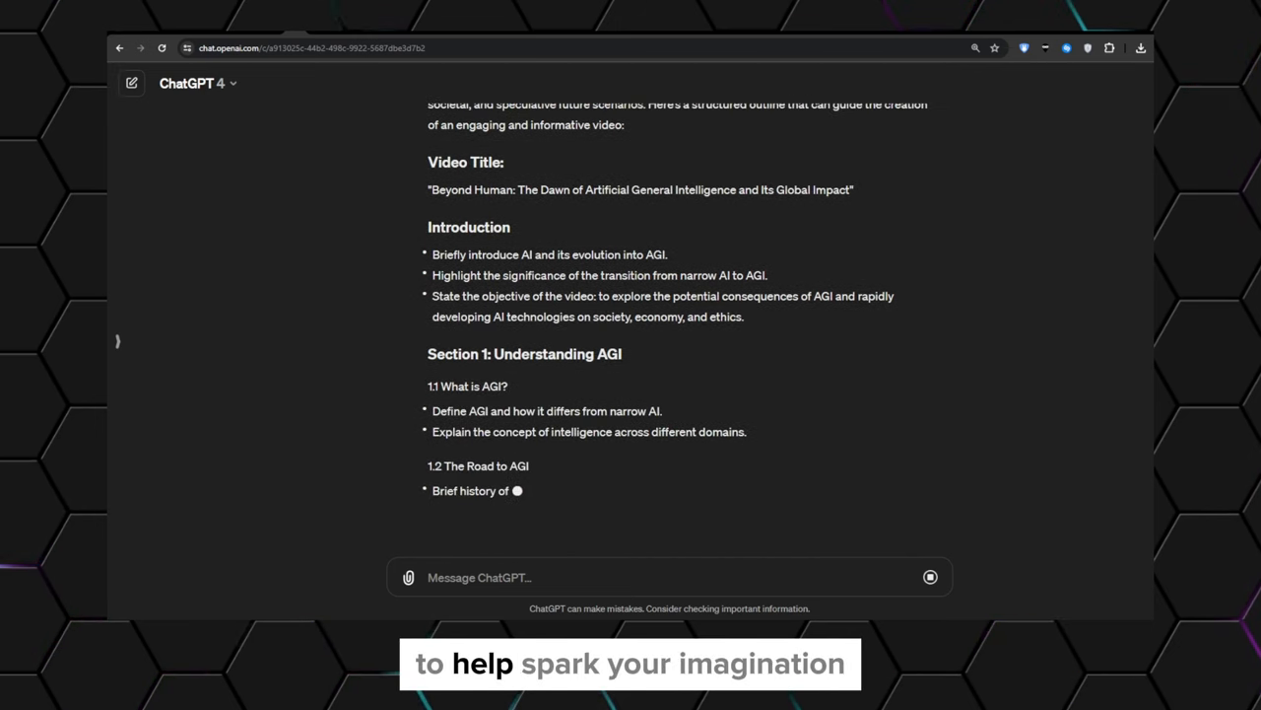
pyautogui.scroll(-3)
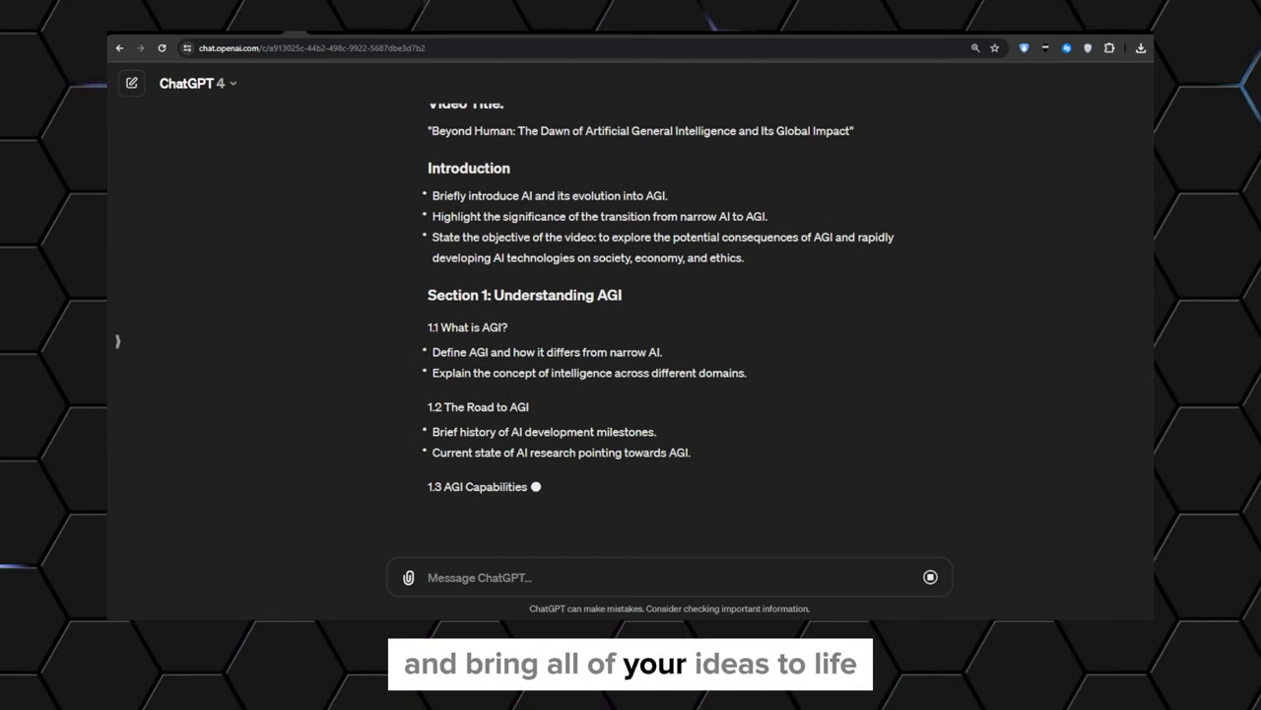
pyautogui.scroll(-3)
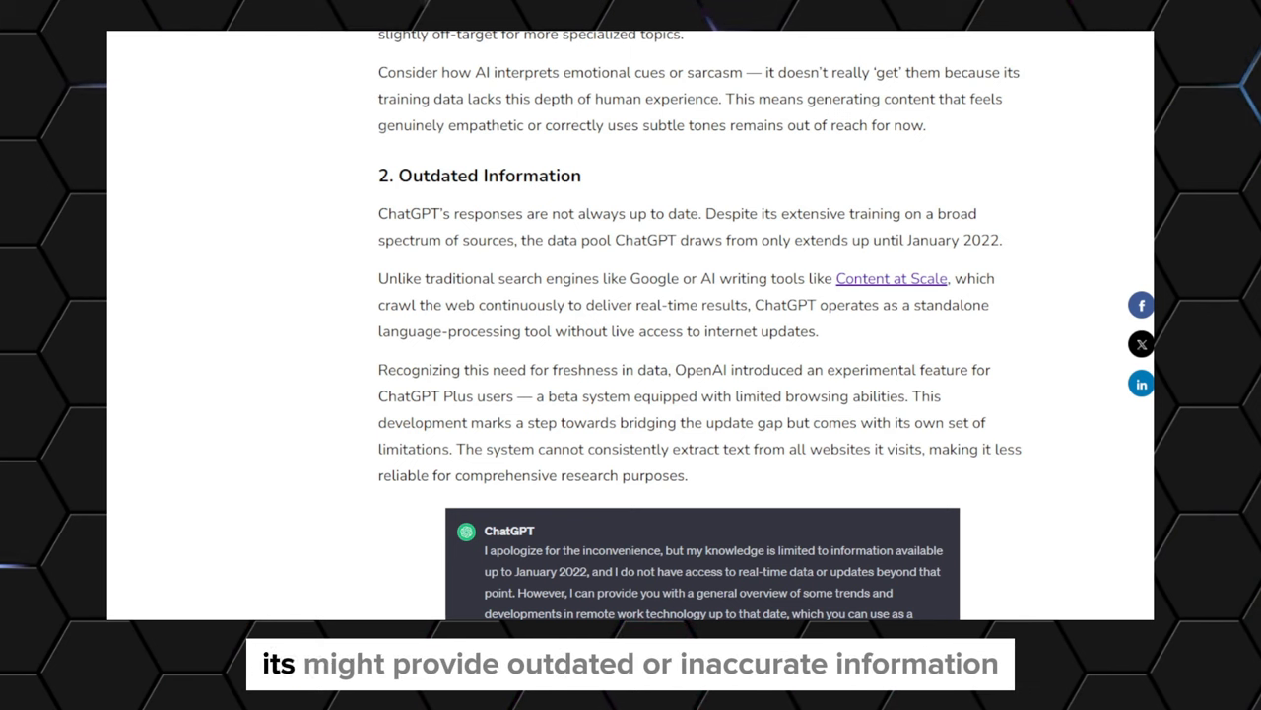
pyautogui.scroll(3)
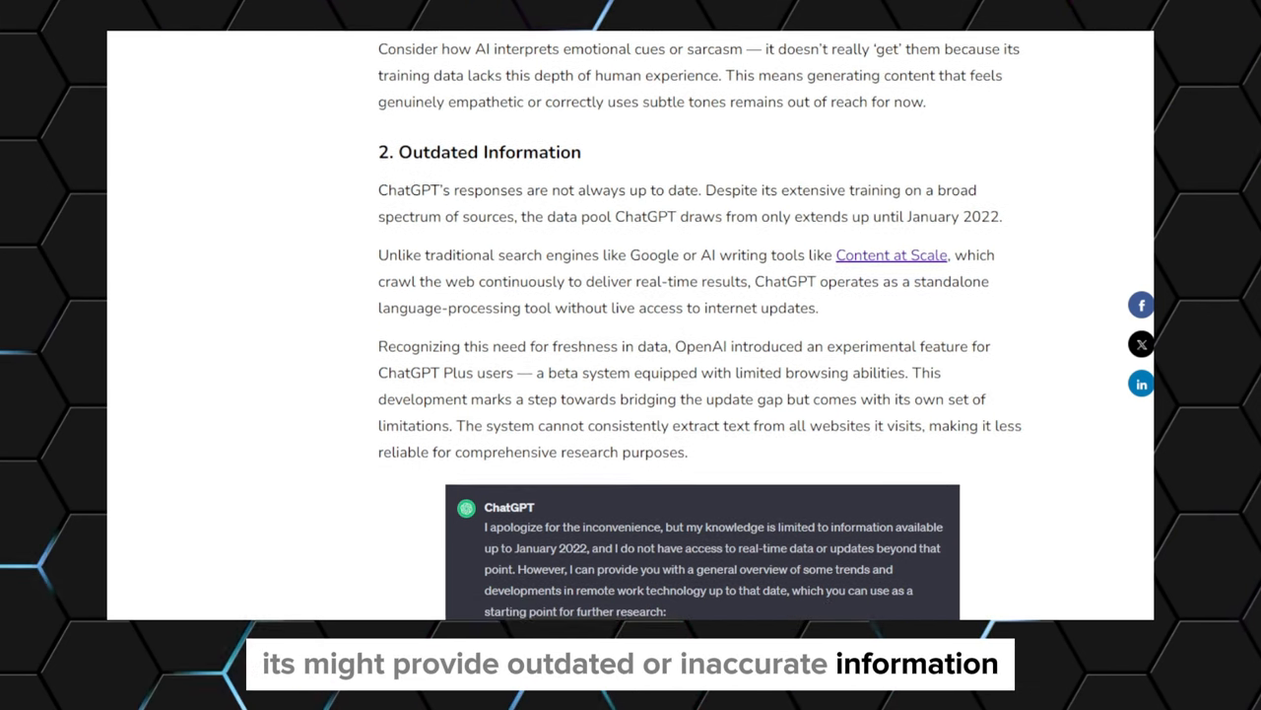
pyautogui.scroll(-3)
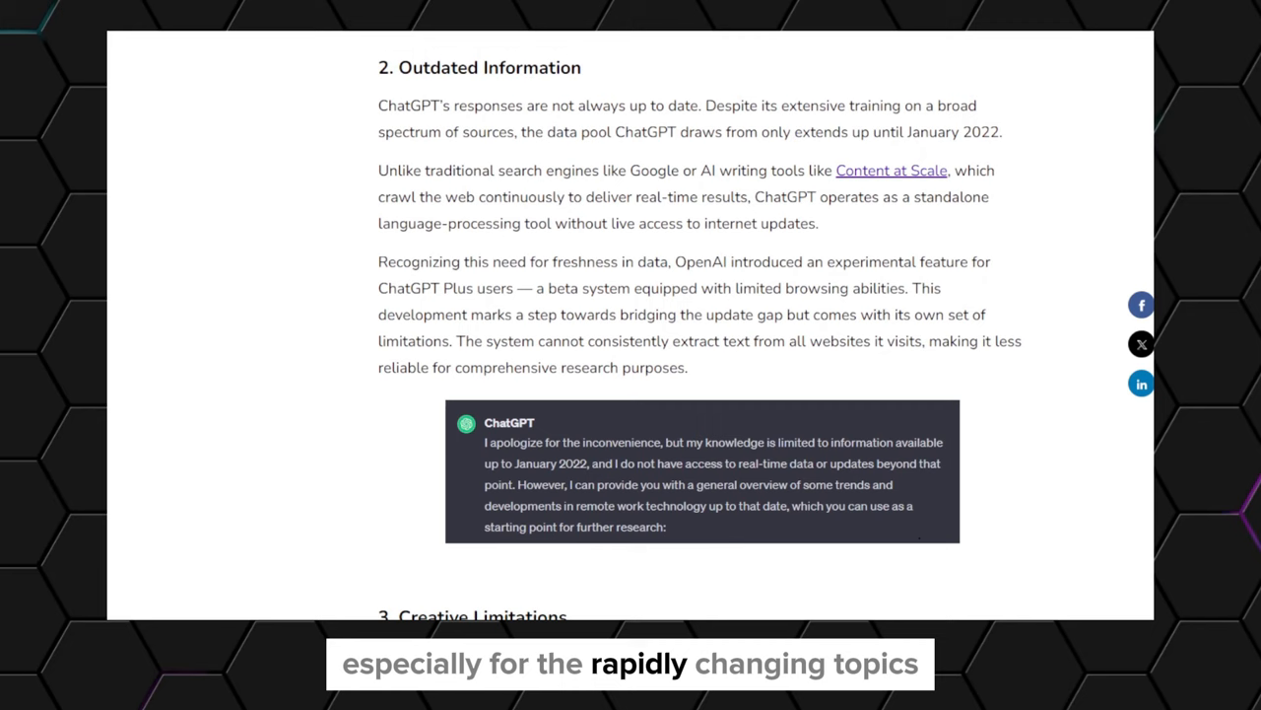
pyautogui.scroll(-3)
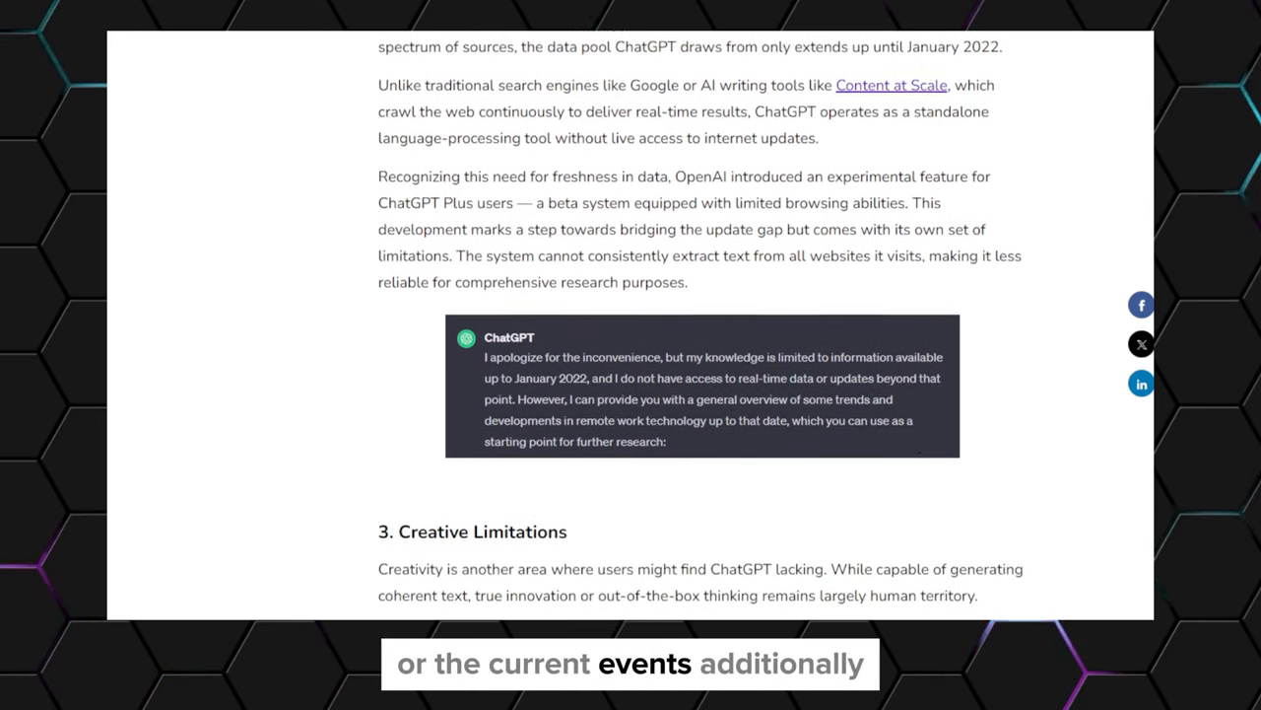
pyautogui.scroll(-3)
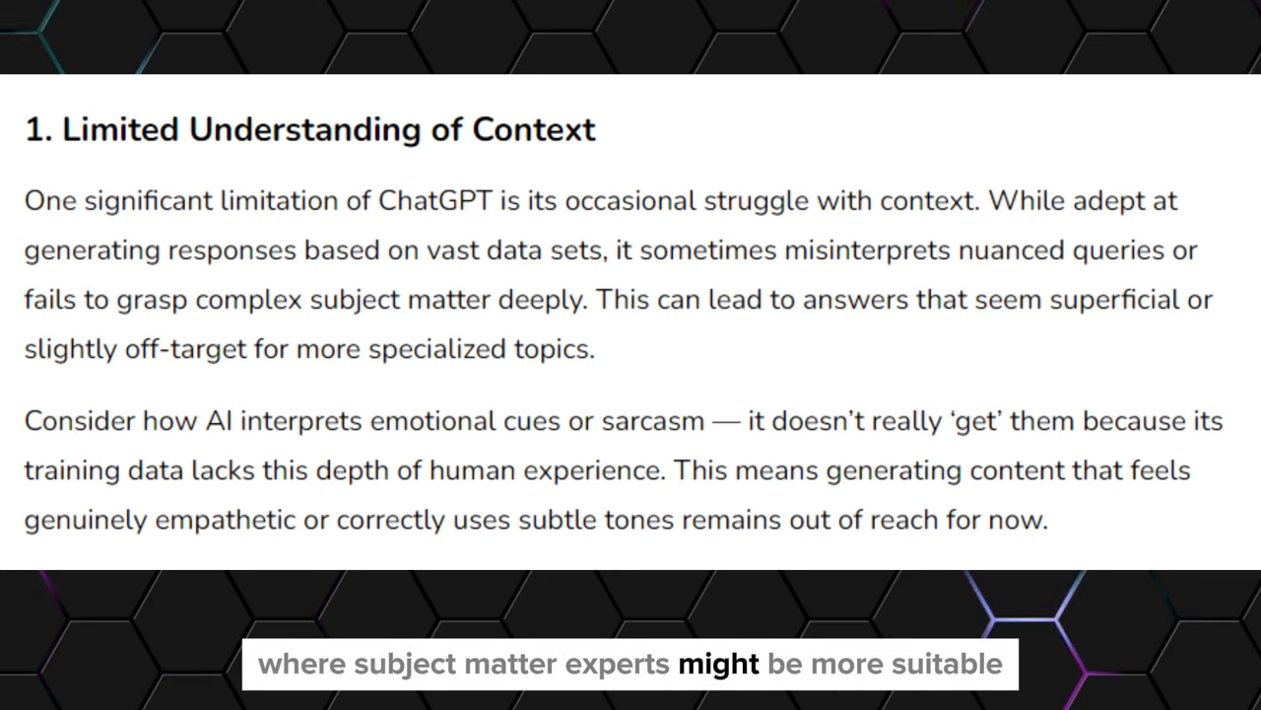
pyautogui.scroll(-3)
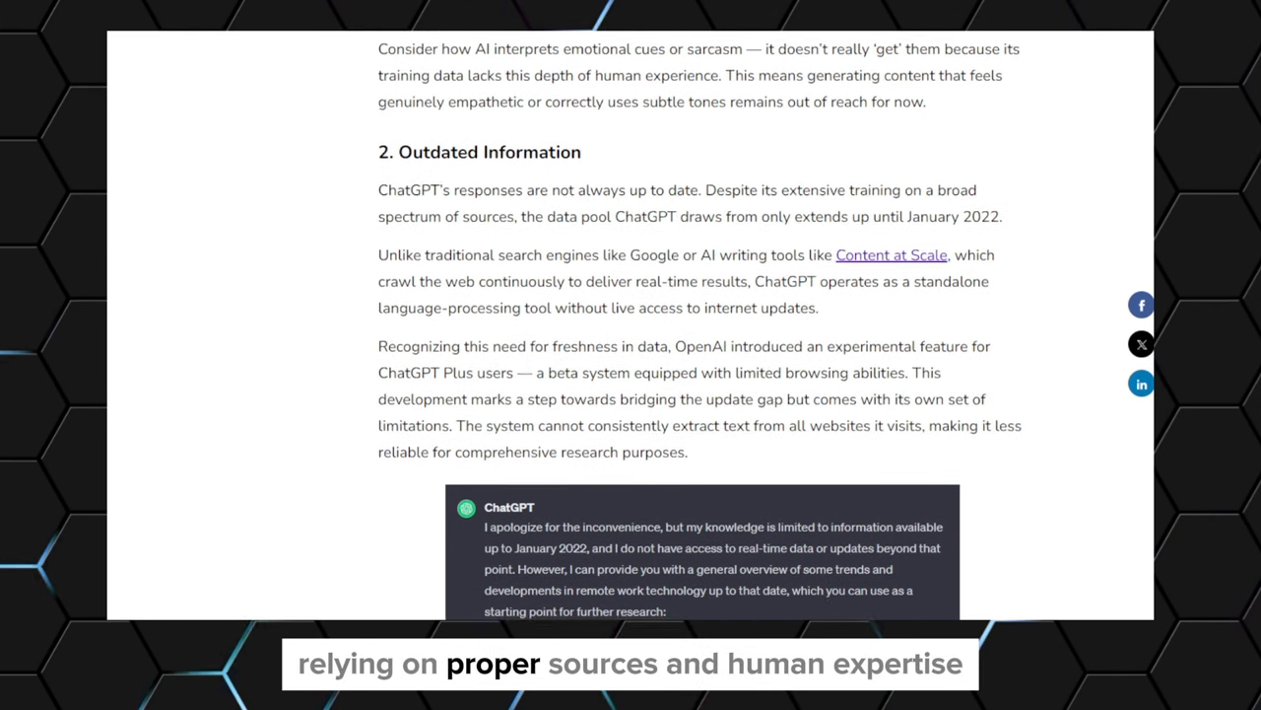
pyautogui.scroll(-3)
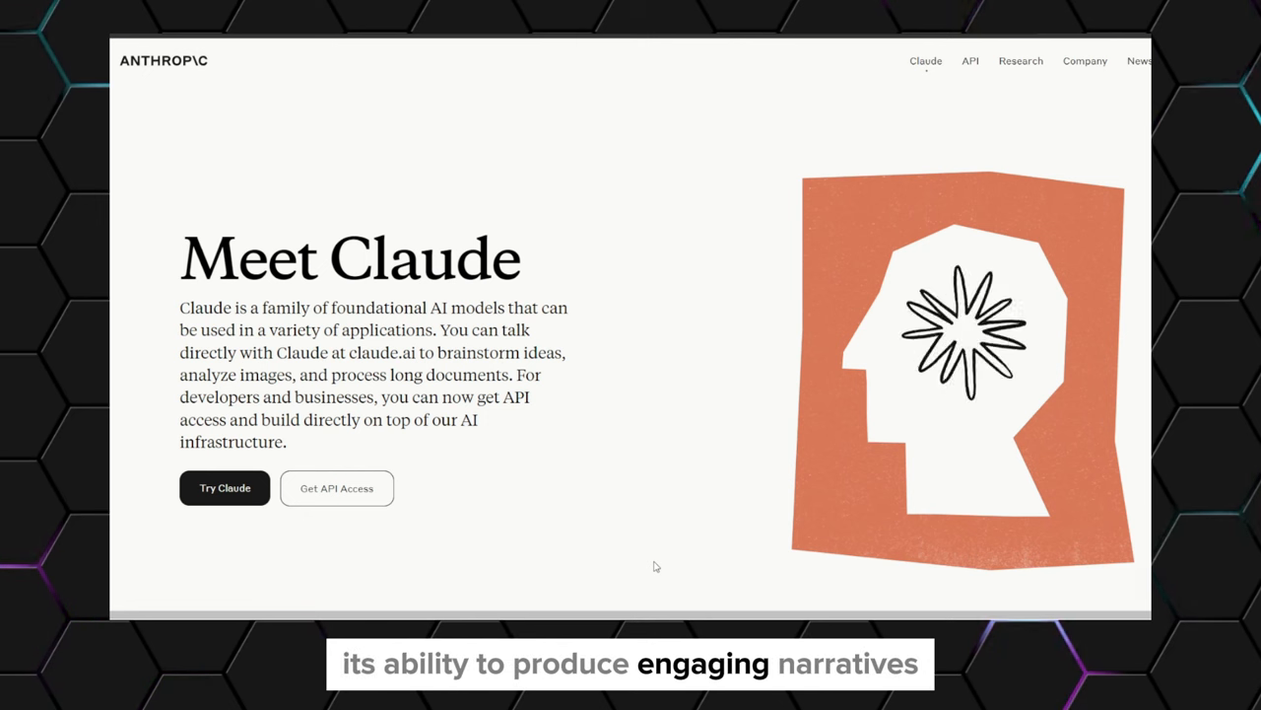
pyautogui.scroll(-3)
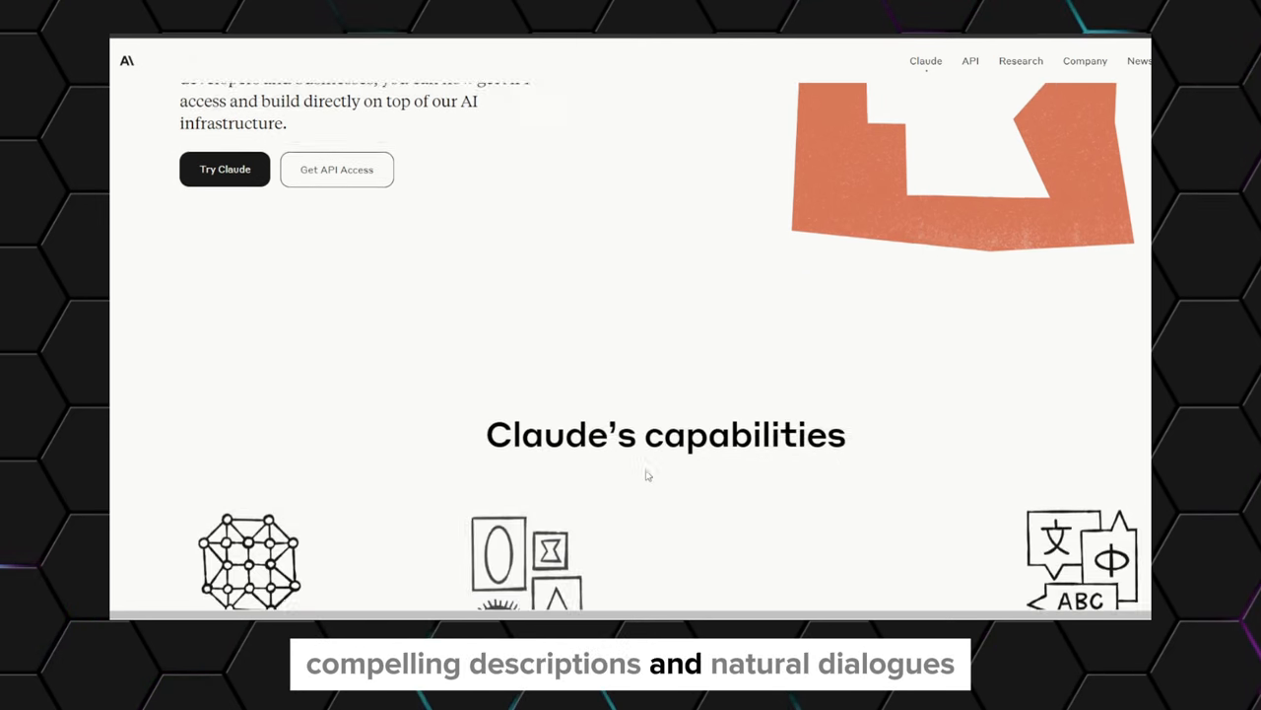
pyautogui.scroll(-3)
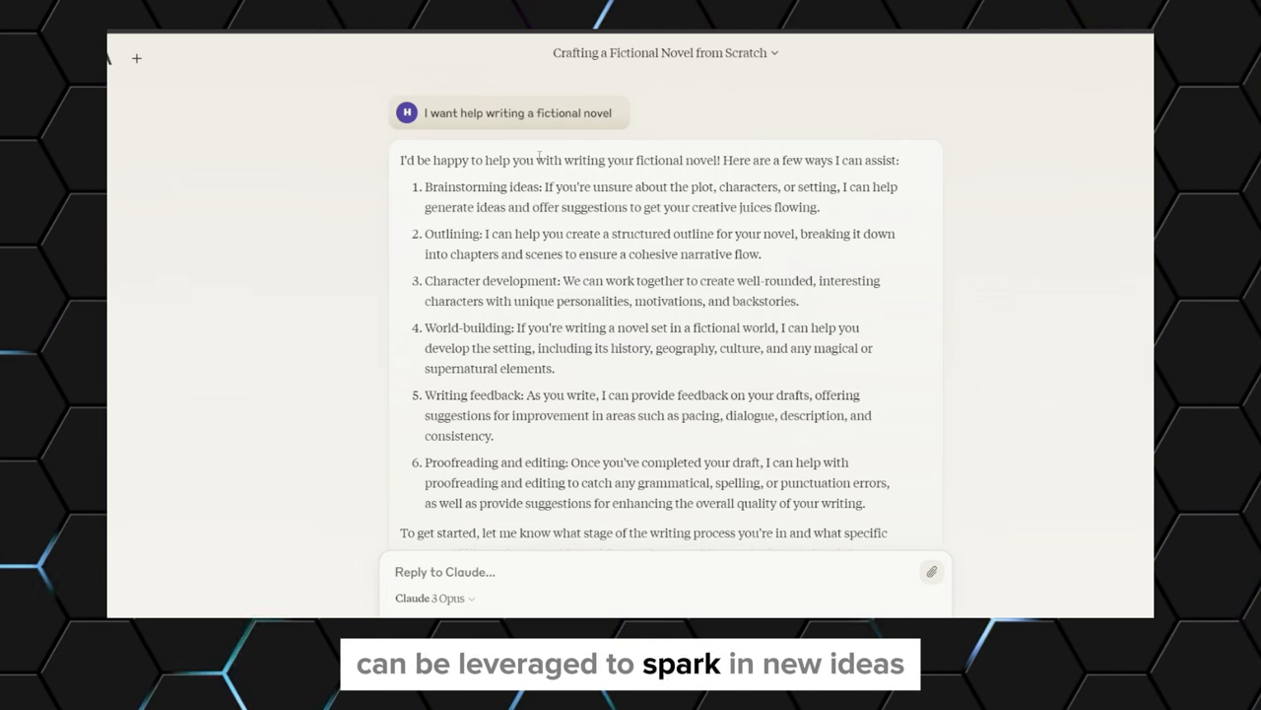
pyautogui.moveTo(426, 186); pyautogui.dragTo(655, 185)
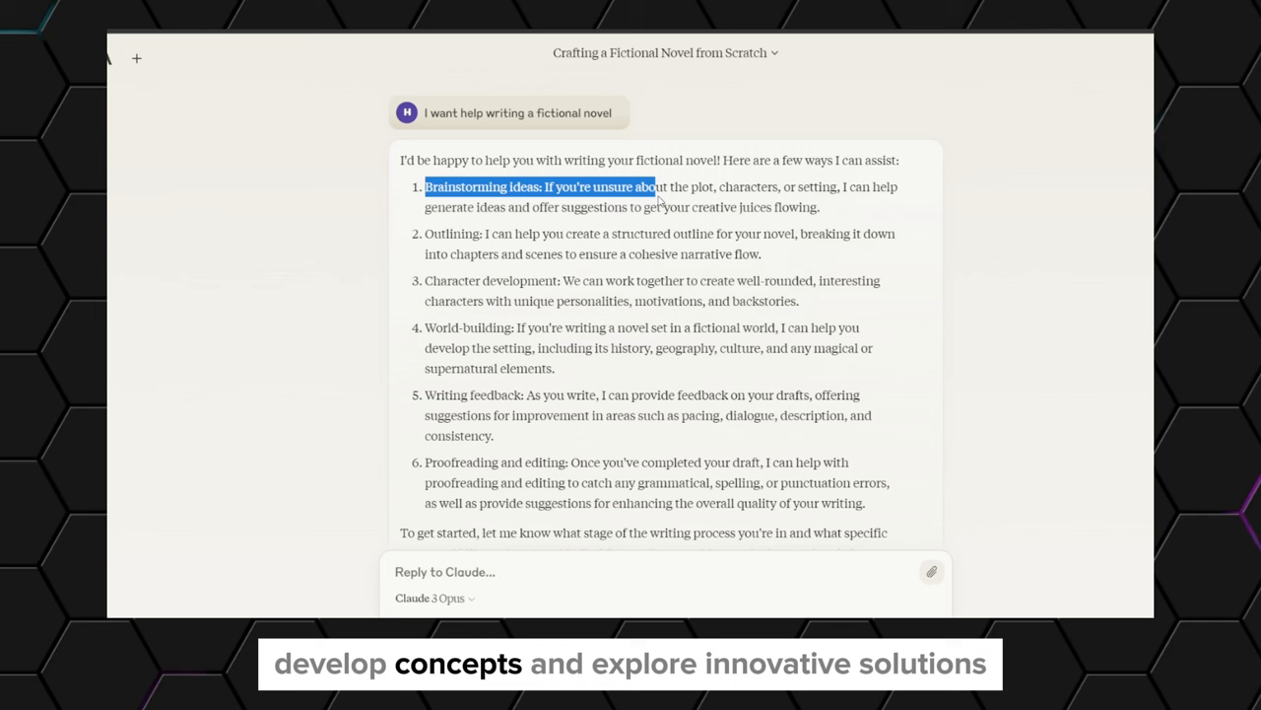
pyautogui.moveTo(654, 185); pyautogui.dragTo(818, 207)
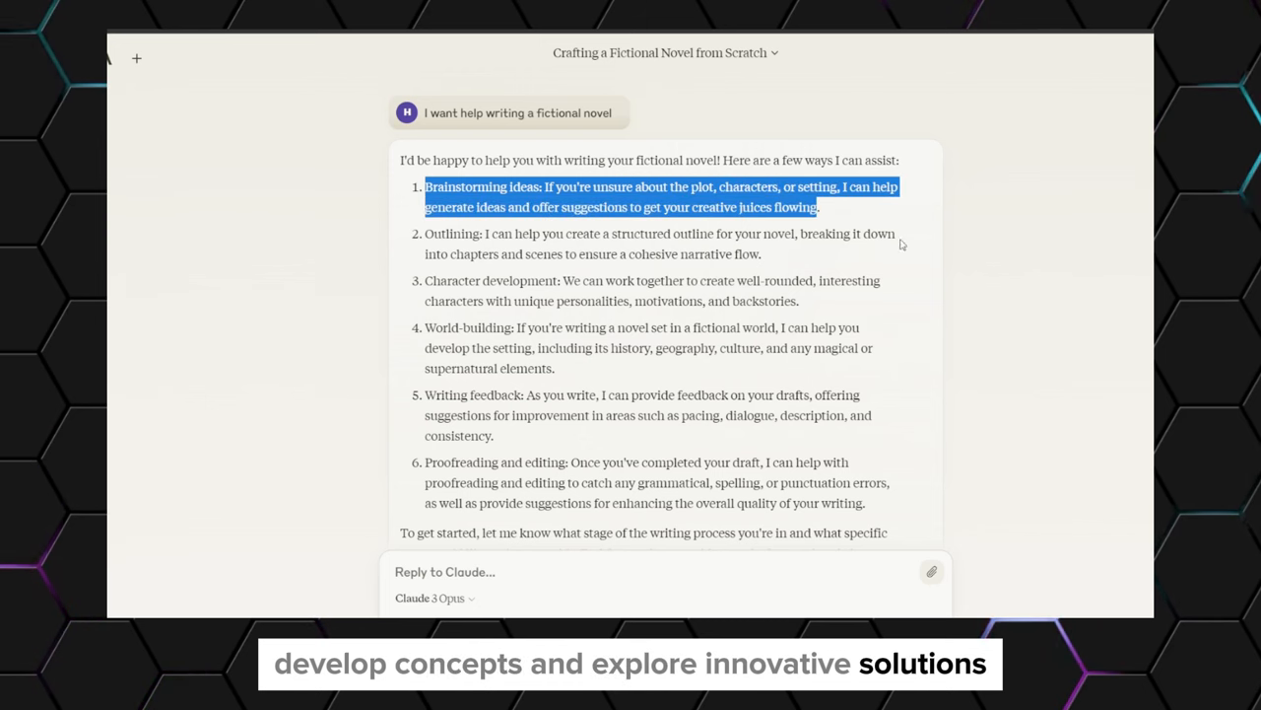
pyautogui.scroll(-3)
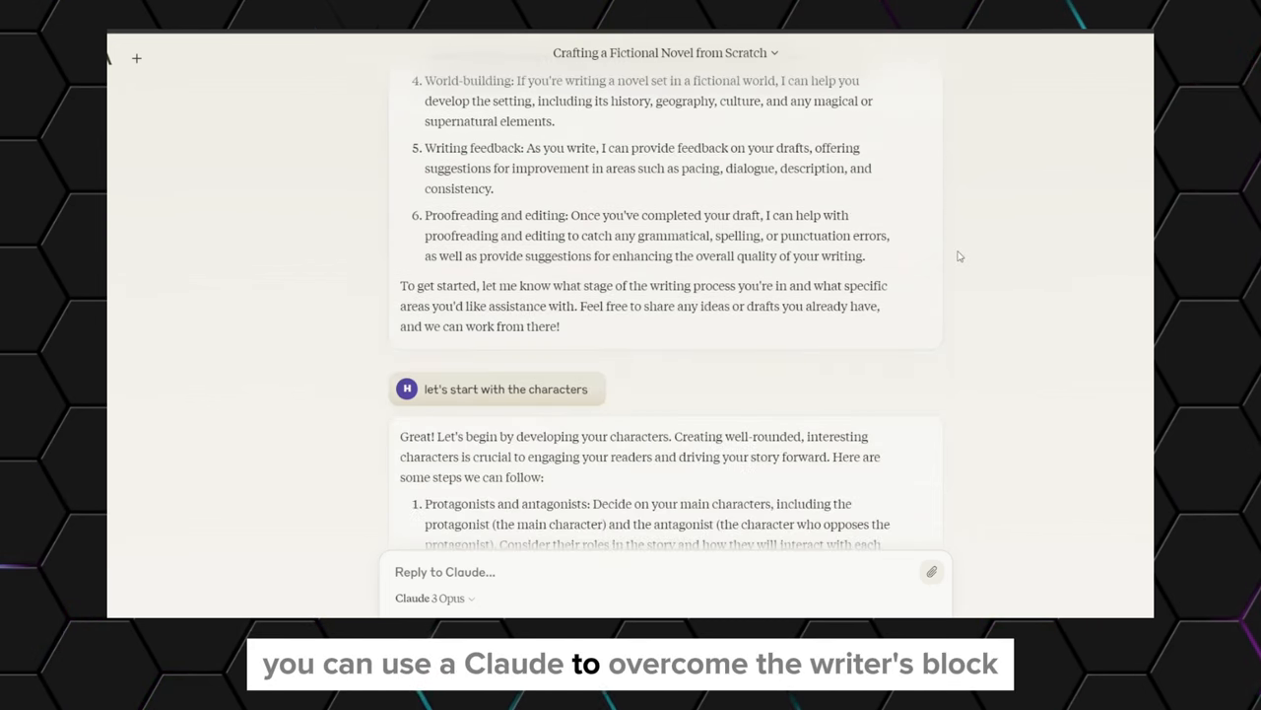
pyautogui.scroll(-3)
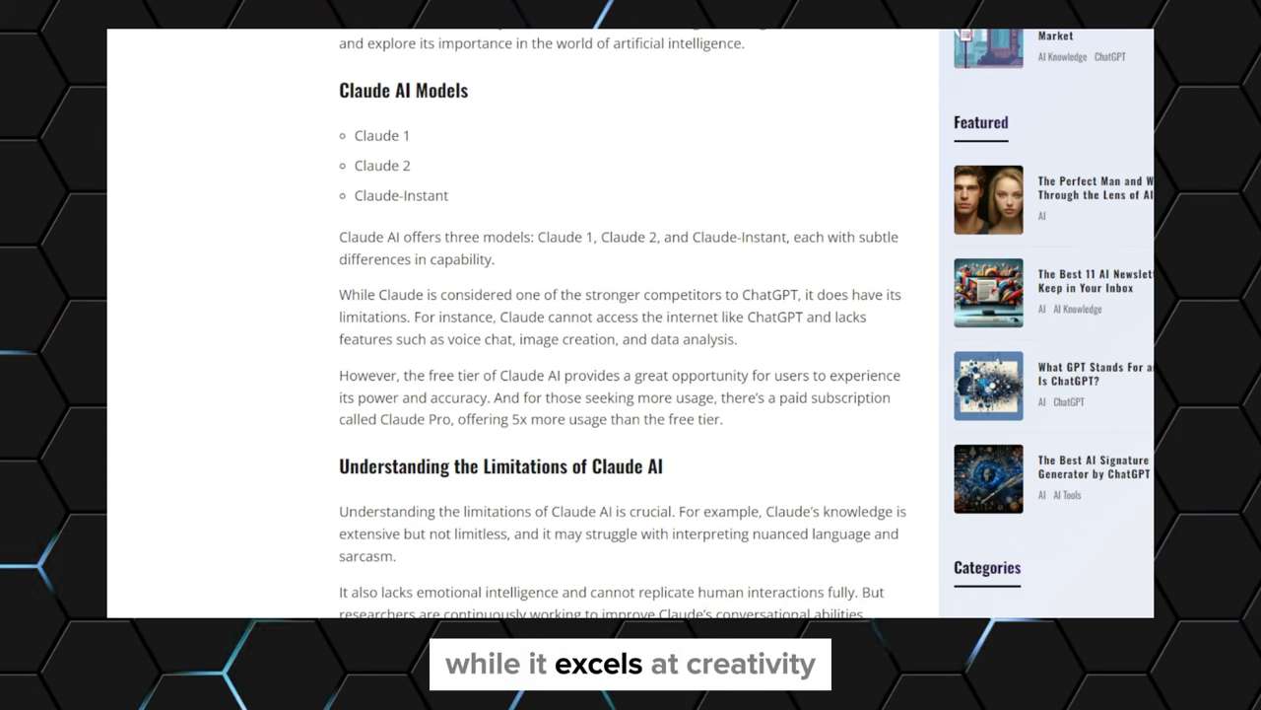
# Read down through the article on Claude AI's limitations
pyautogui.scroll(-3)
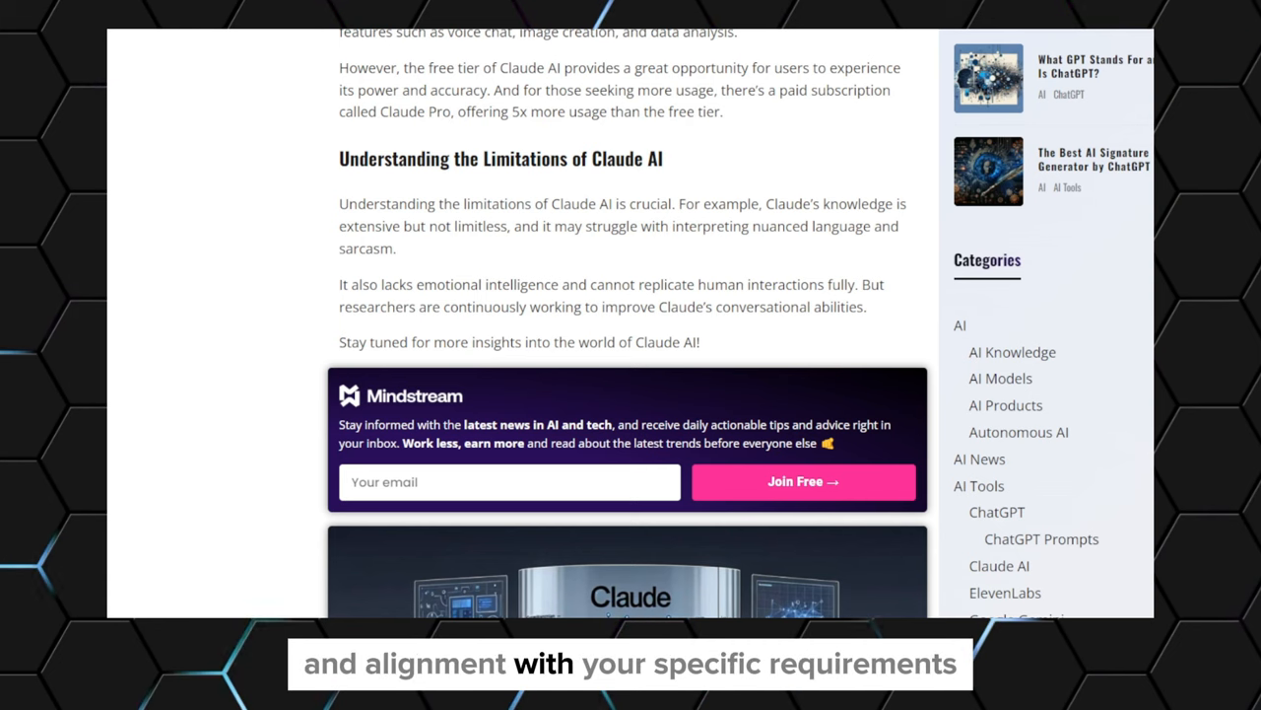
pyautogui.scroll(-3)
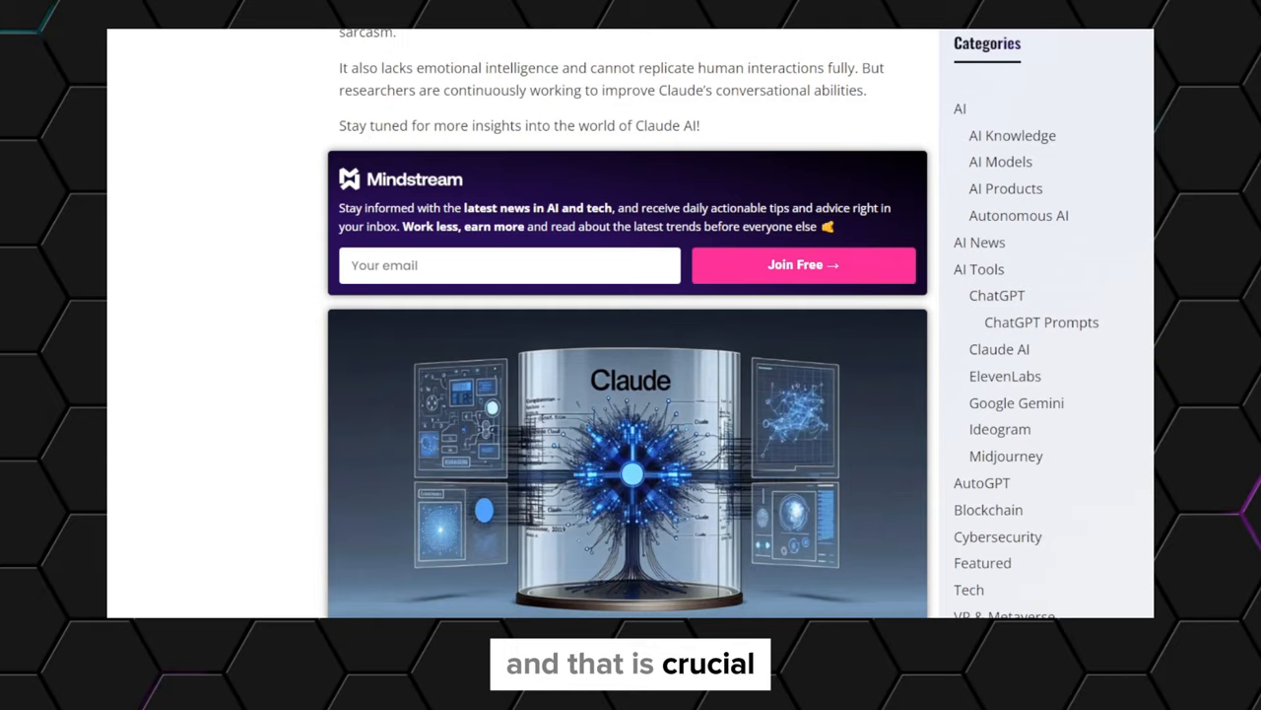
pyautogui.scroll(-3)
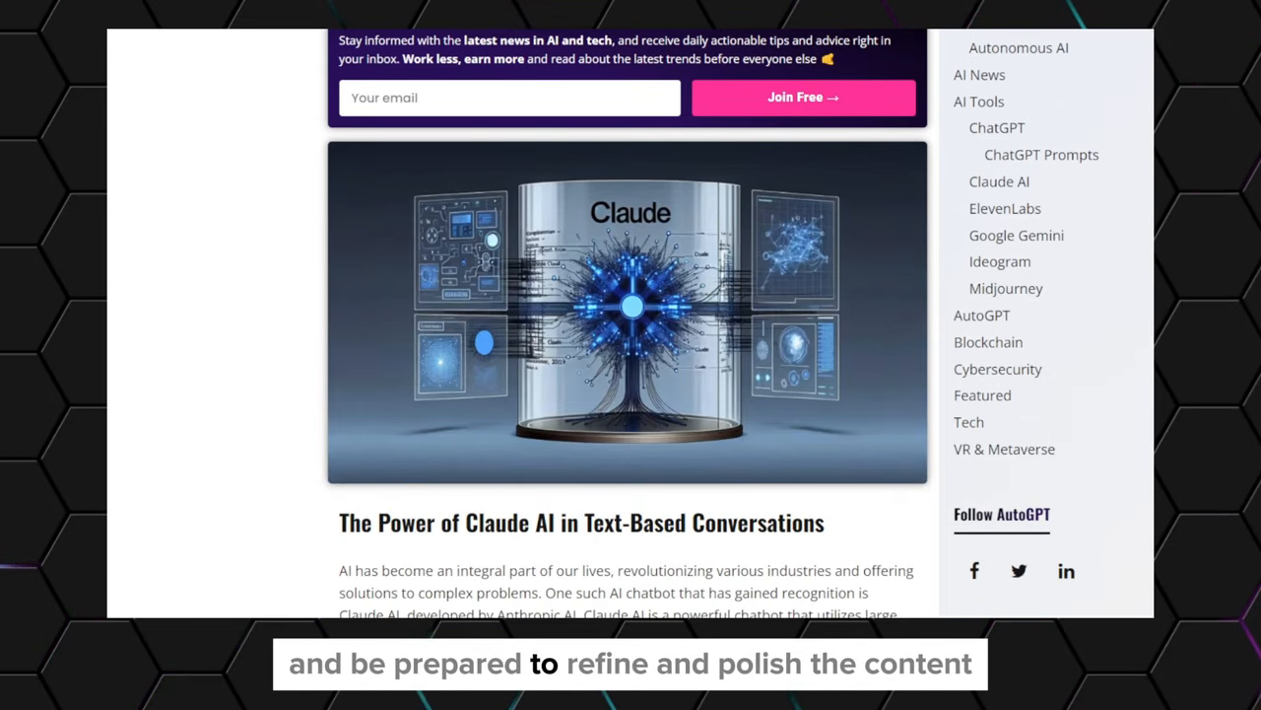
pyautogui.scroll(-3)
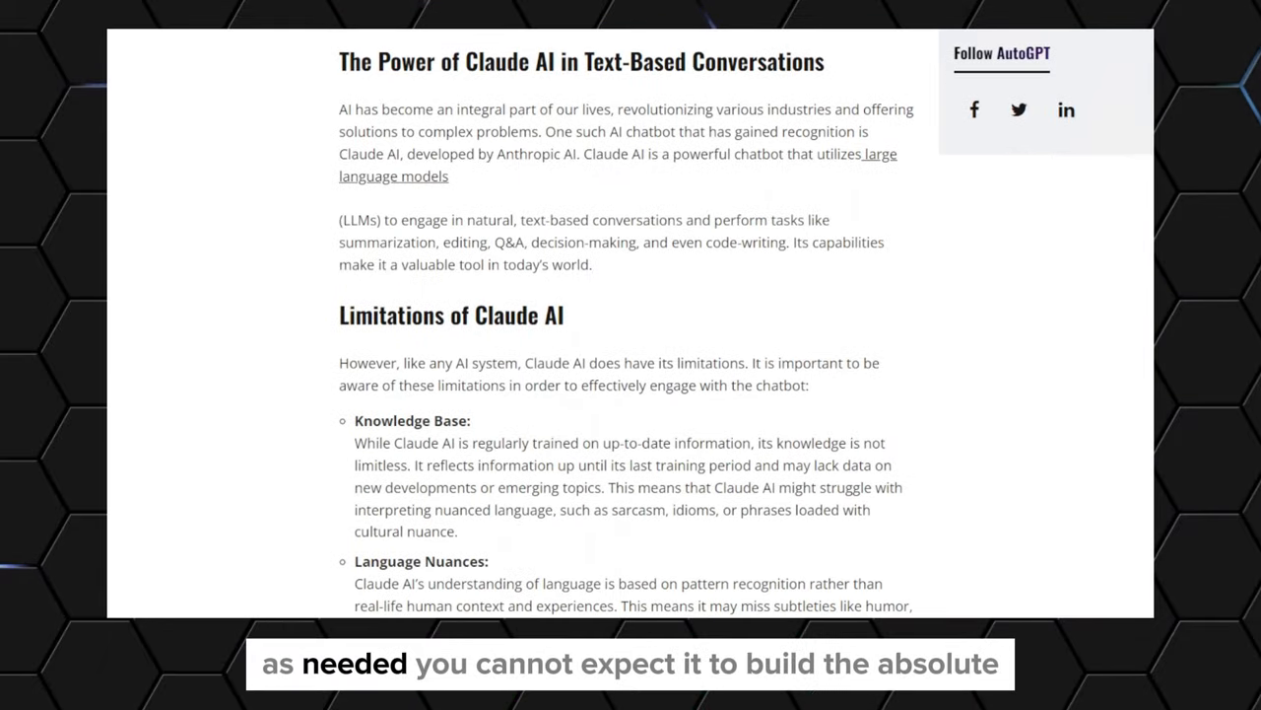
pyautogui.scroll(-3)
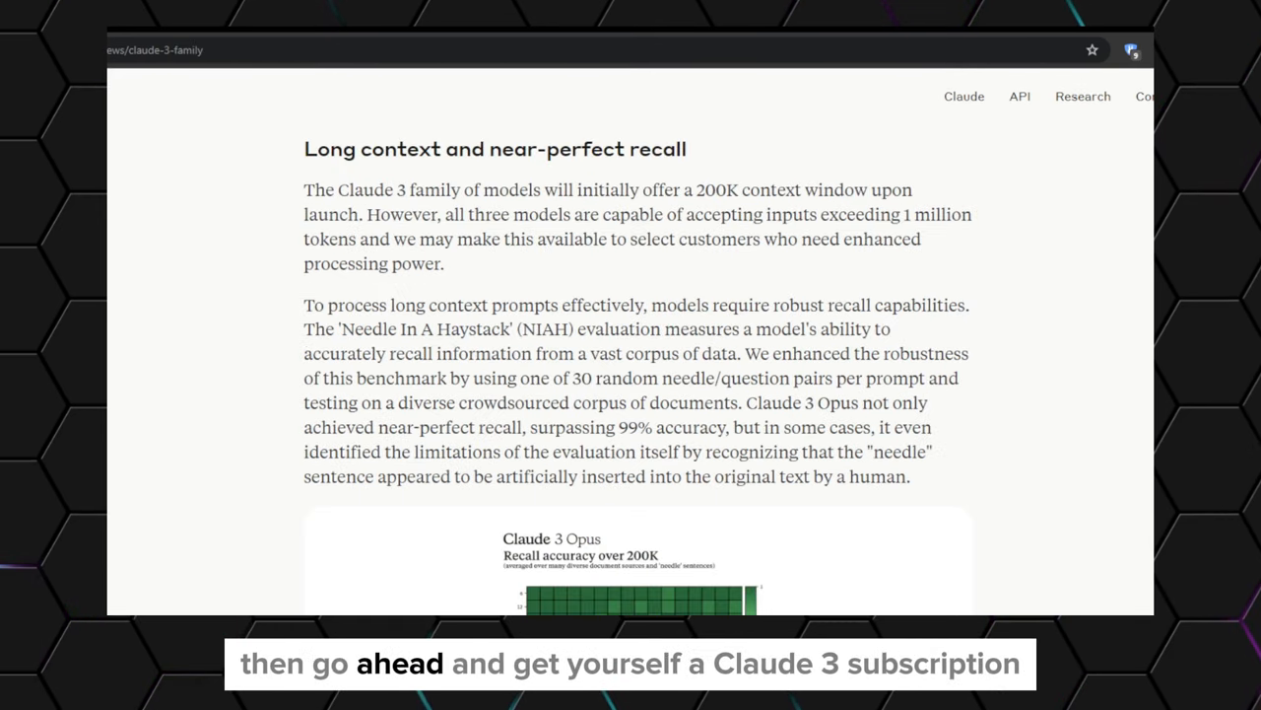
# Read through the Claude 3 family's Opus, Sonnet and Haiku tables, then switch to DeepMind's Gemini page
pyautogui.scroll(-3)
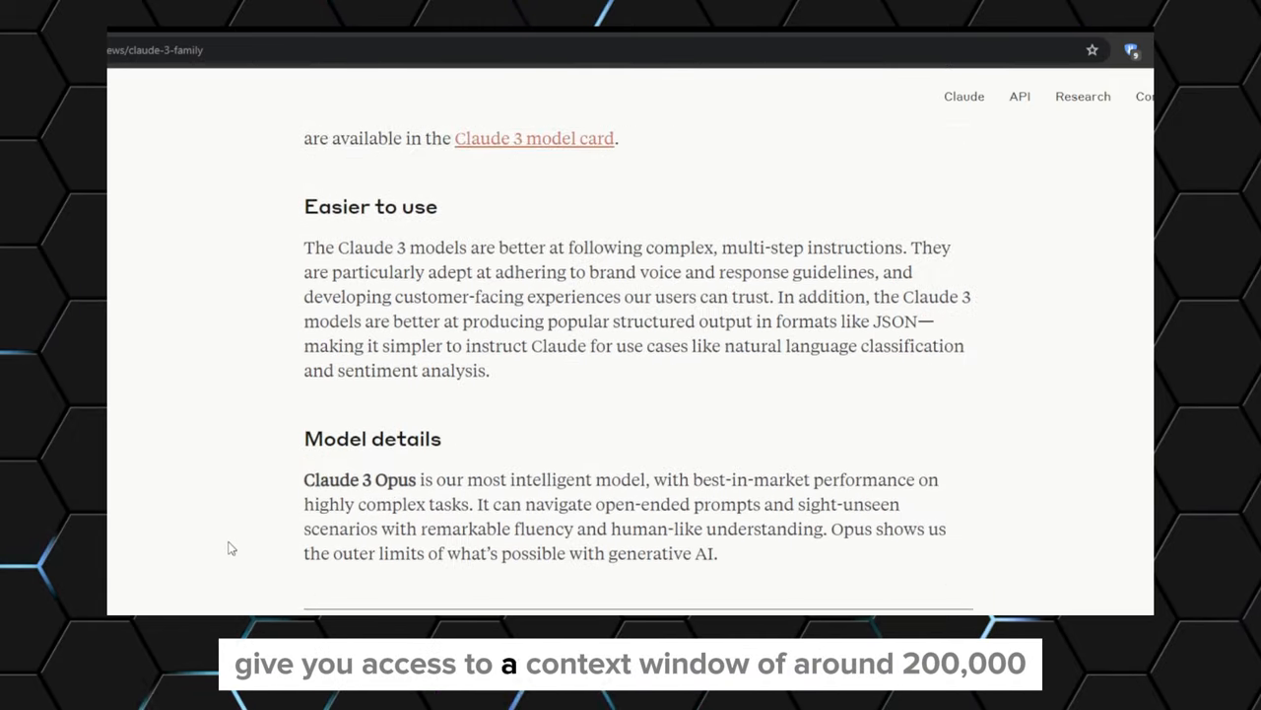
pyautogui.scroll(-3)
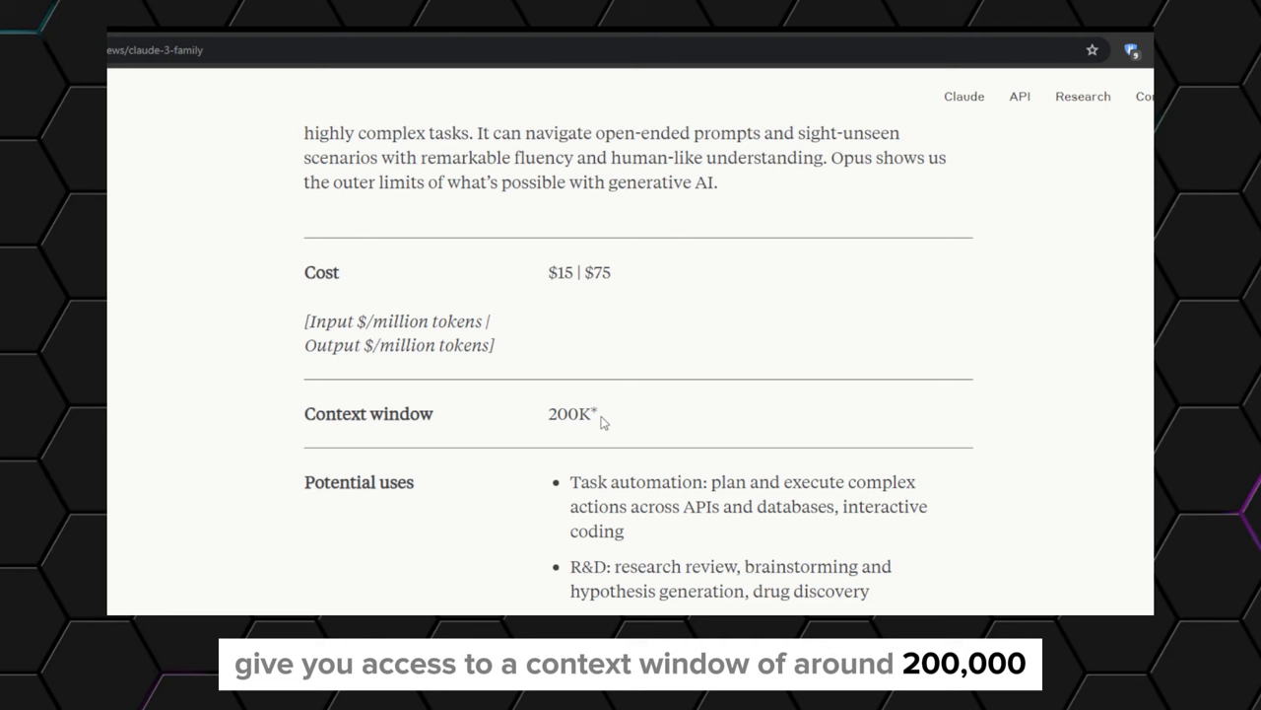
pyautogui.moveTo(240, 430)
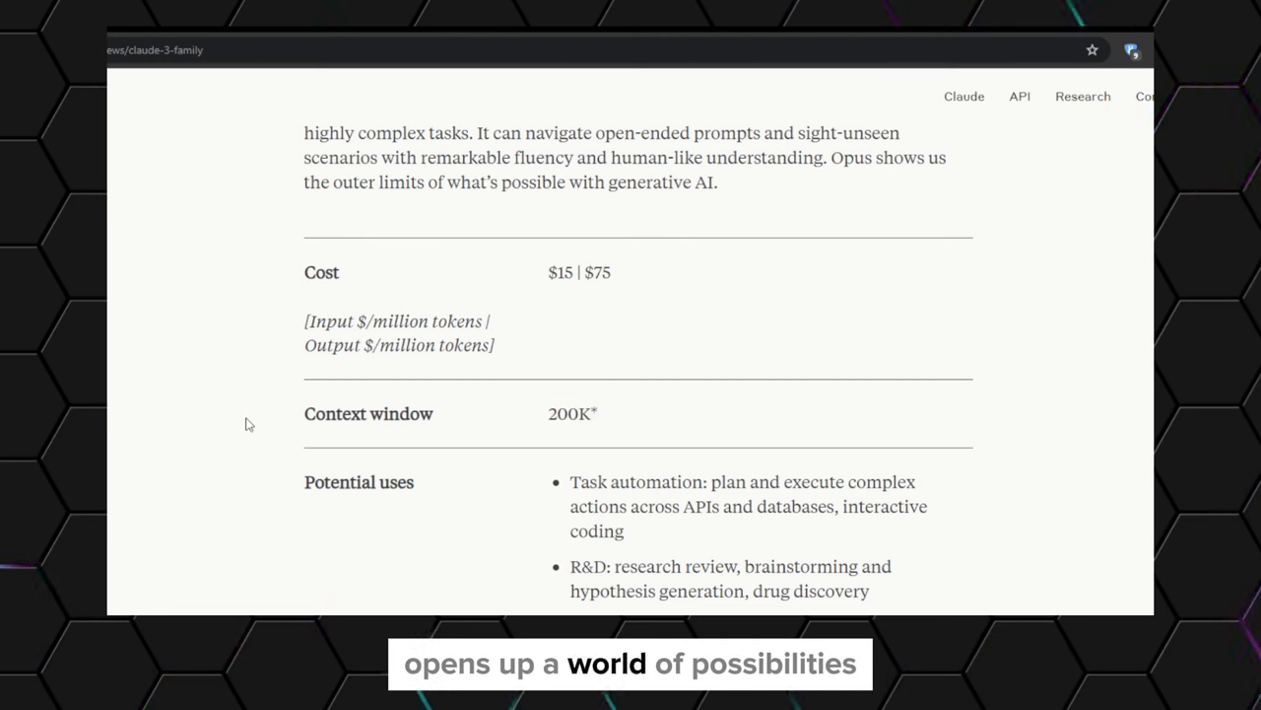
pyautogui.scroll(-3)
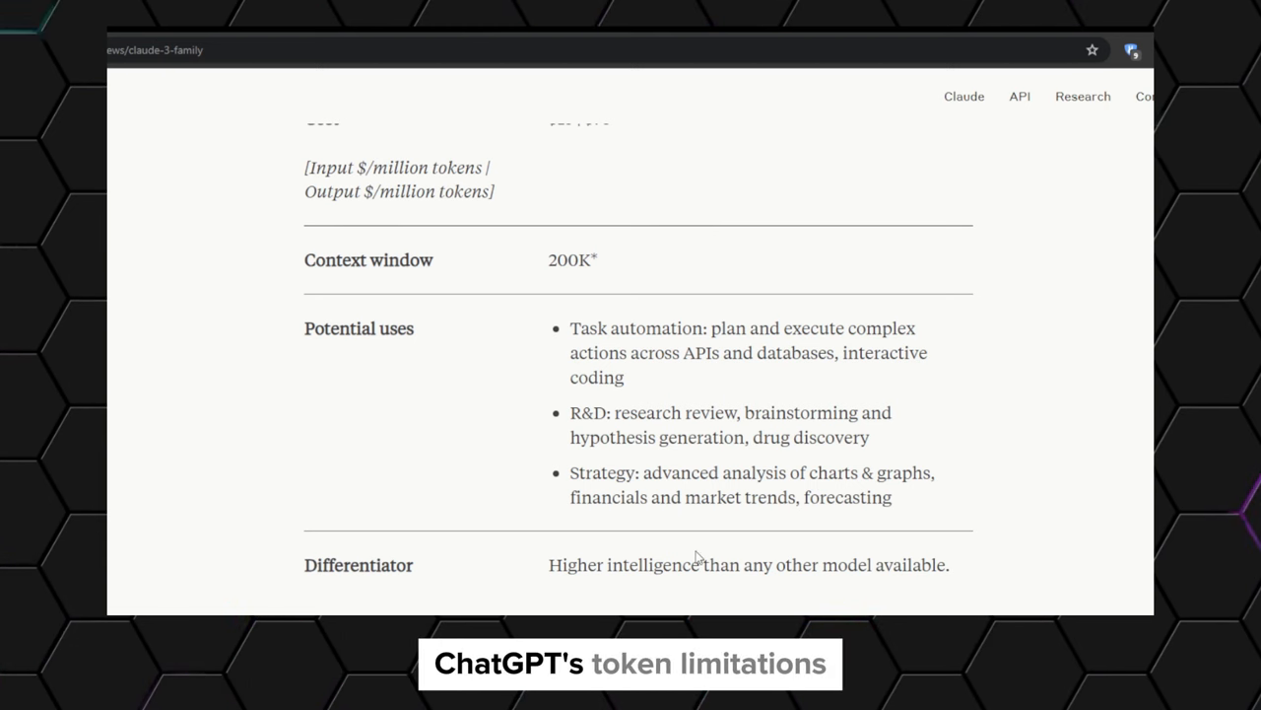
pyautogui.scroll(-3)
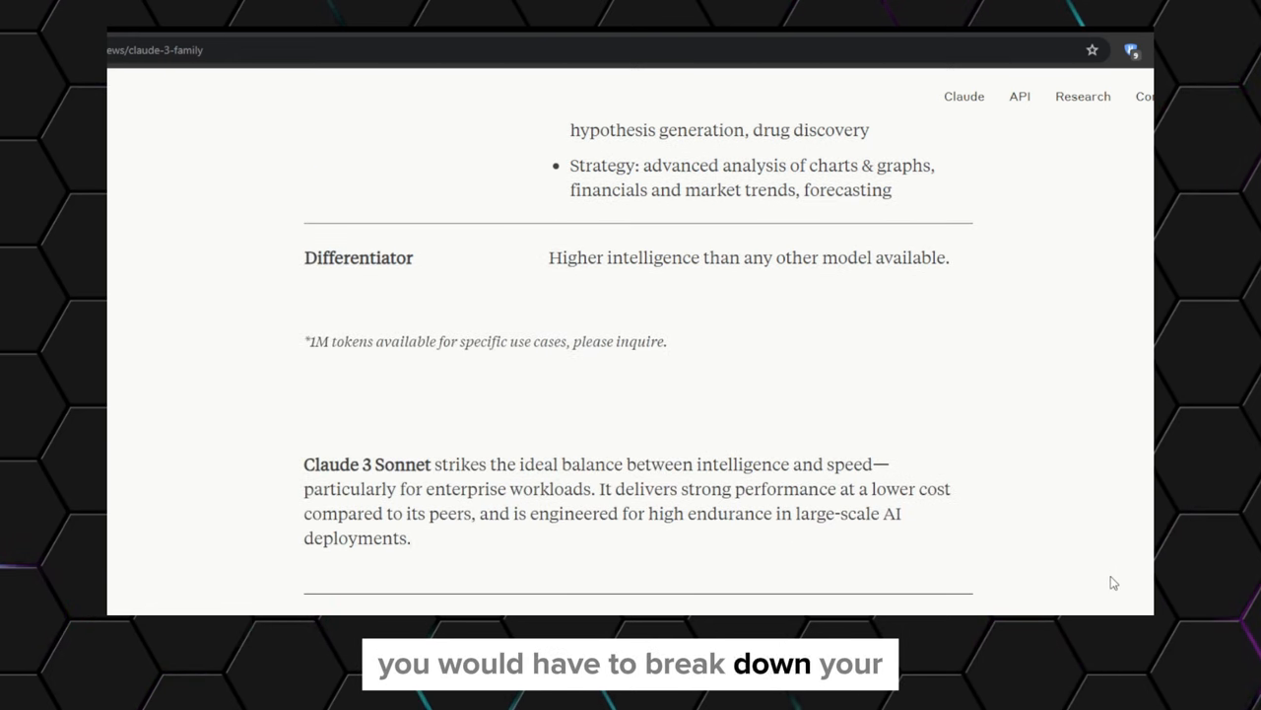
pyautogui.scroll(-3)
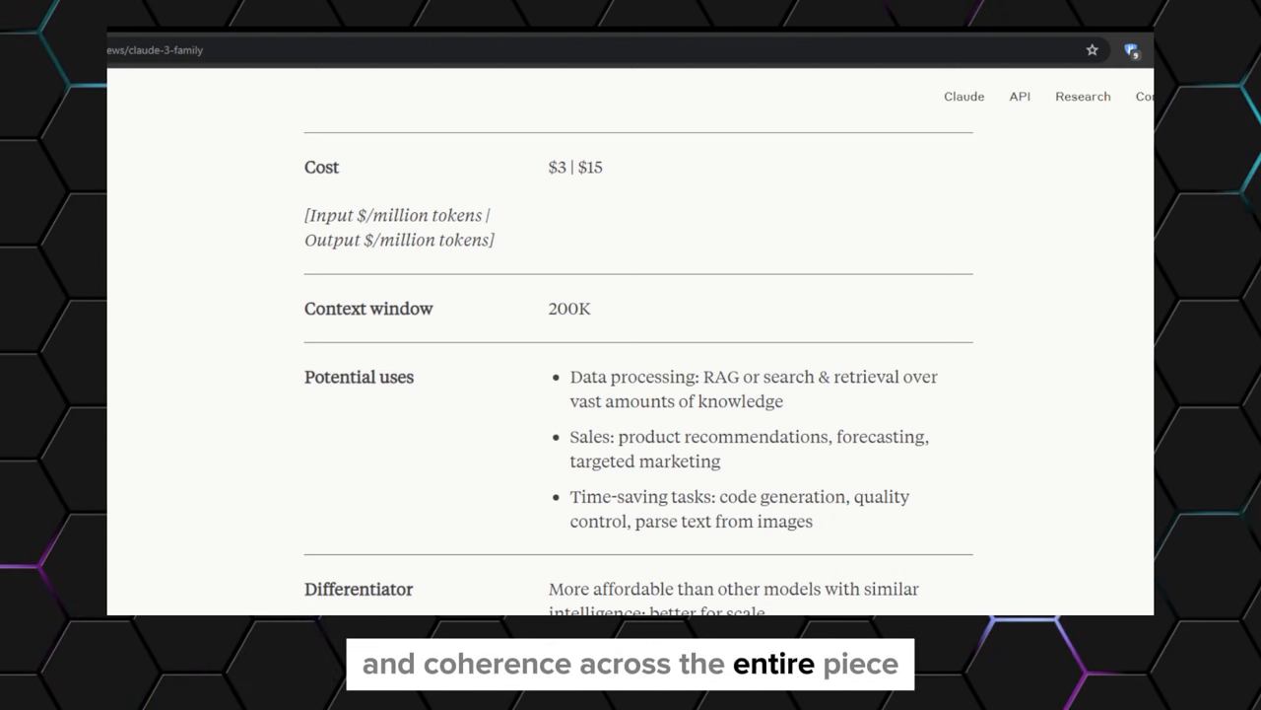
pyautogui.scroll(-3)
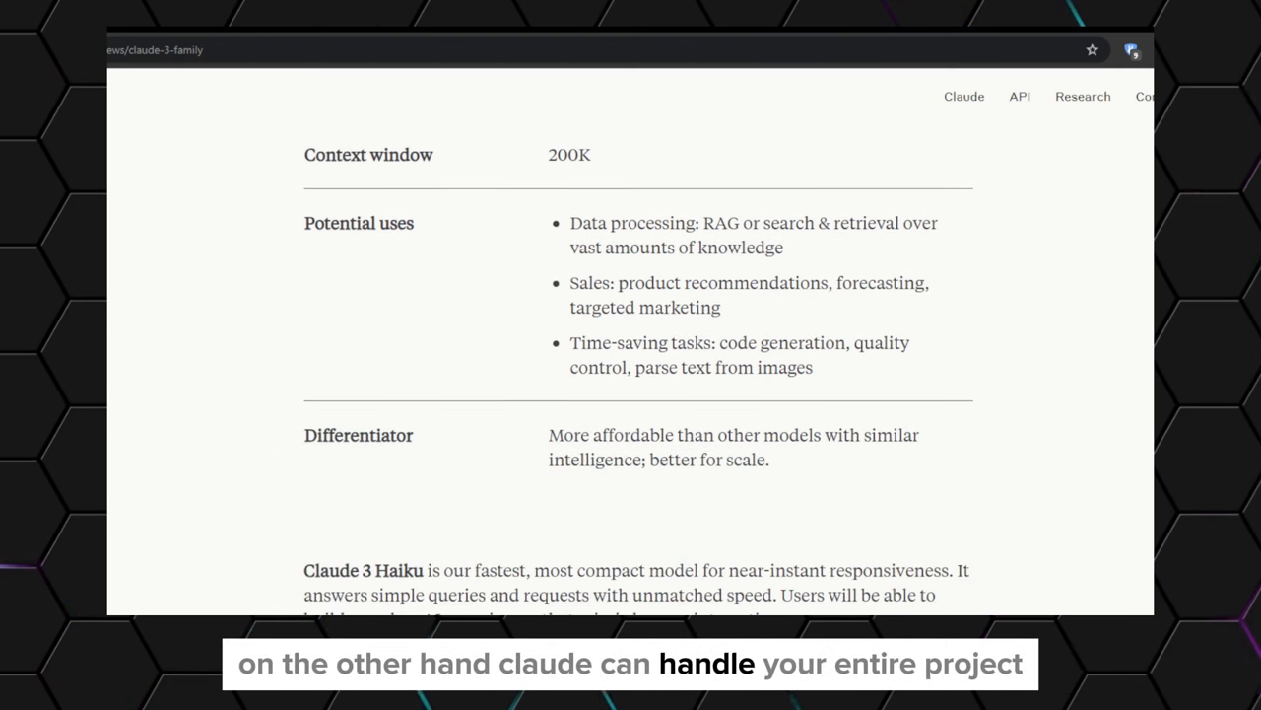
pyautogui.scroll(-3)
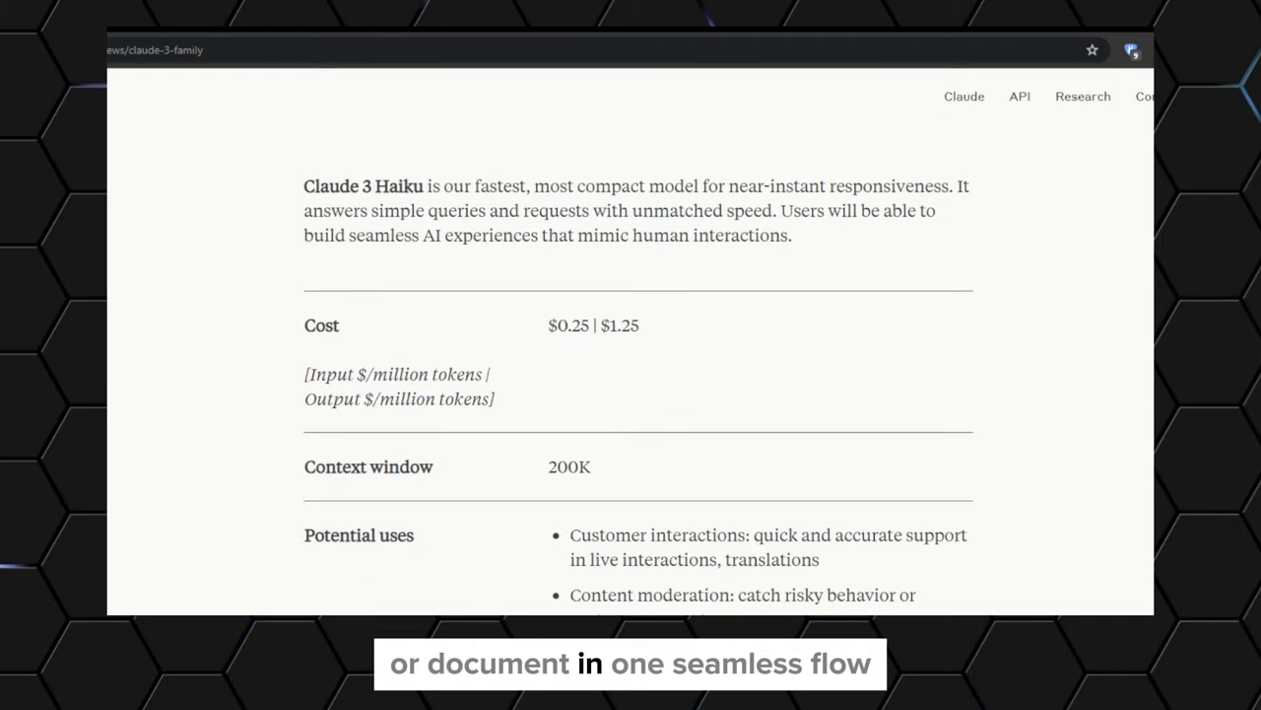
pyautogui.scroll(-3)
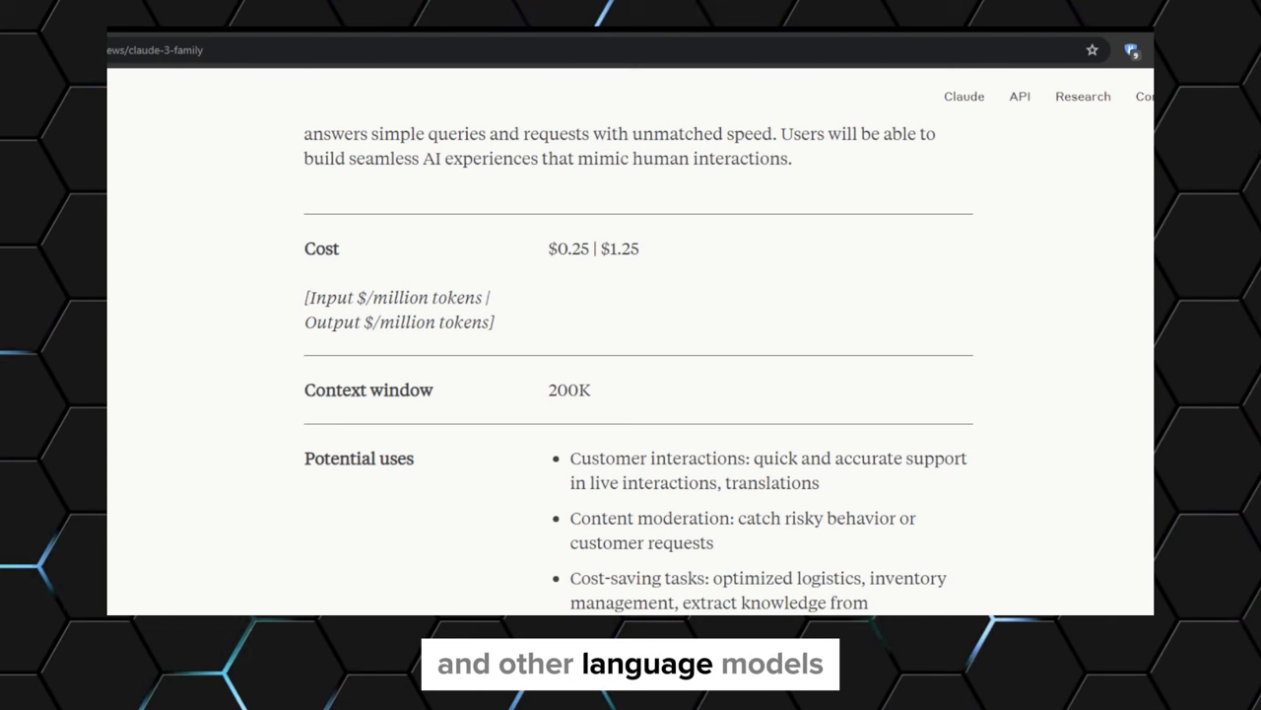
pyautogui.click(286, 49)
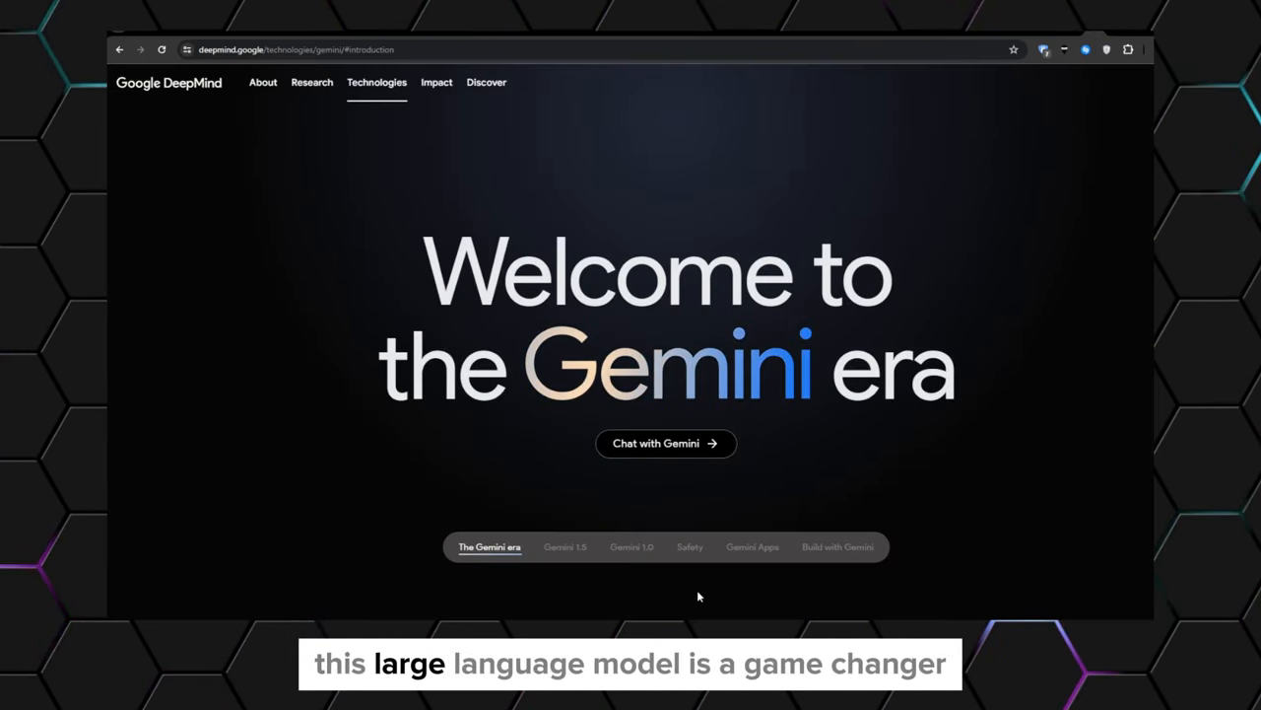
pyautogui.moveTo(1111, 483)
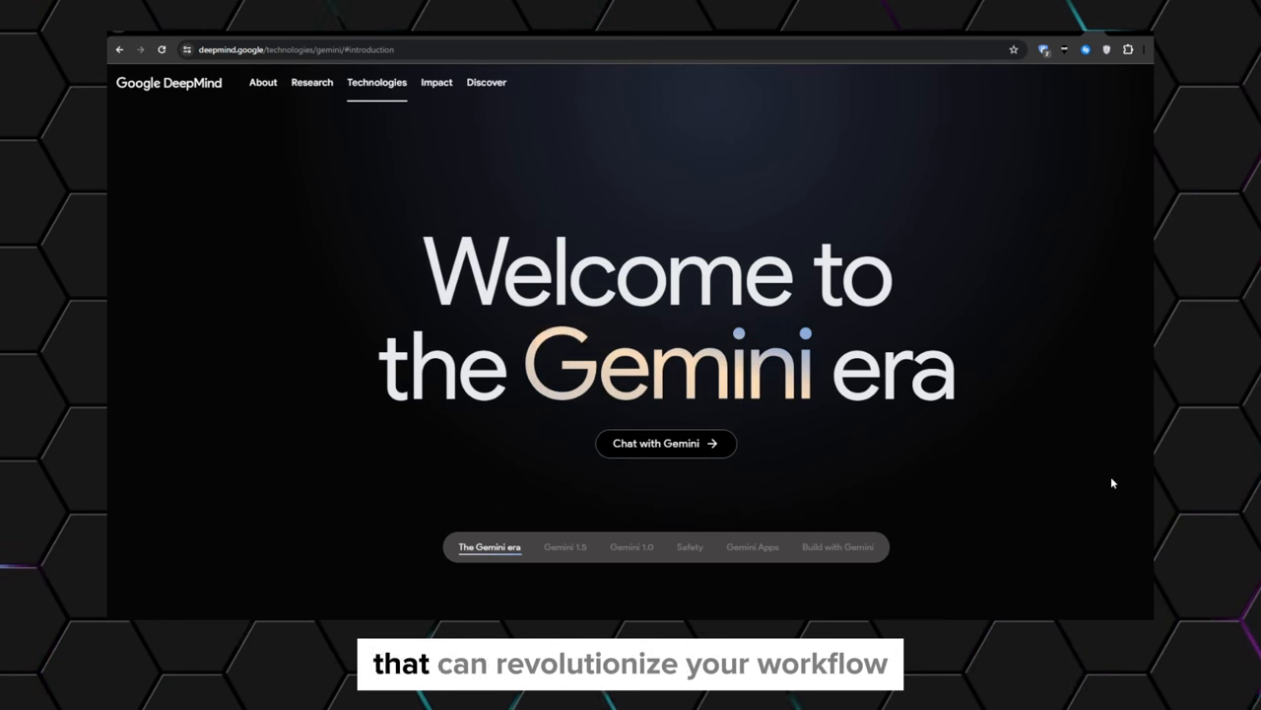
pyautogui.scroll(-3)
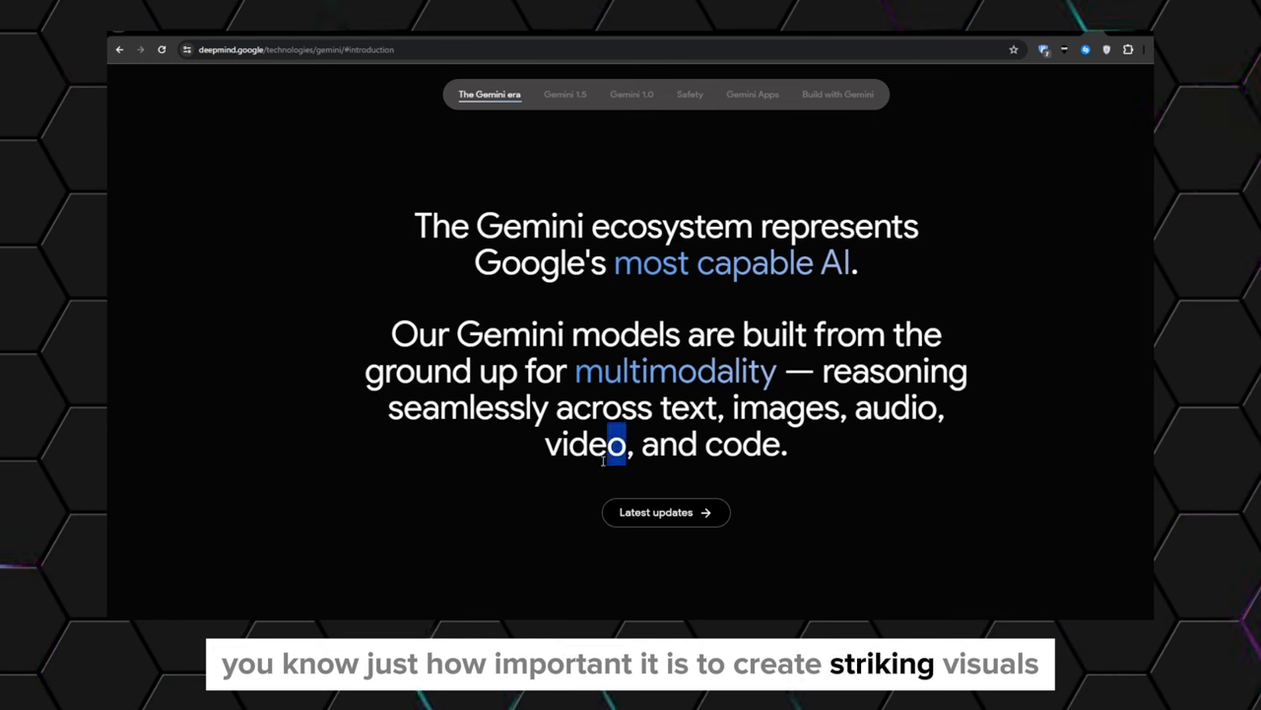
pyautogui.moveTo(392, 333); pyautogui.dragTo(623, 446)
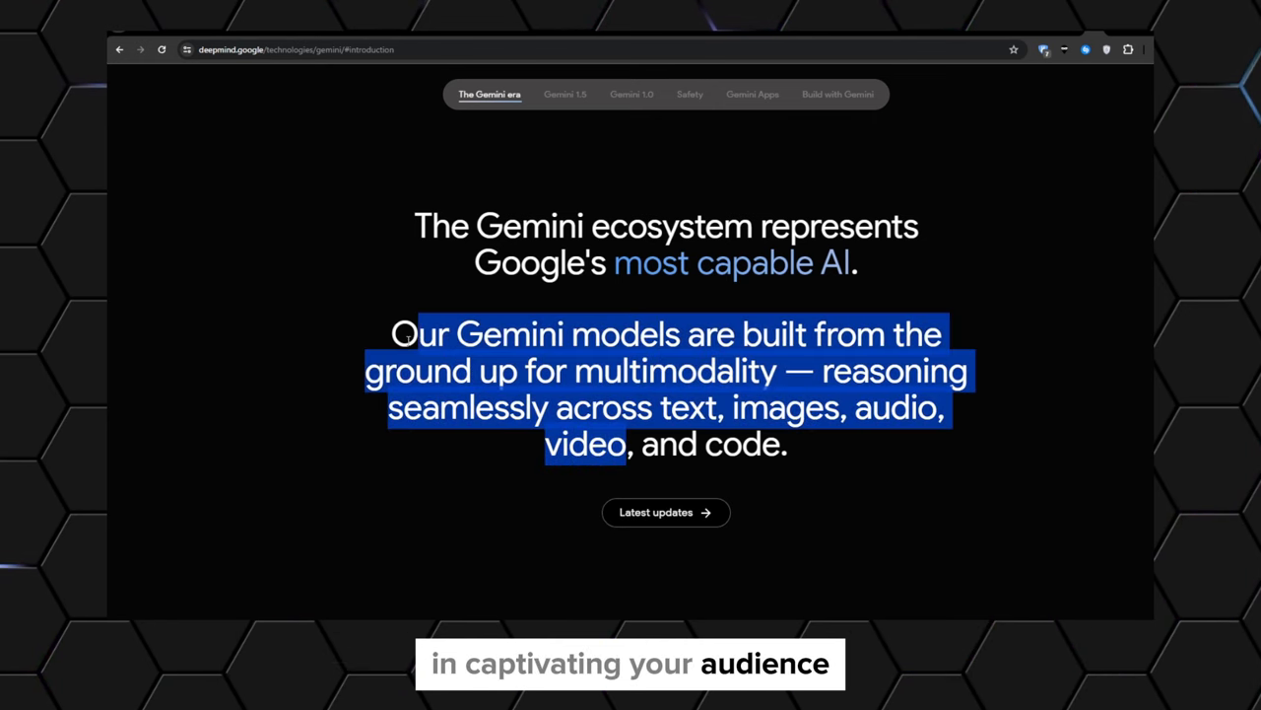
pyautogui.click(272, 328)
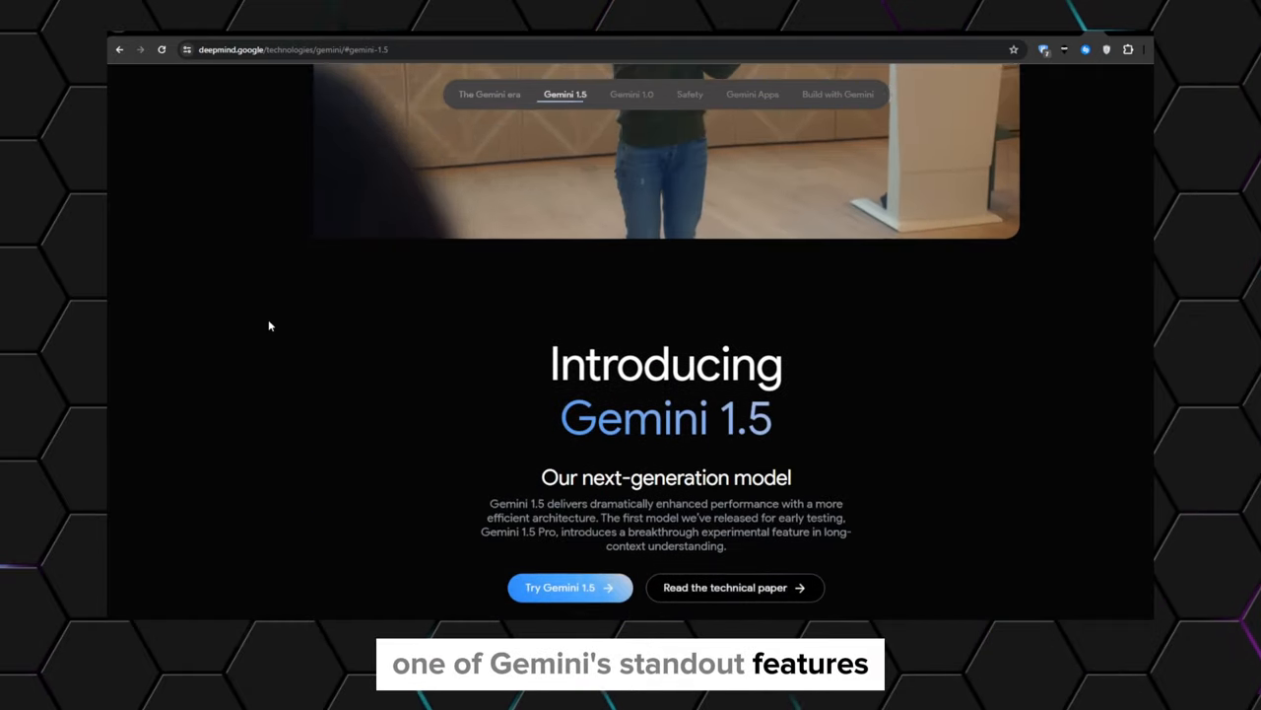
pyautogui.scroll(-3)
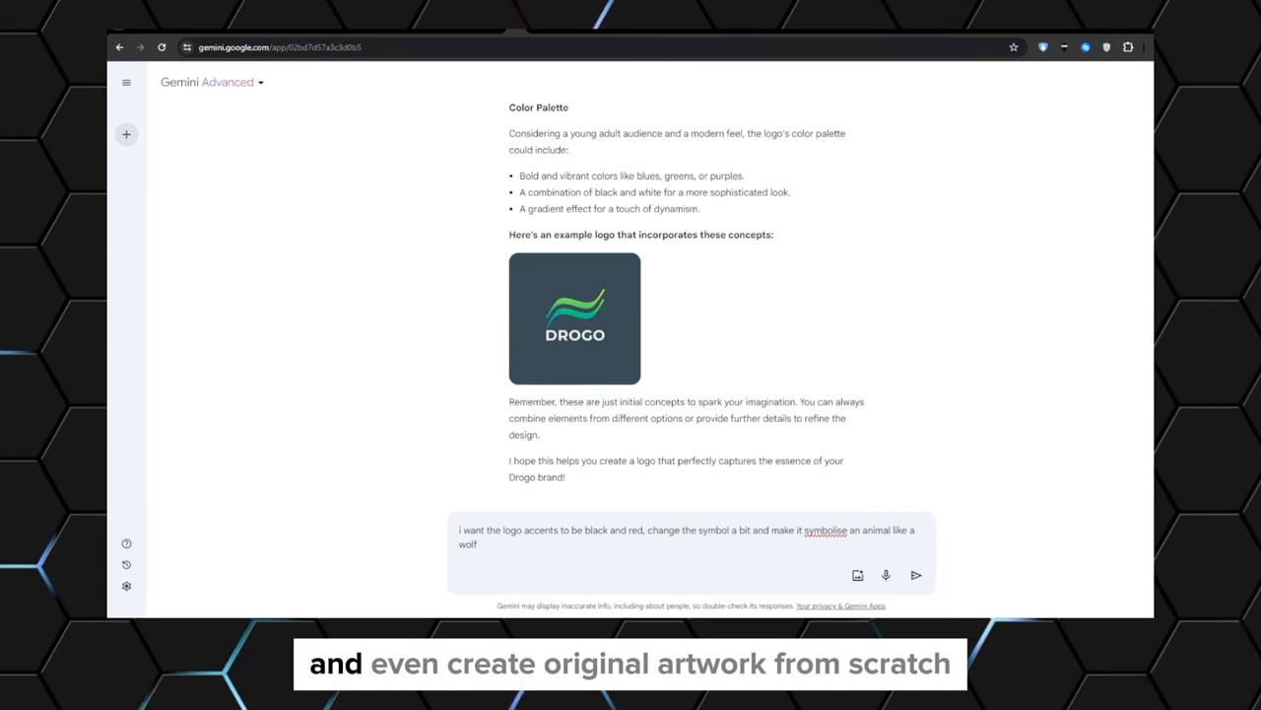
# Request a black-and-red wolf logo, then dragon variations and Drogo marketing mockups
pyautogui.click(915, 576)
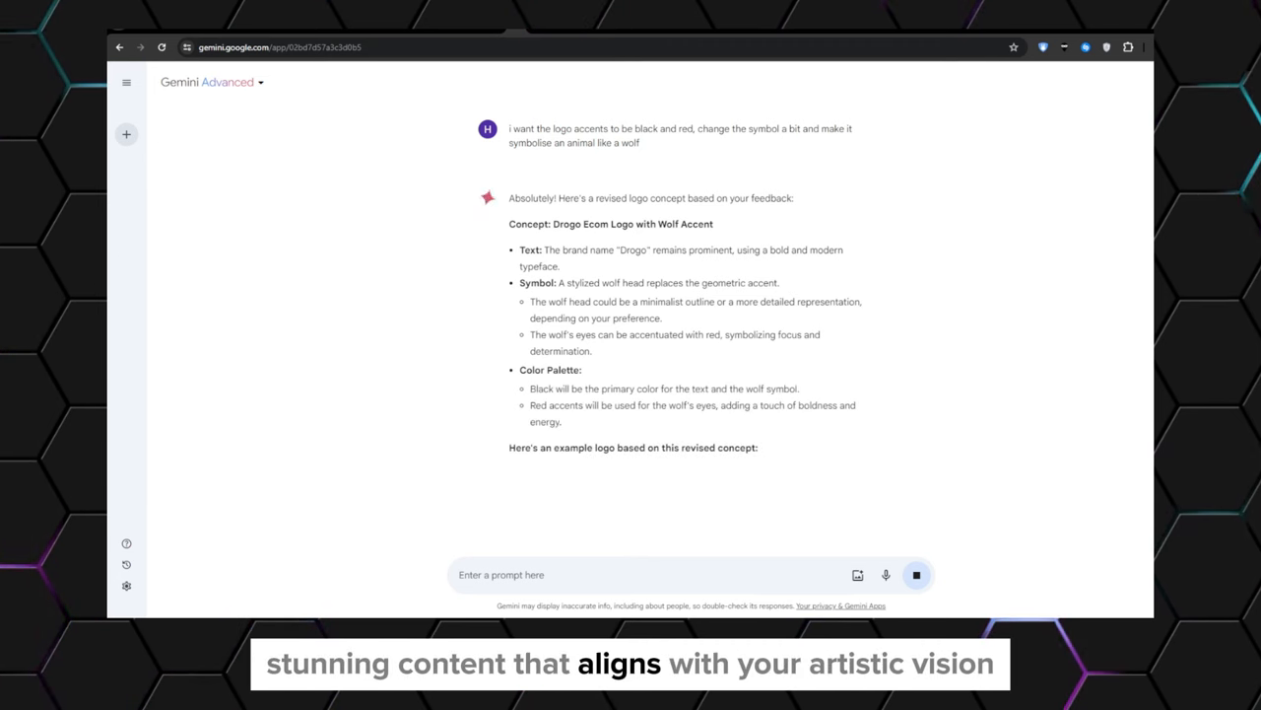
pyautogui.scroll(-3)
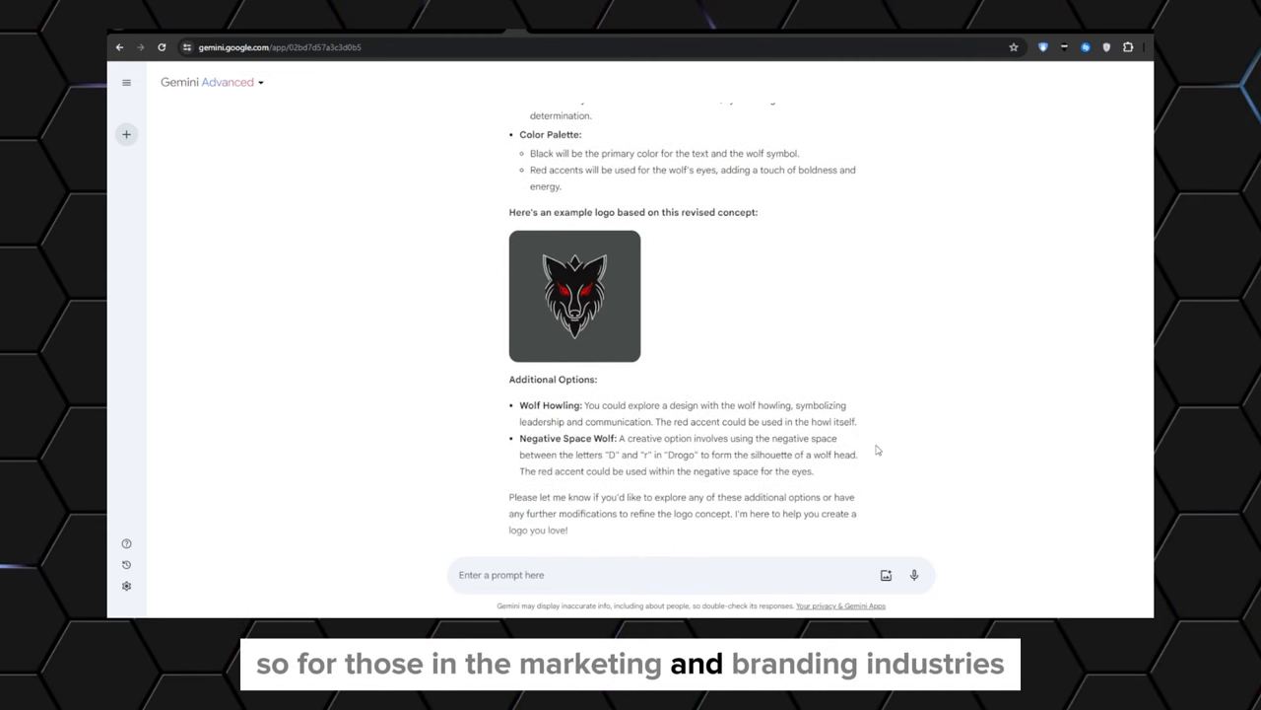
pyautogui.write('ke')
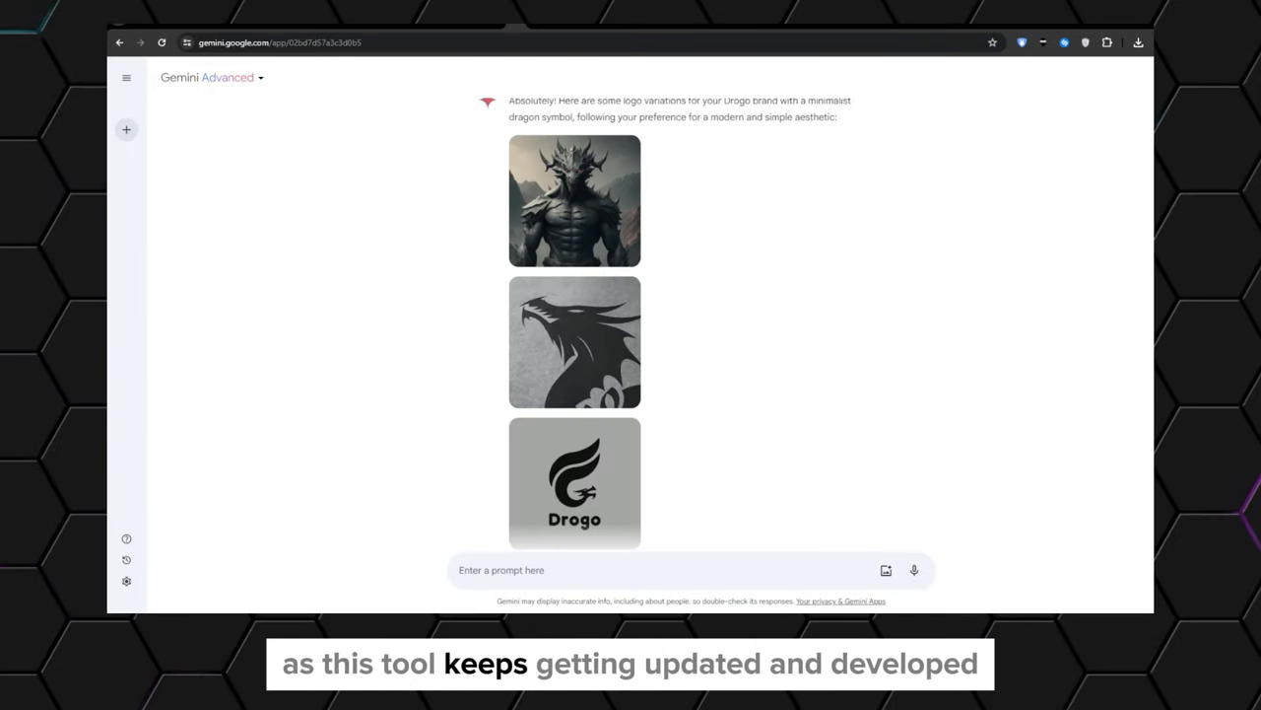
pyautogui.moveTo(698, 391)
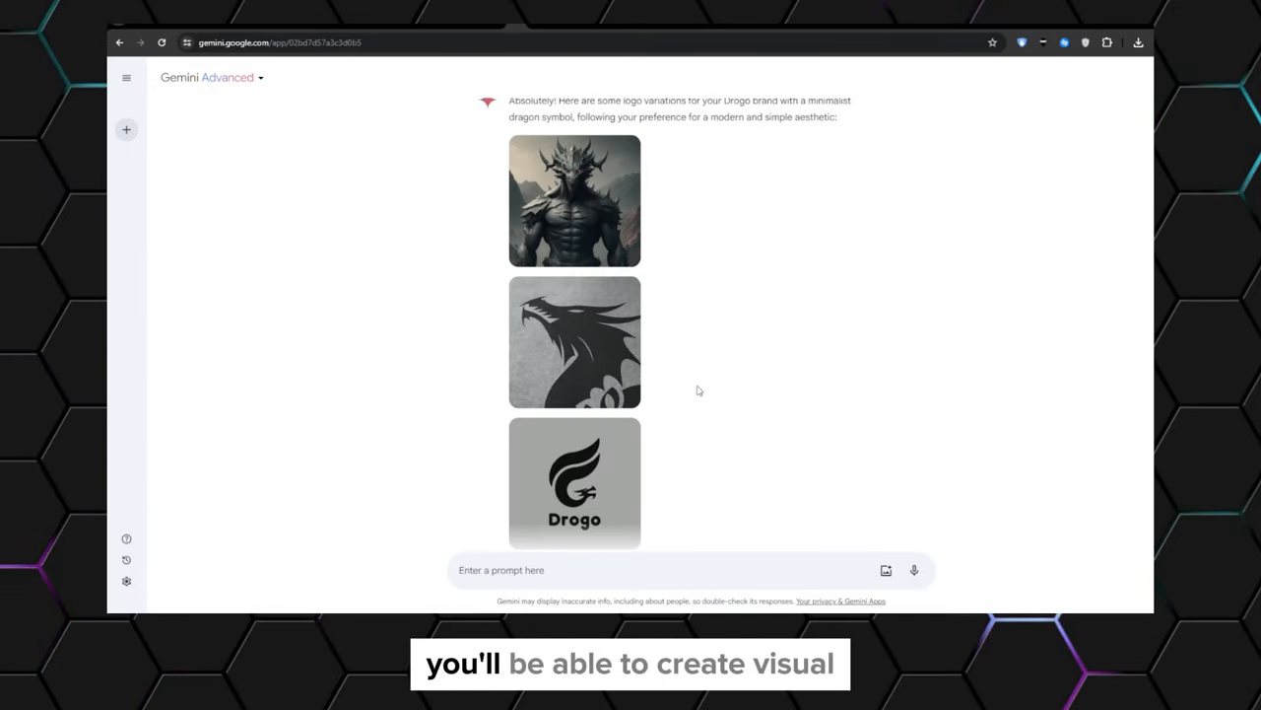
pyautogui.click(575, 341)
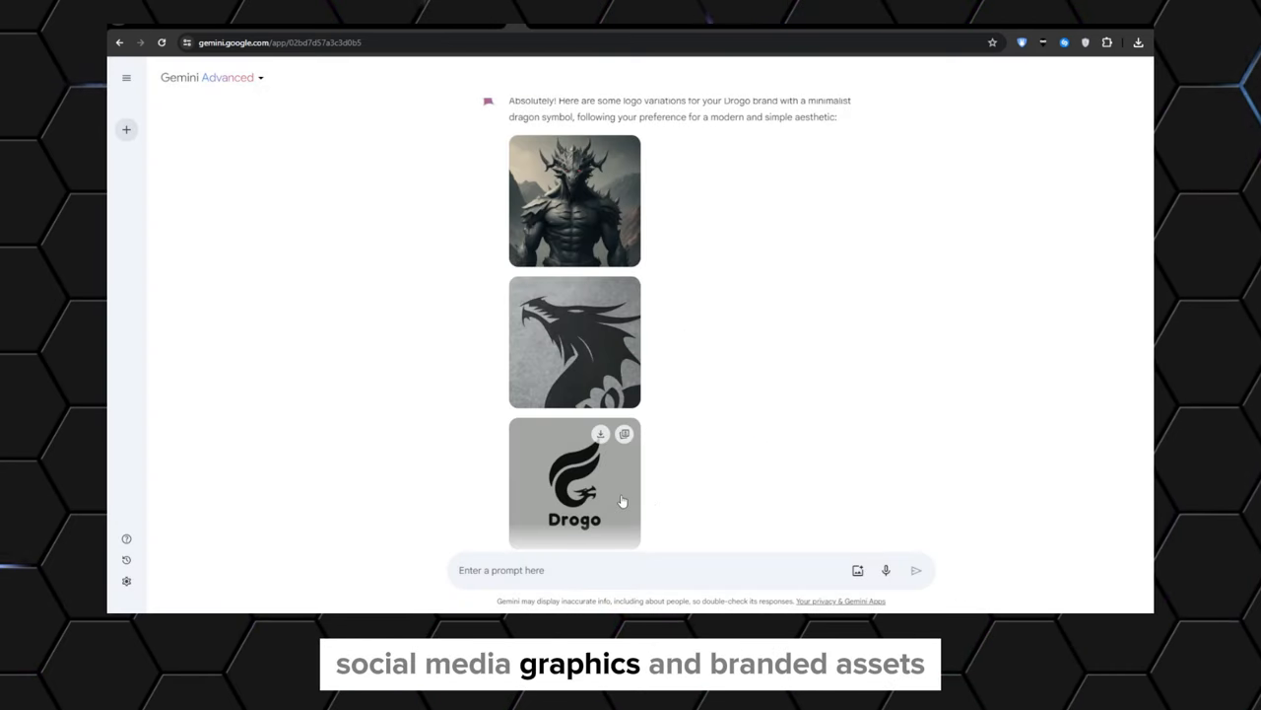
pyautogui.click(623, 433)
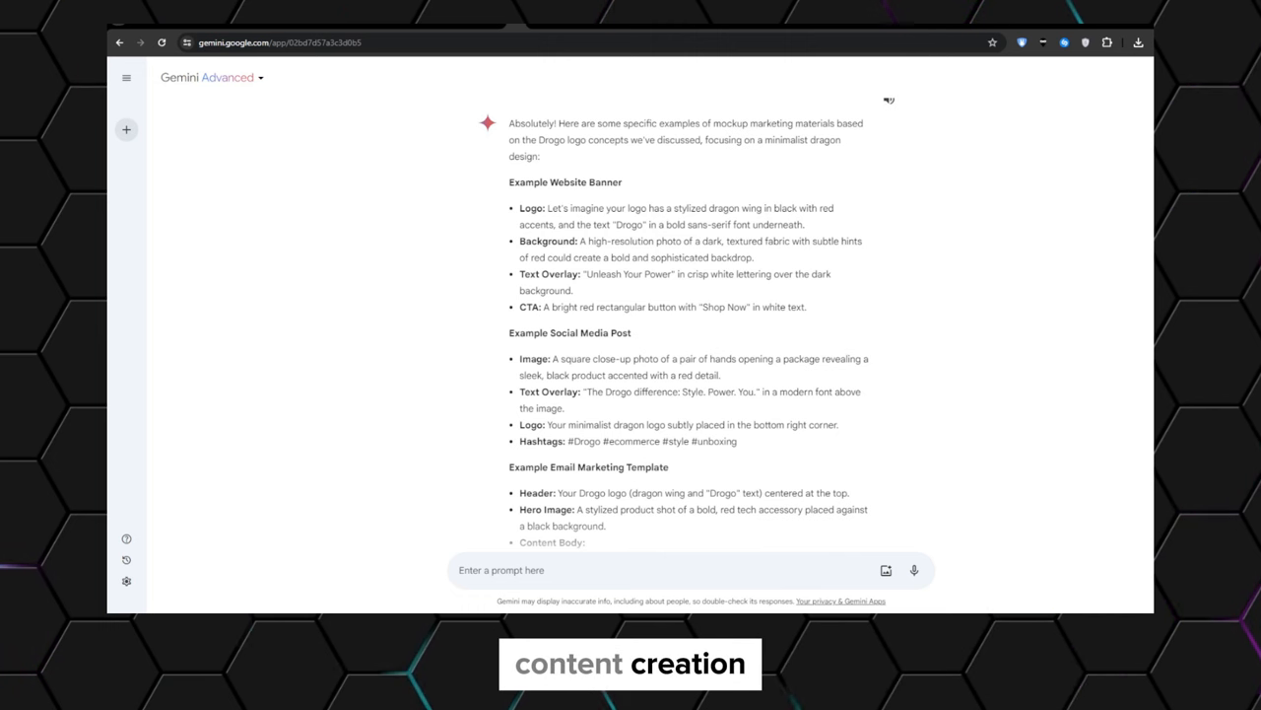
# Scroll through the Drogo marketing mockup suggestions toward the generated speaker visuals
pyautogui.scroll(-3)
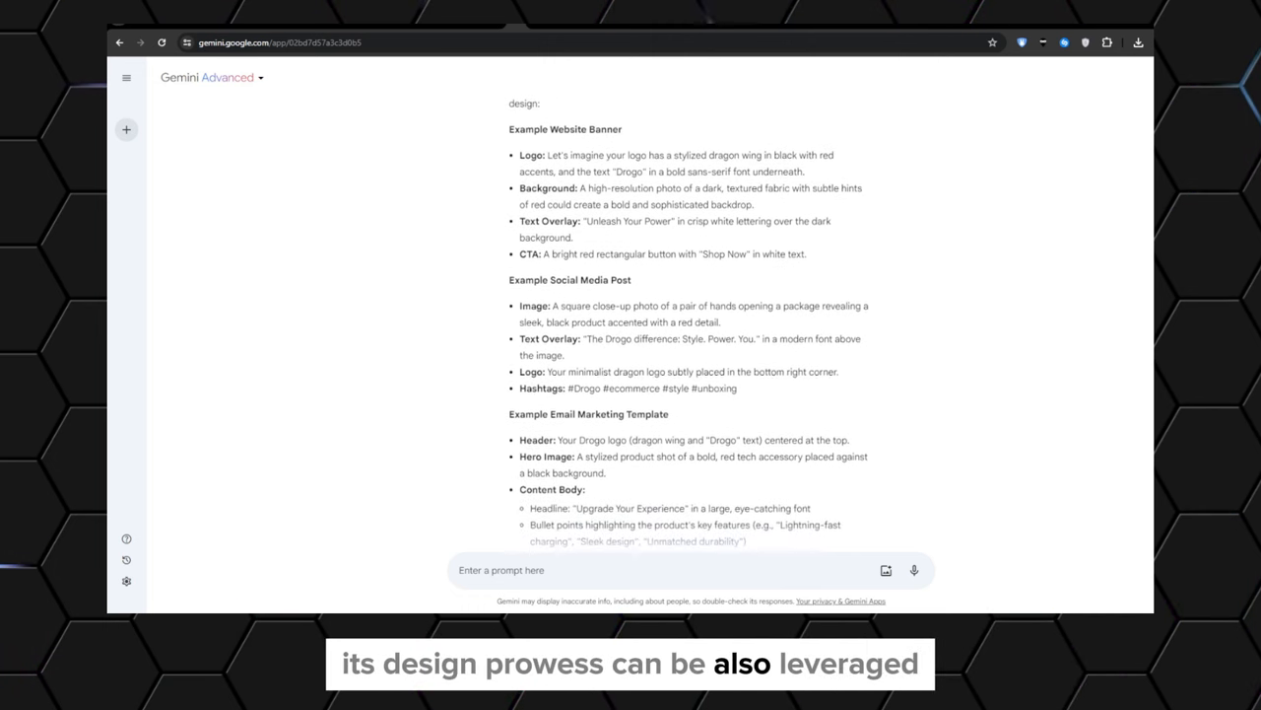
pyautogui.scroll(-3)
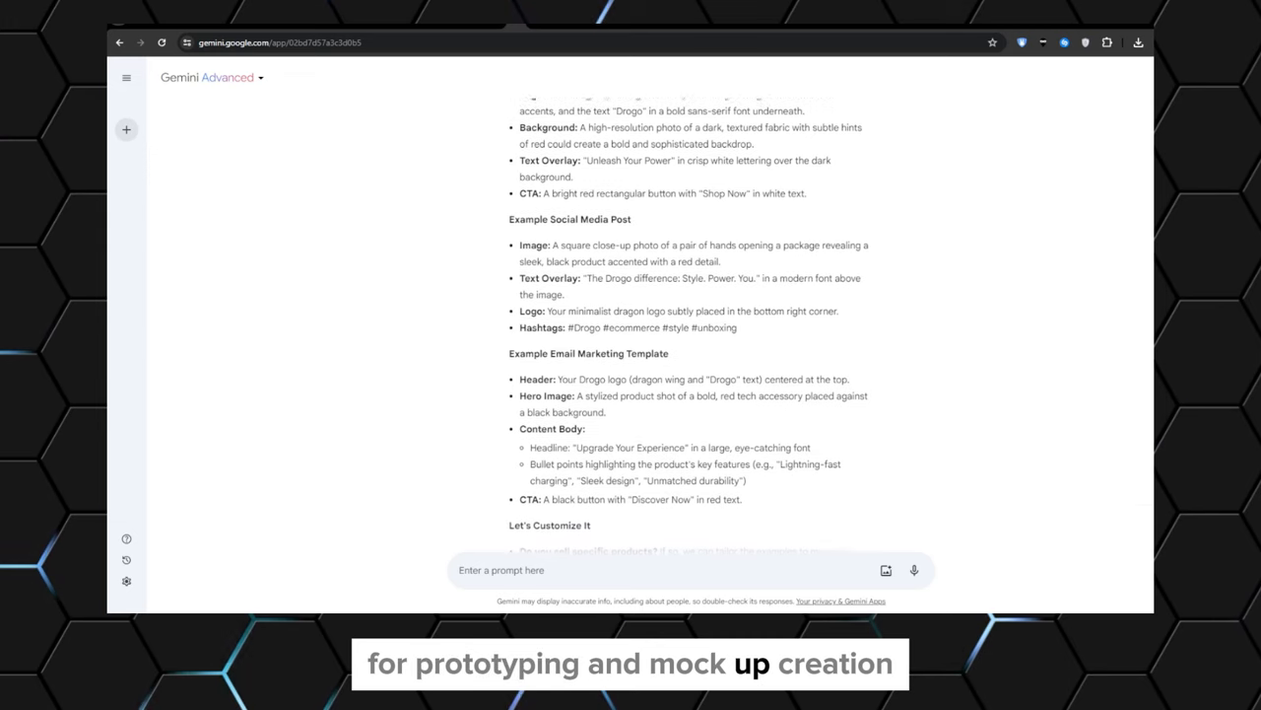
pyautogui.scroll(-3)
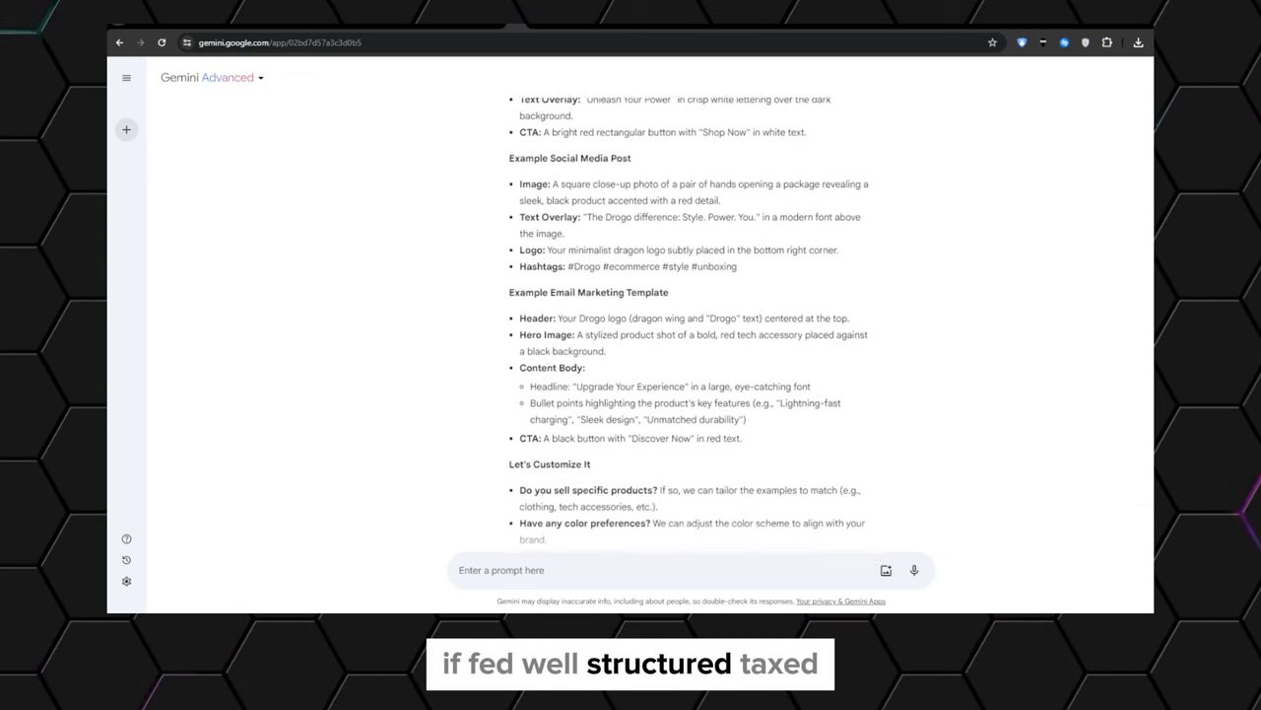
pyautogui.scroll(-3)
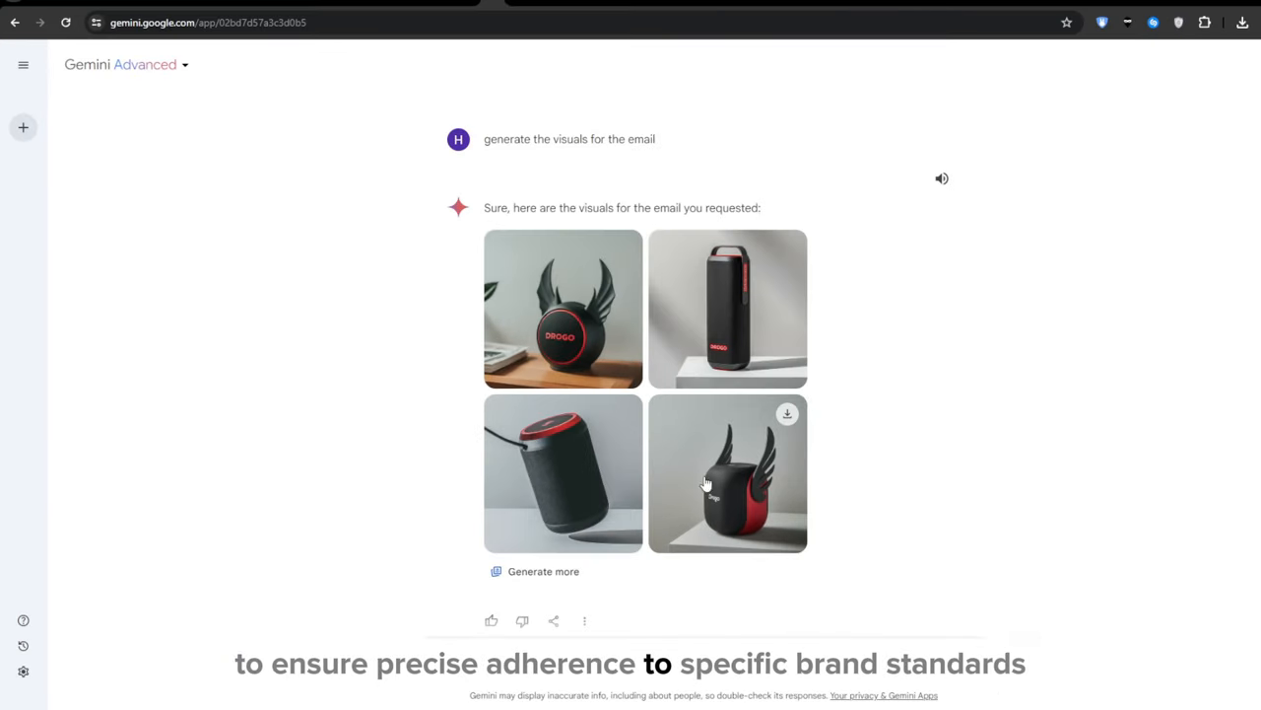
pyautogui.click(728, 473)
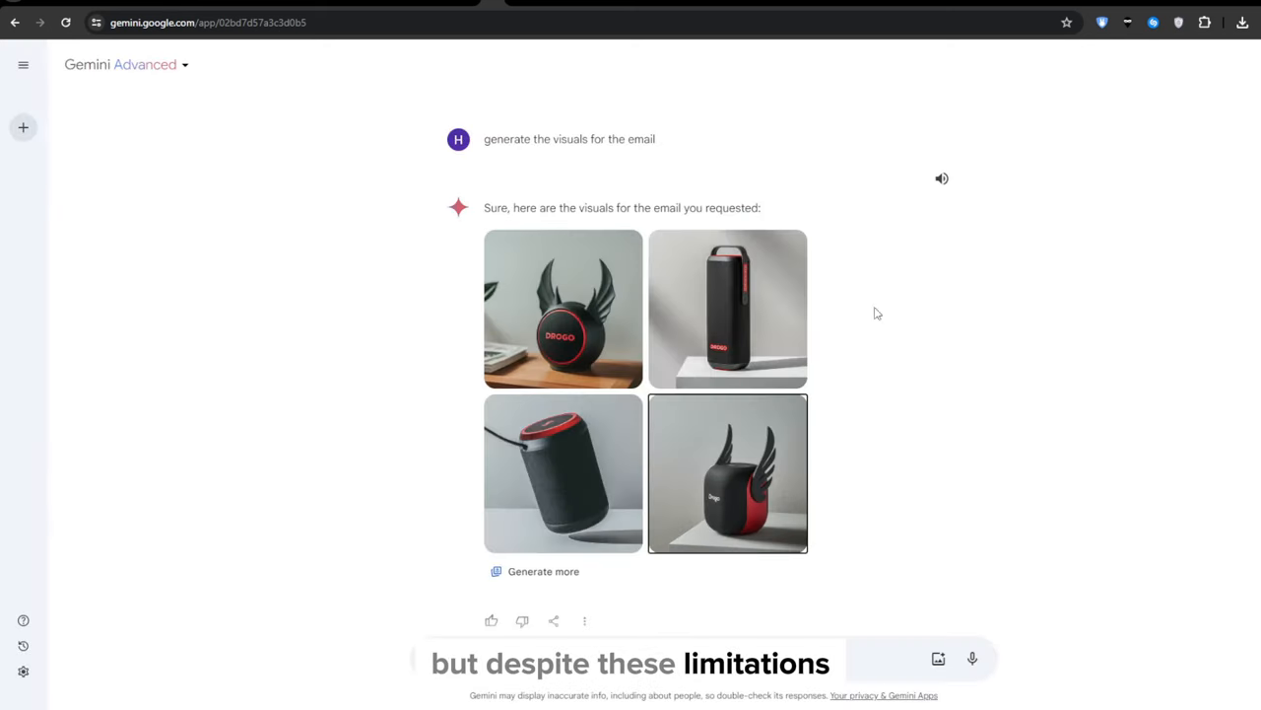
pyautogui.click(727, 308)
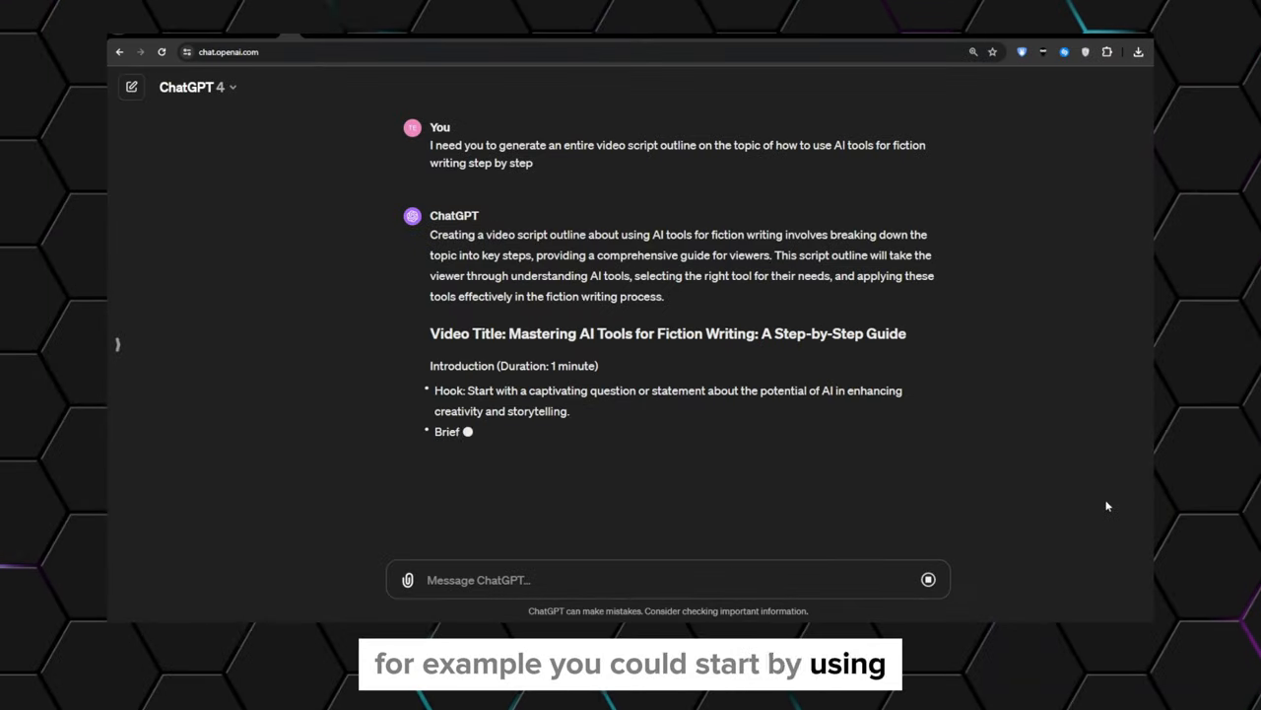
# Follow the "Mastering AI Tools for Fiction Writing" script outline as it generates
pyautogui.scroll(-3)
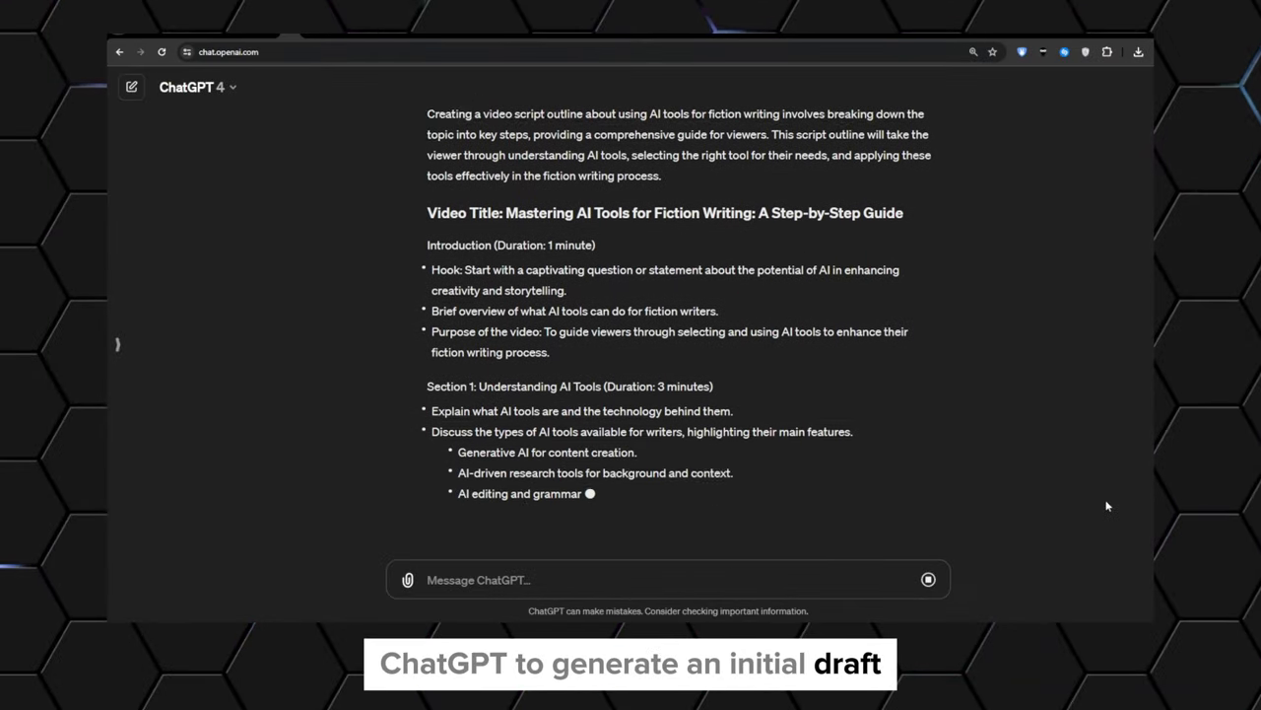
pyautogui.scroll(-3)
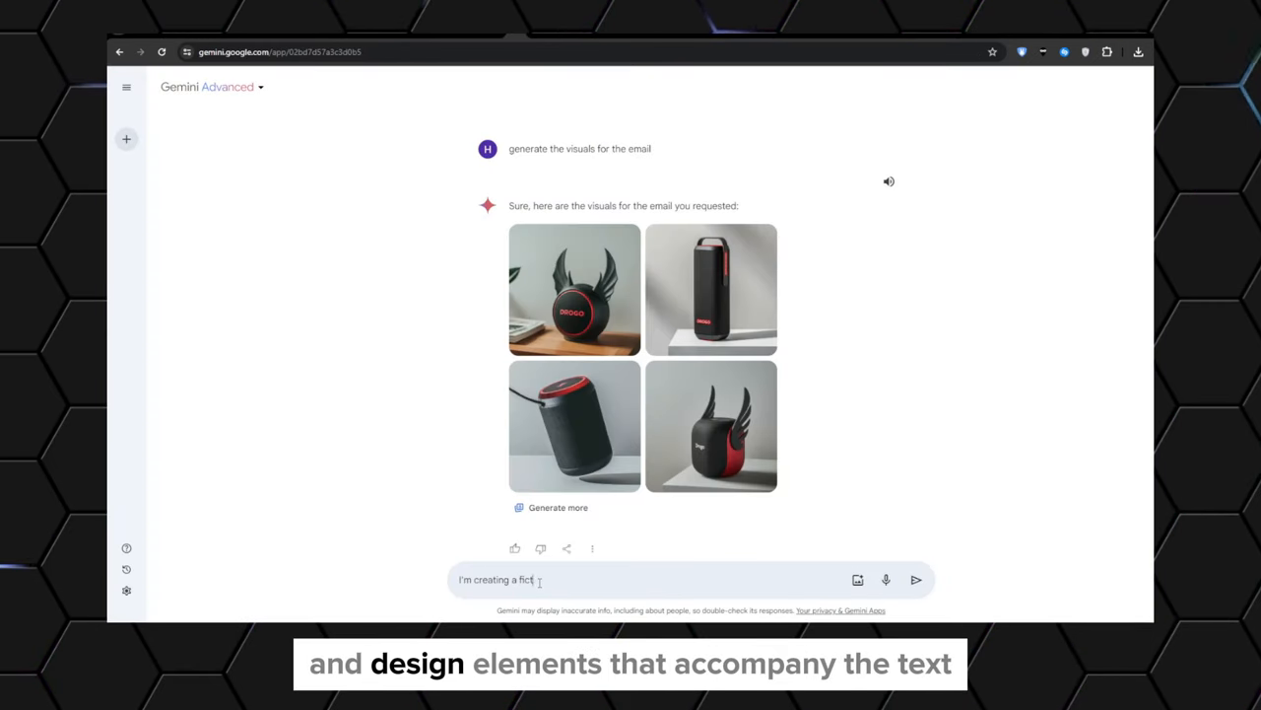
# Draft a Gemini prompt about a fiction book with a story similar to Harry Potter
pyautogui.write('ion book that has a simi')
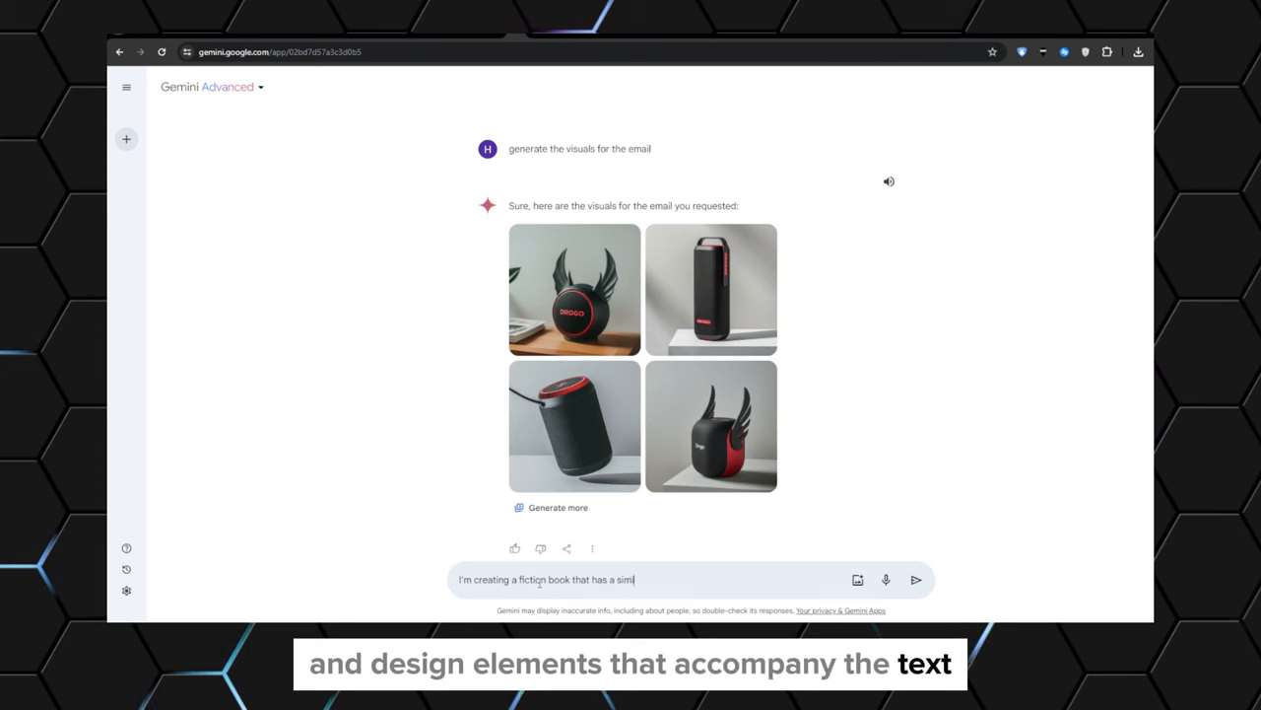
pyautogui.write('lar story as hary pot')
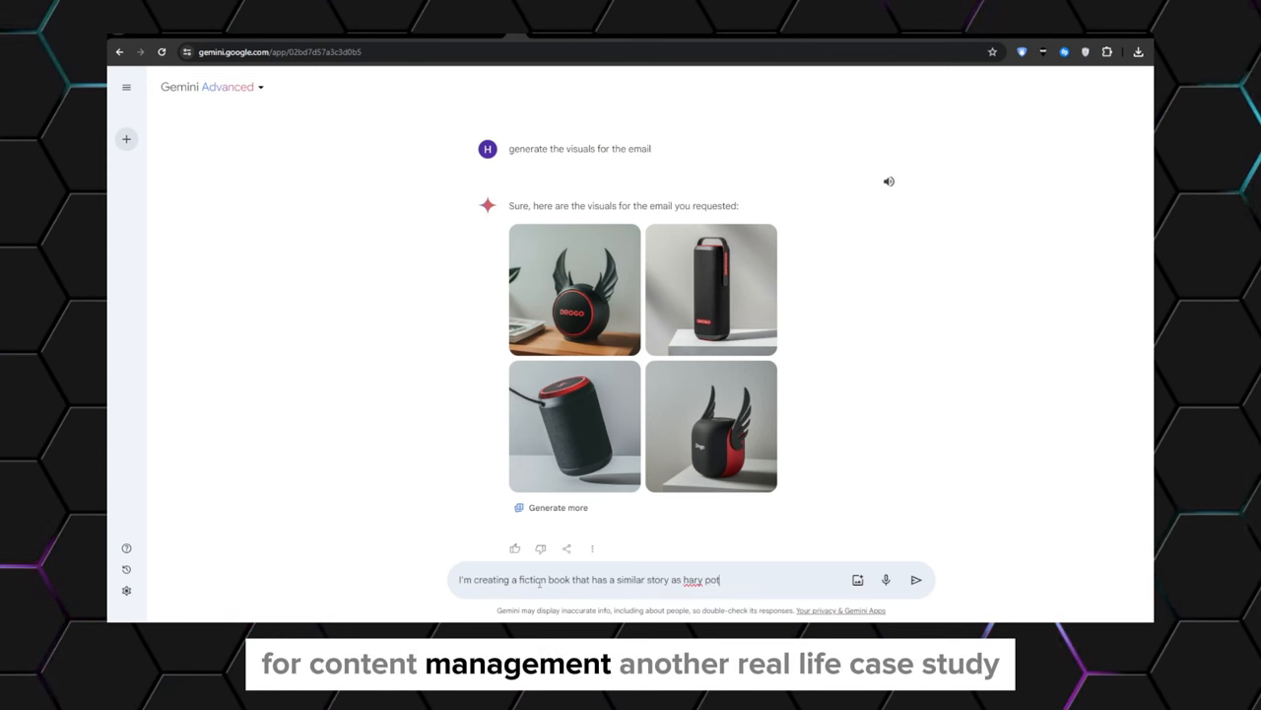
pyautogui.write('harry potter, iwa')
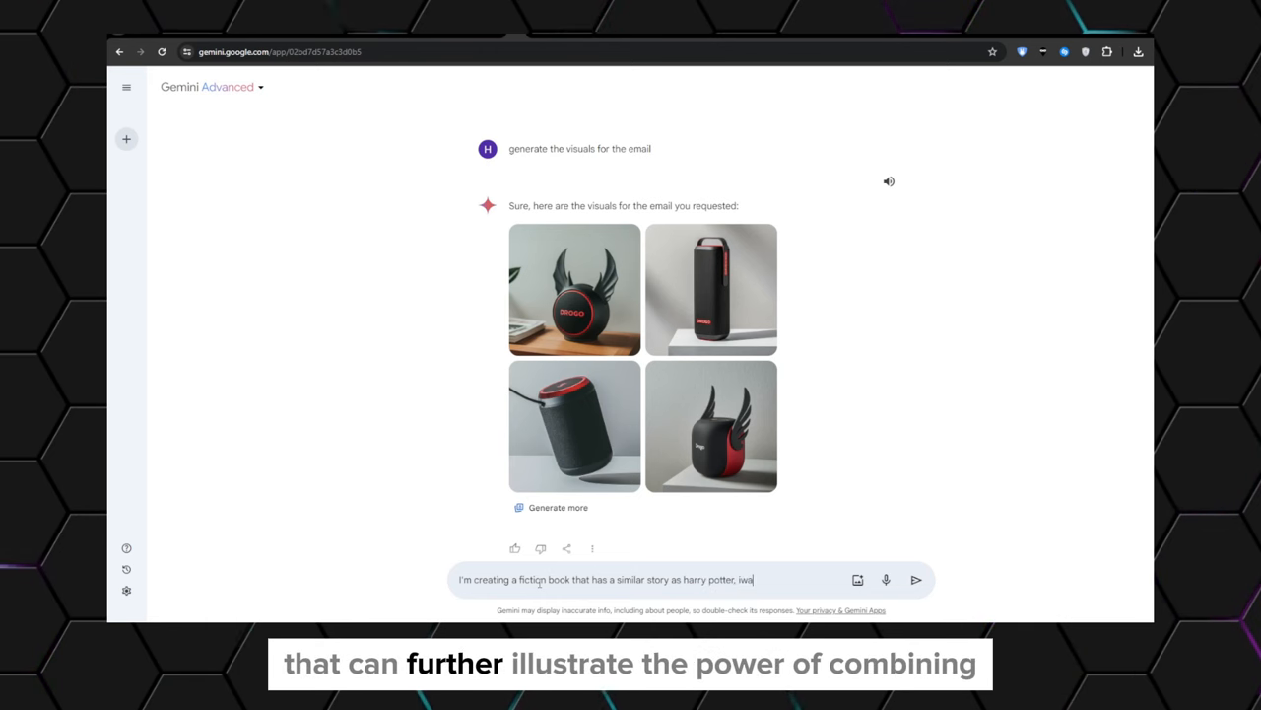
pyautogui.write(', i want you to ge')
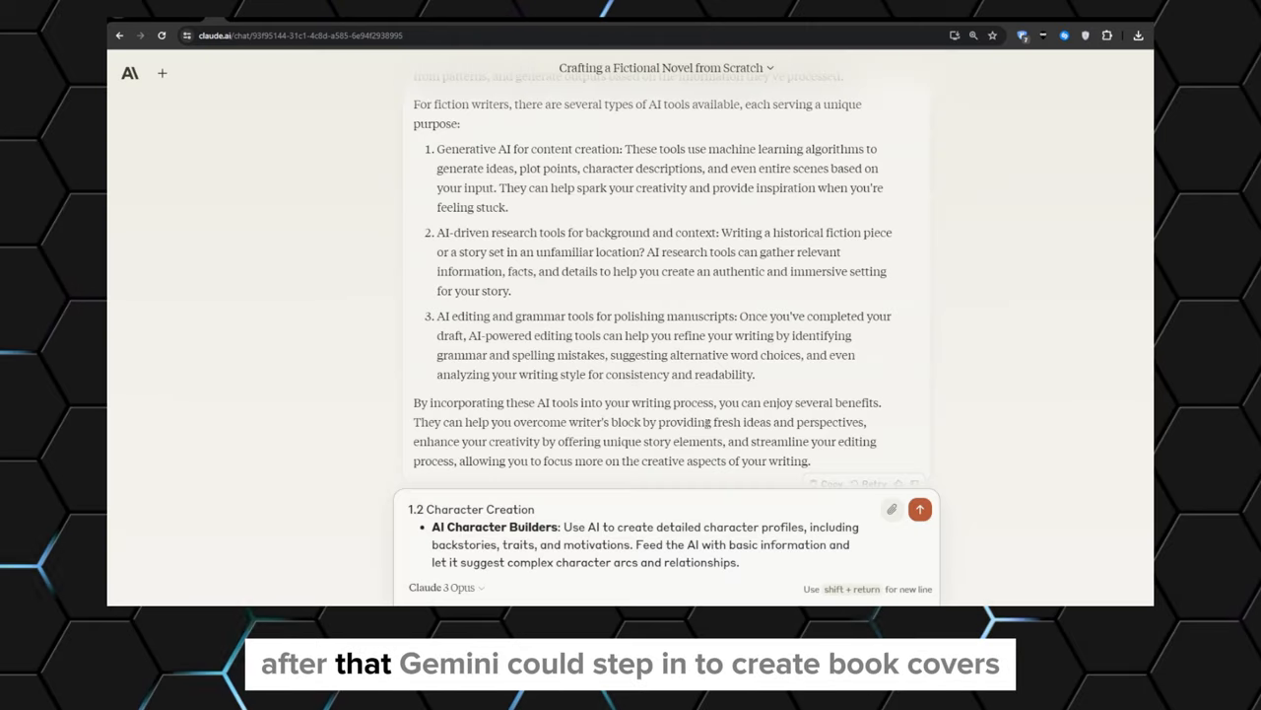
pyautogui.click(918, 509)
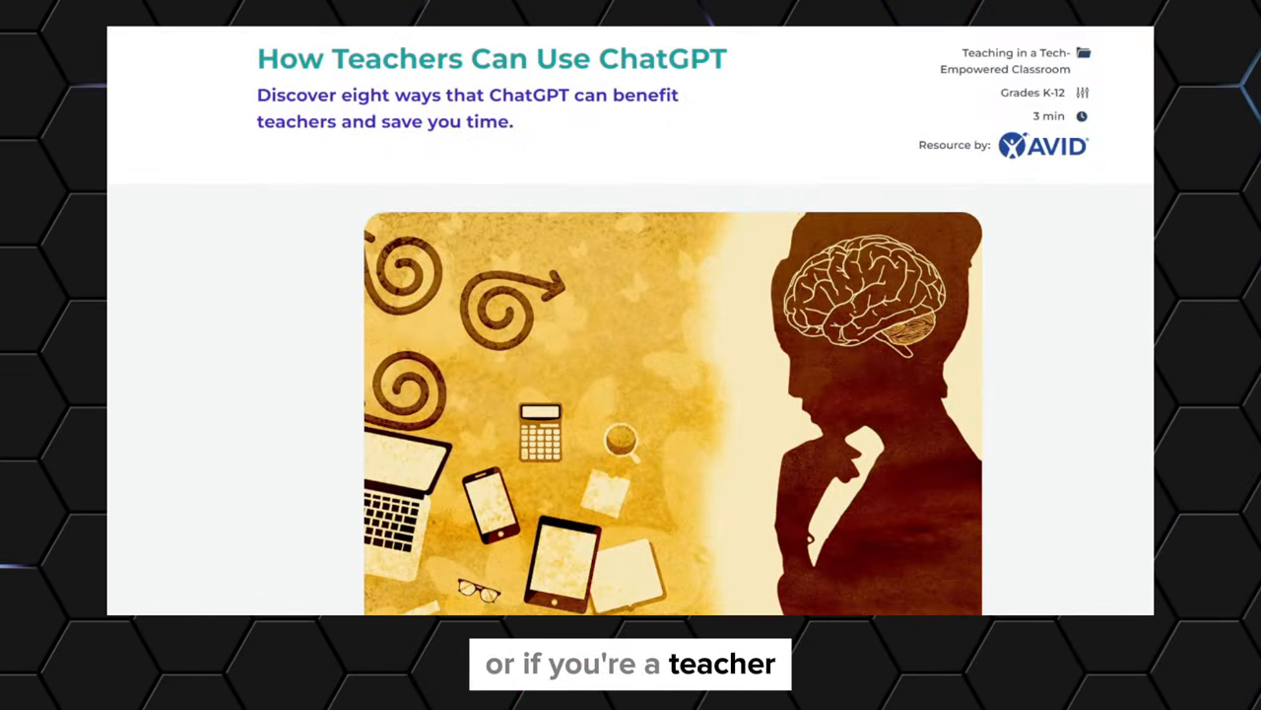
pyautogui.scroll(-3)
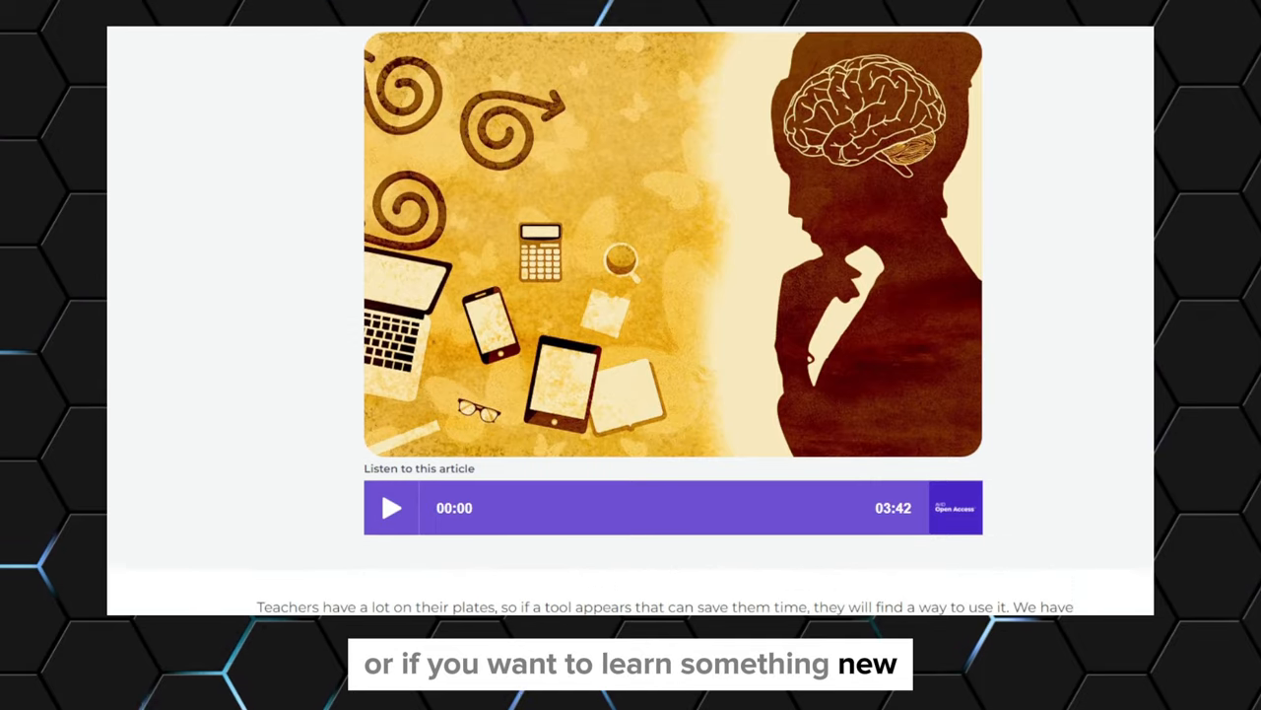
pyautogui.scroll(-3)
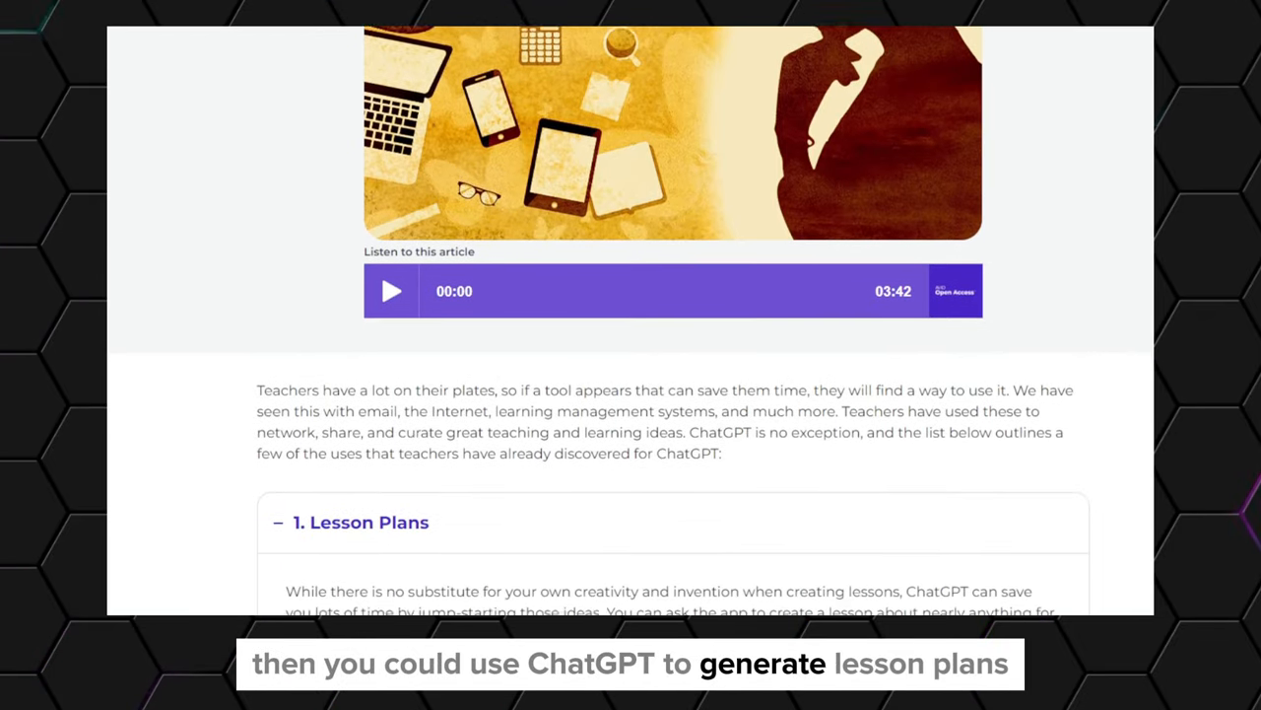
pyautogui.scroll(-3)
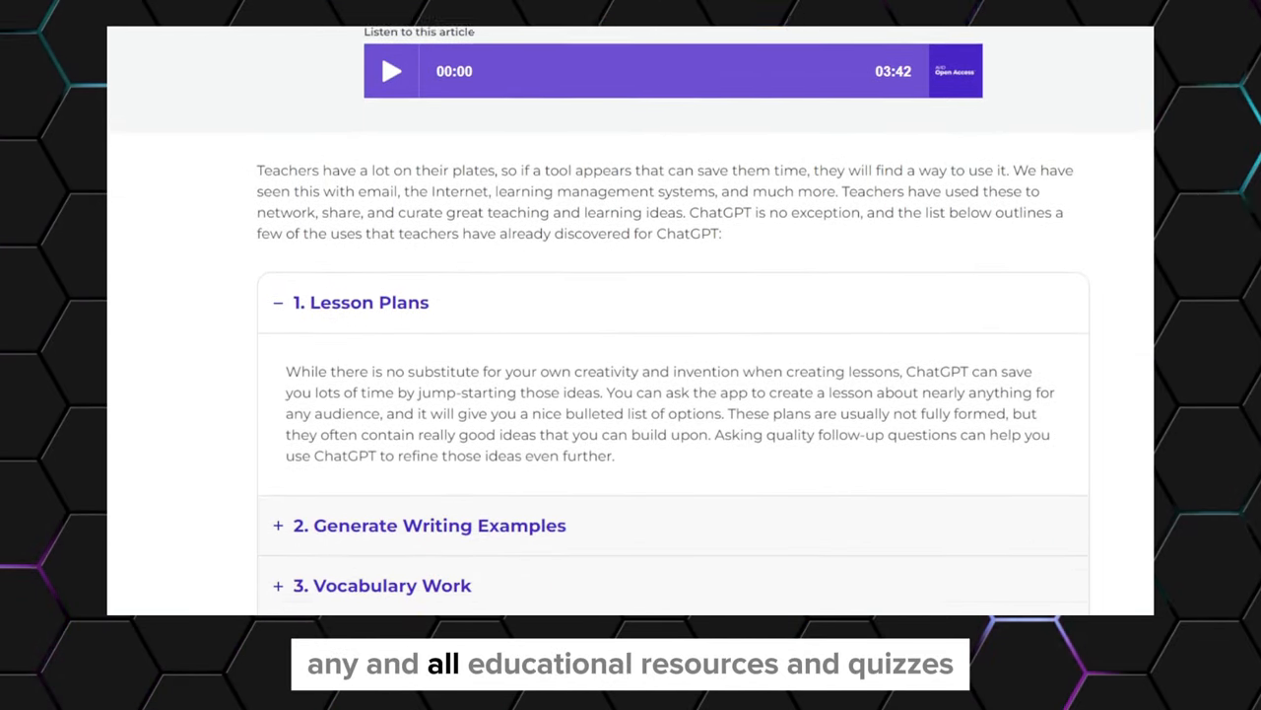
pyautogui.scroll(-3)
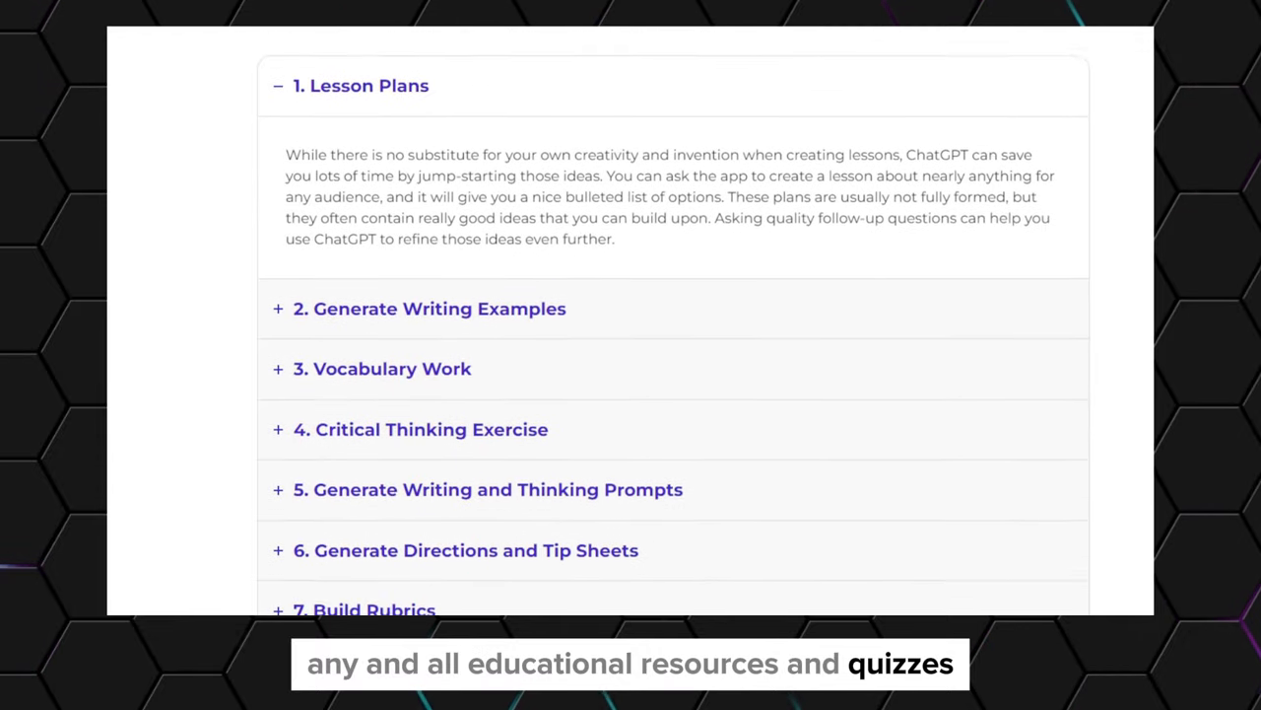
pyautogui.scroll(-3)
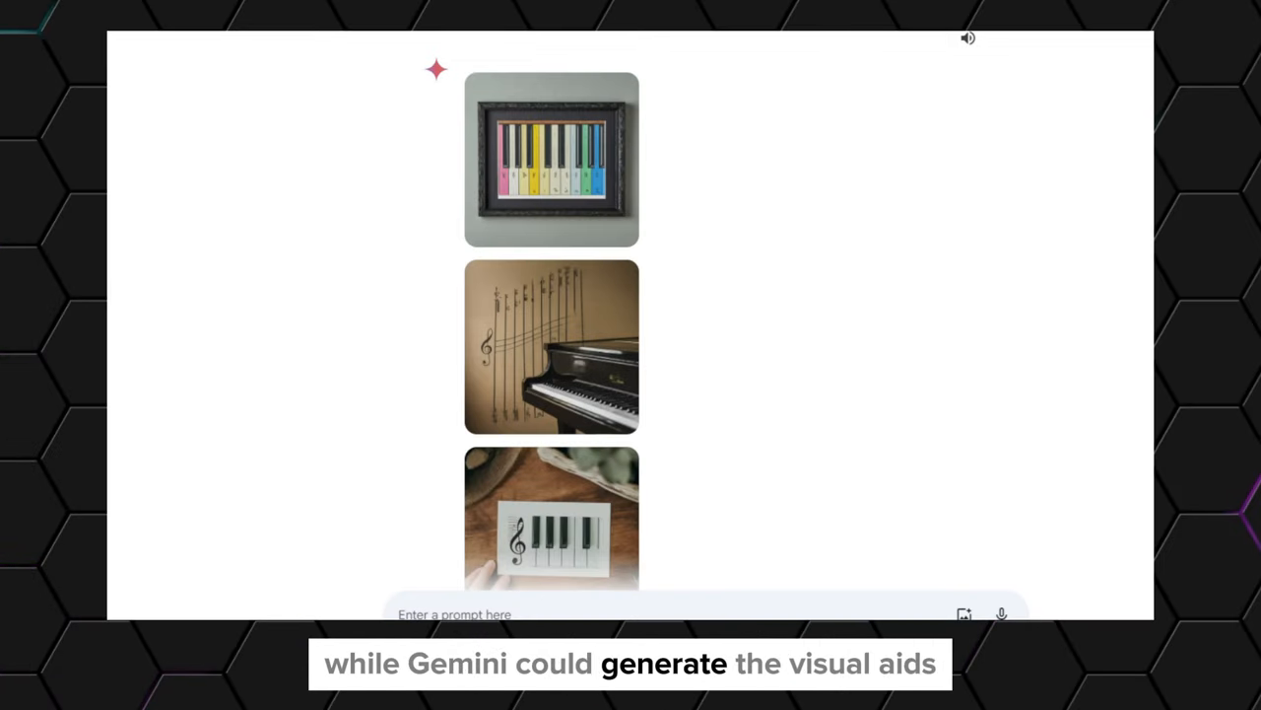
pyautogui.scroll(-3)
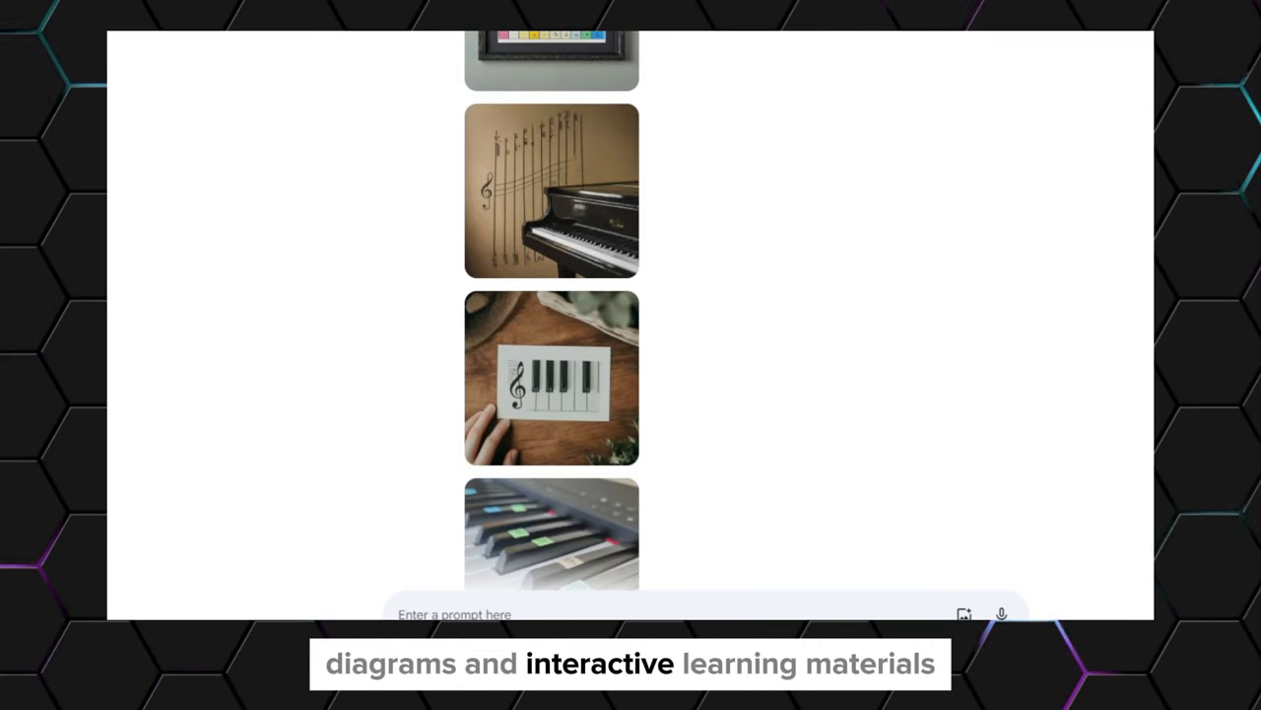
pyautogui.scroll(-3)
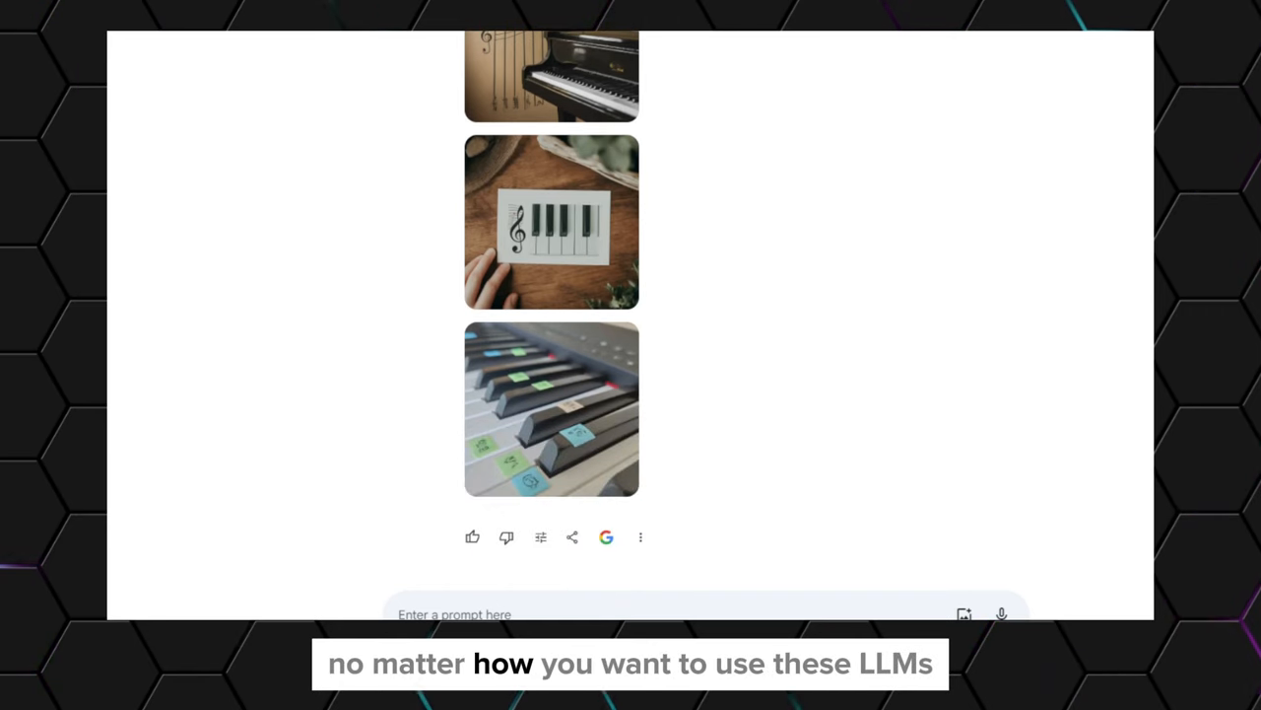